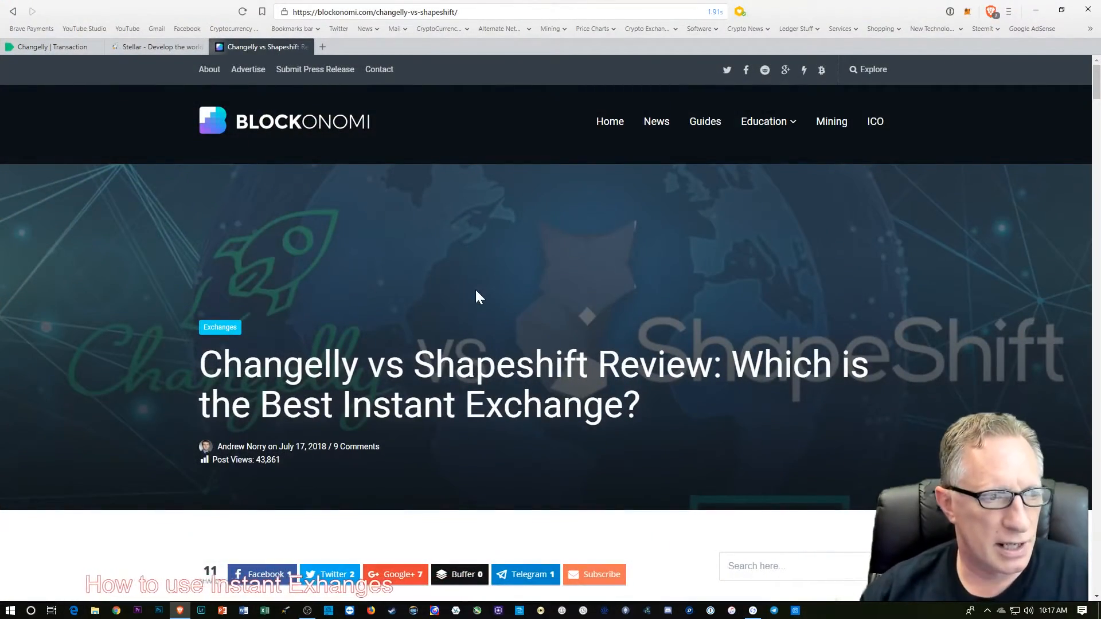
mouse_move(493, 264)
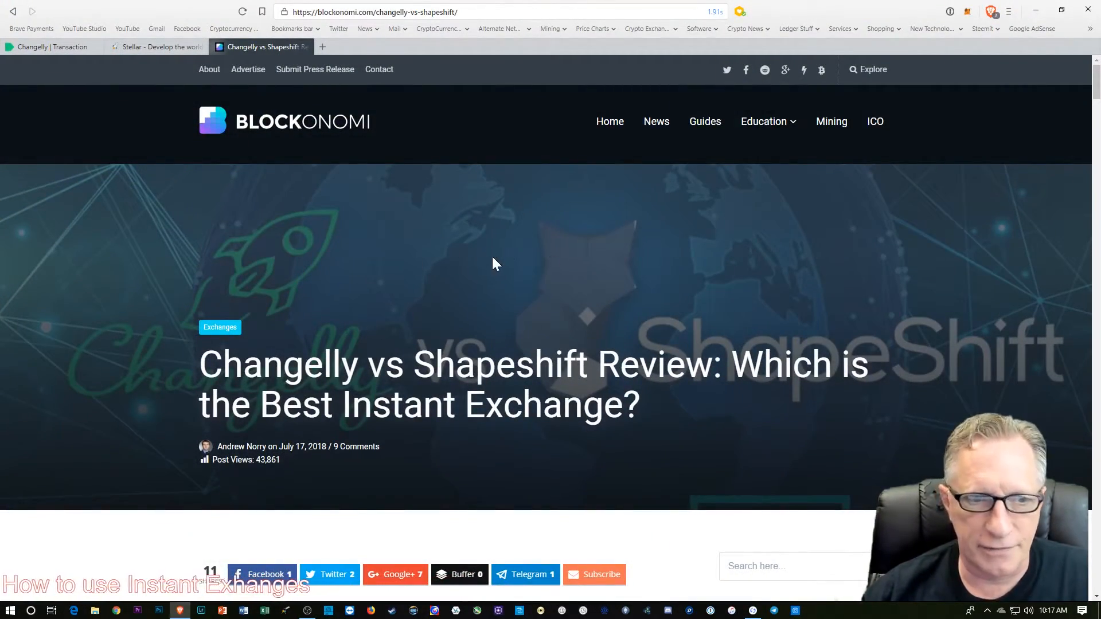
mouse_move(483, 296)
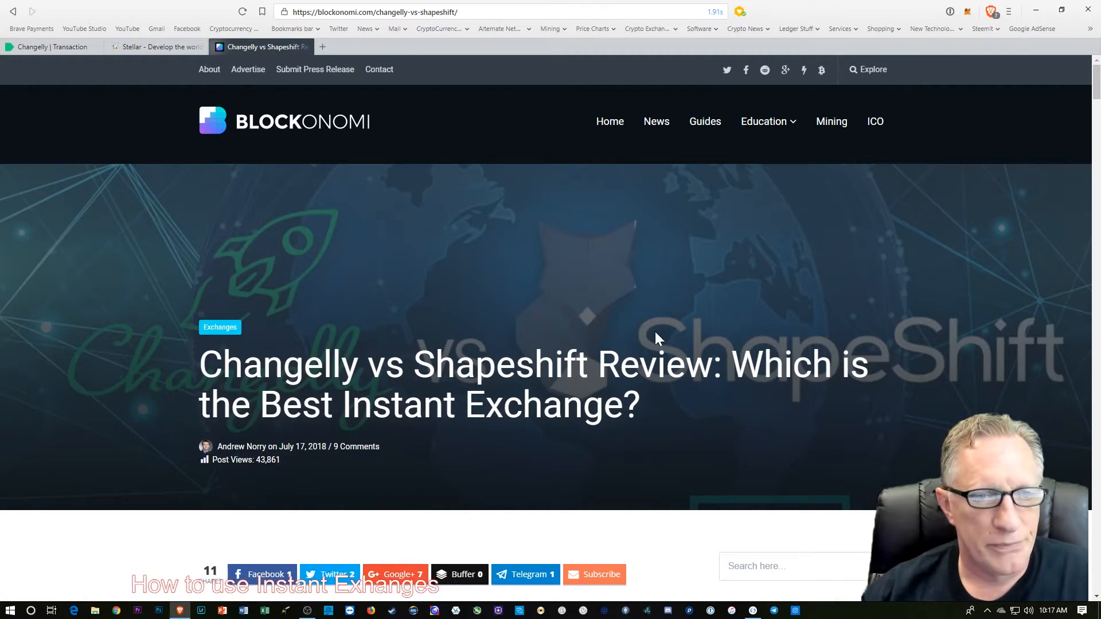
mouse_move(616, 321)
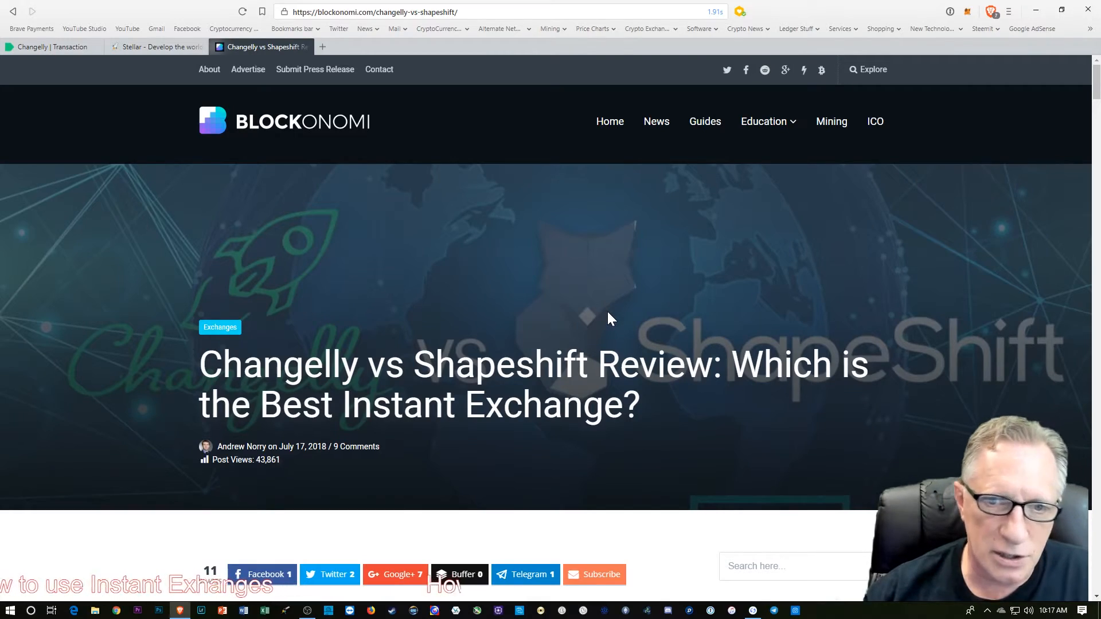
Step: Scroll down and back up through the current page
scroll(down, 3)
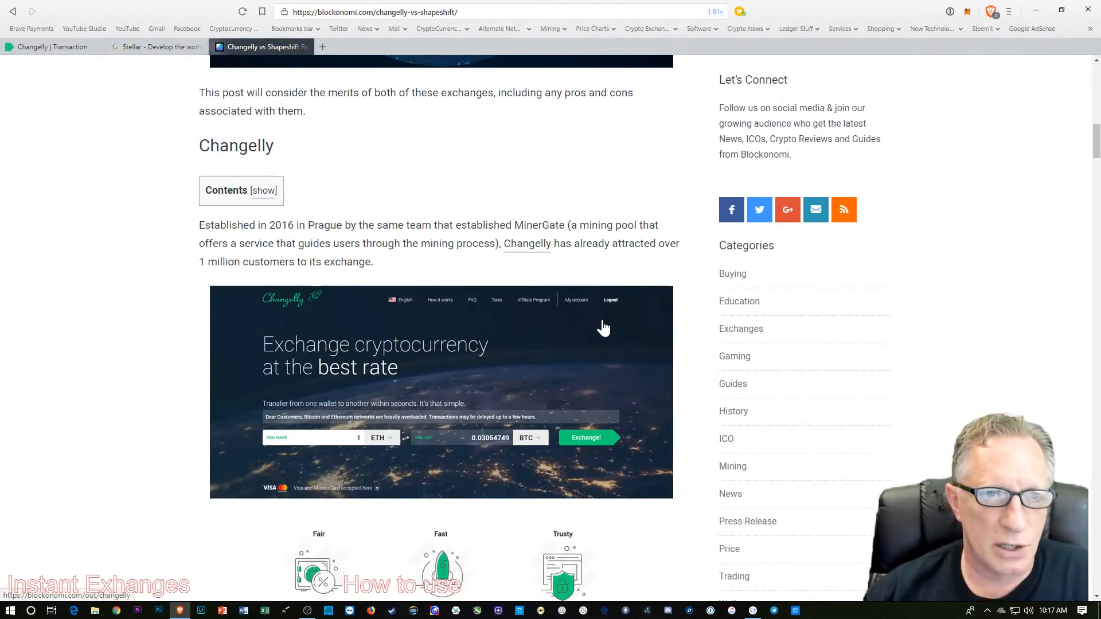
scroll(down, 3)
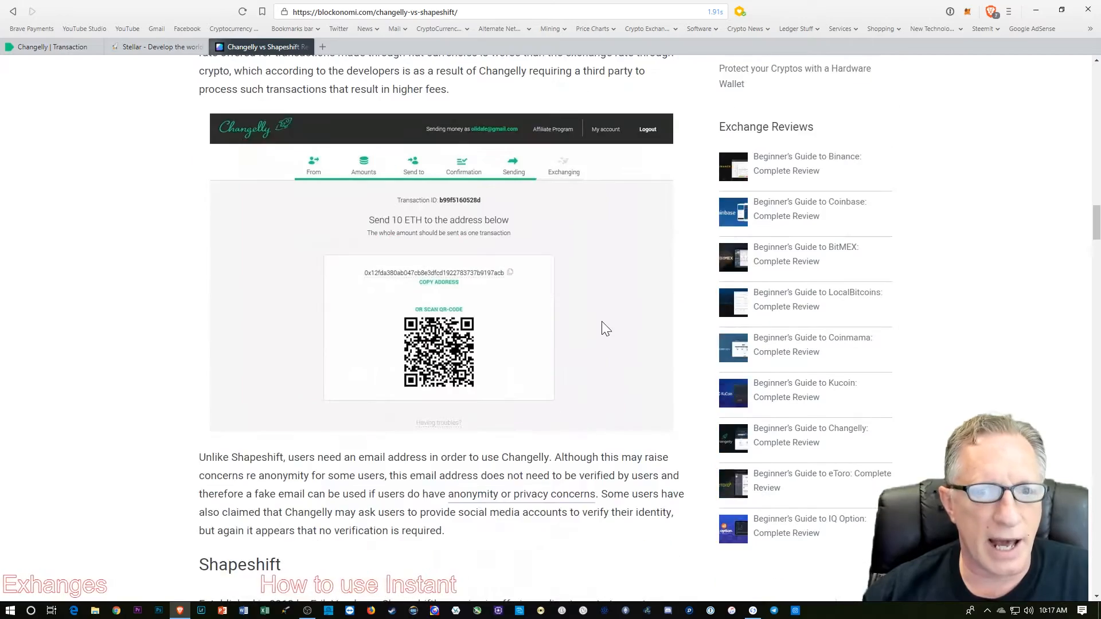
scroll(down, 3)
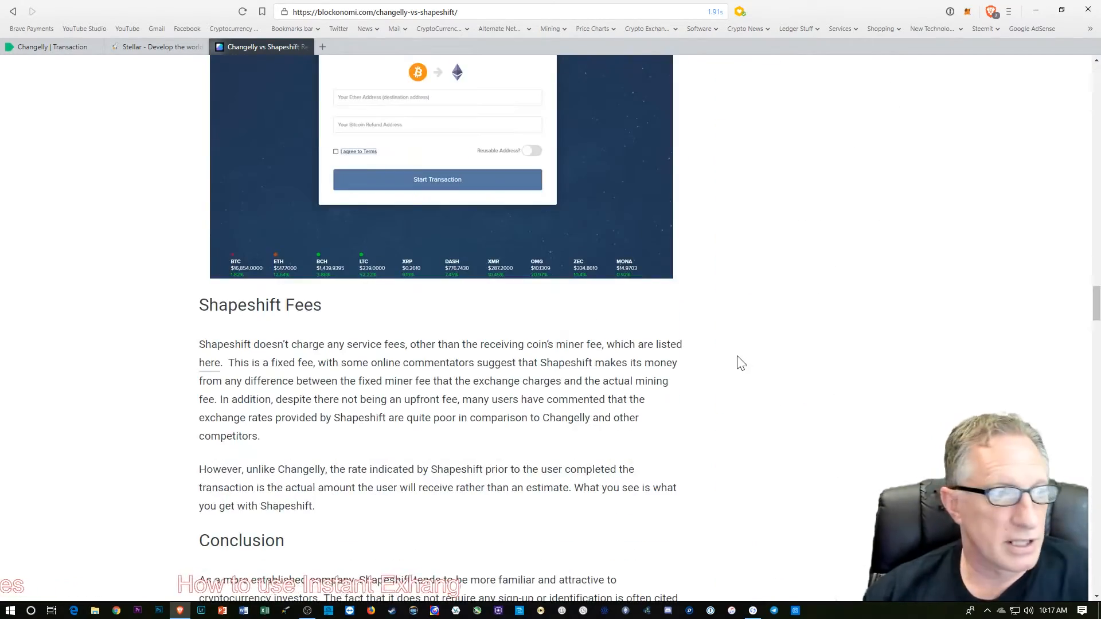
scroll(up, 3)
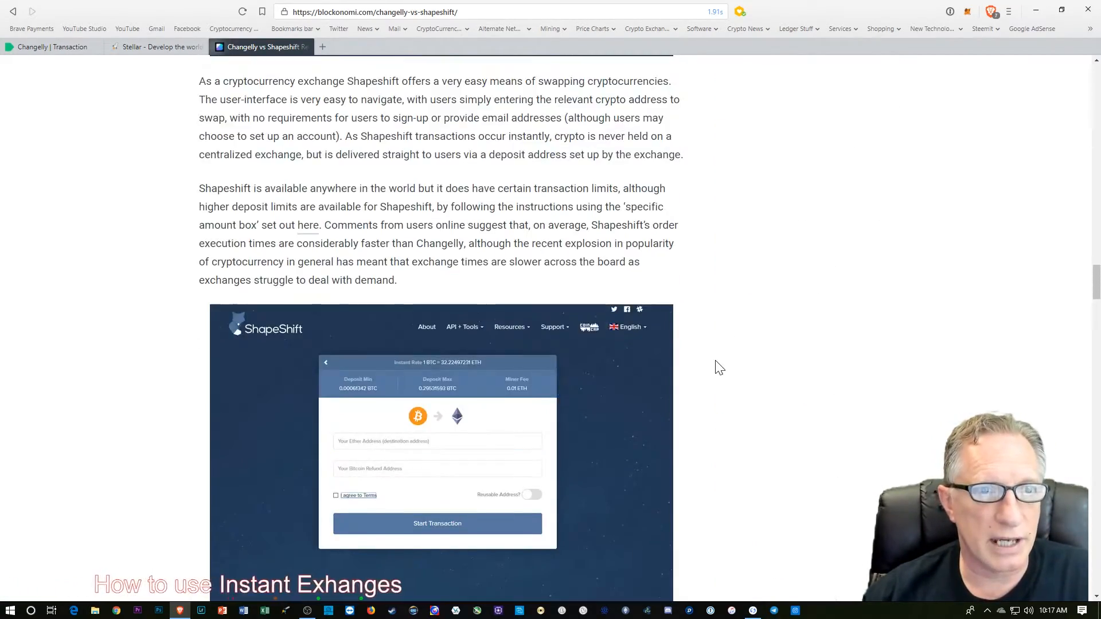
scroll(up, 3)
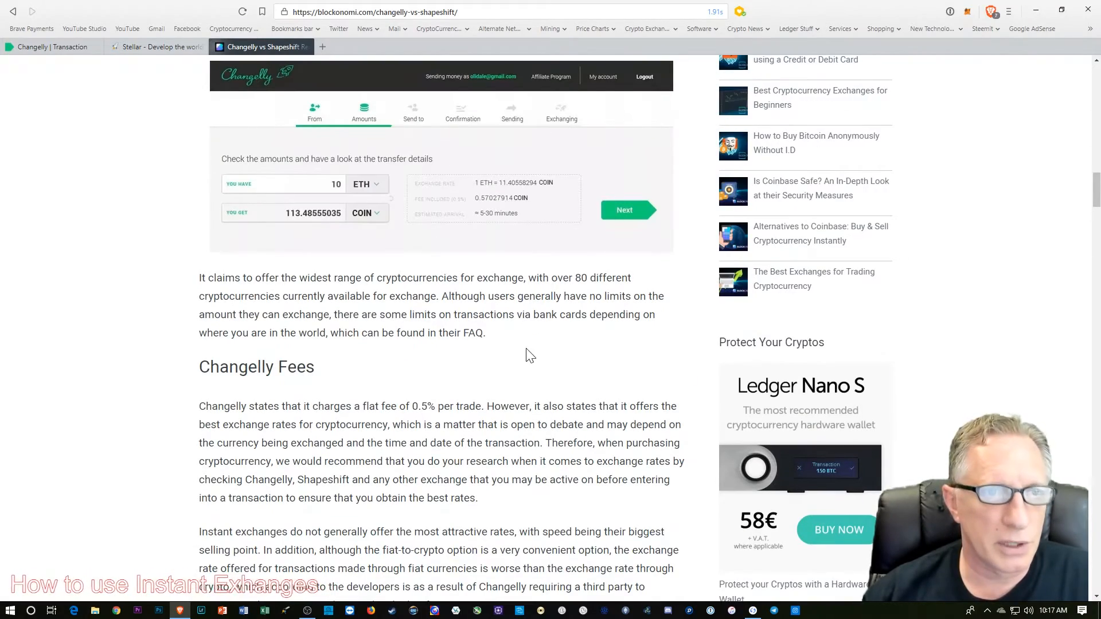
scroll(up, 3)
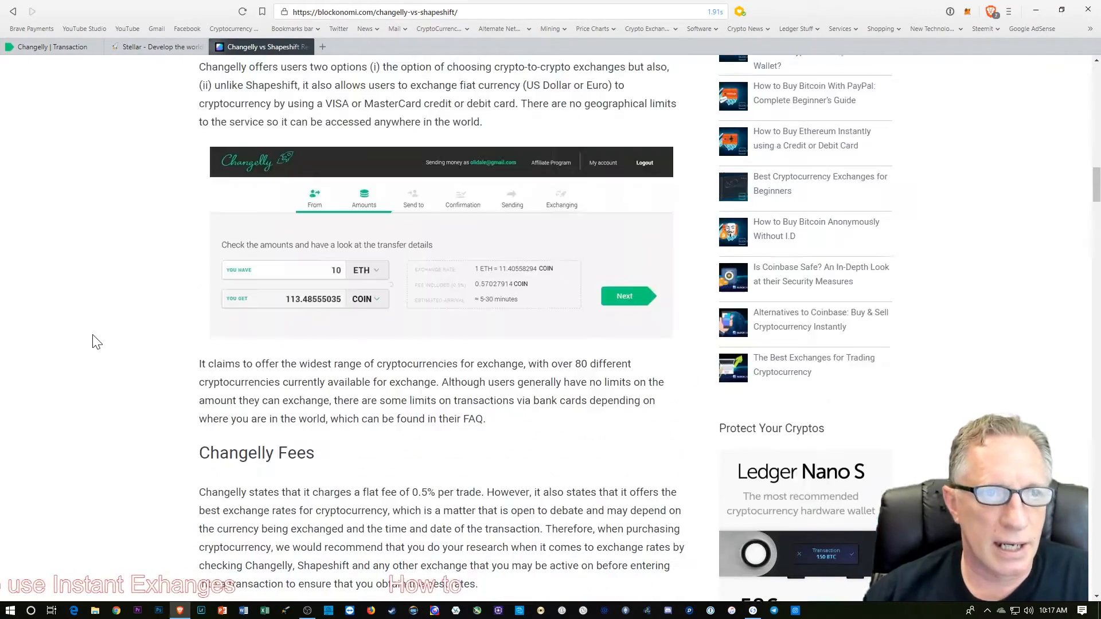
scroll(up, 3)
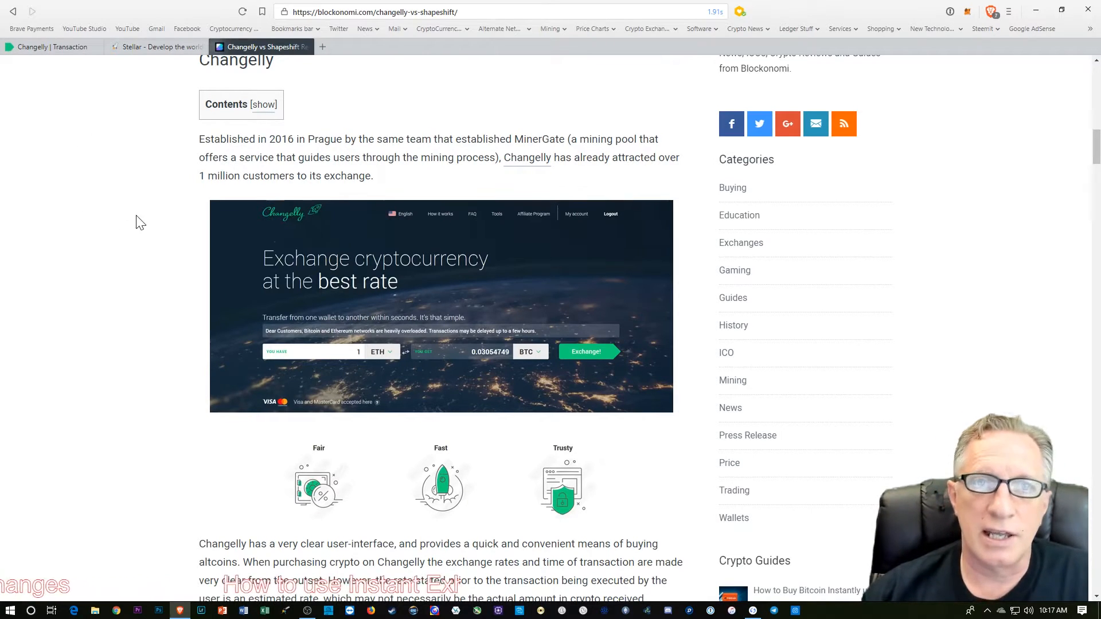
mouse_move(154, 46)
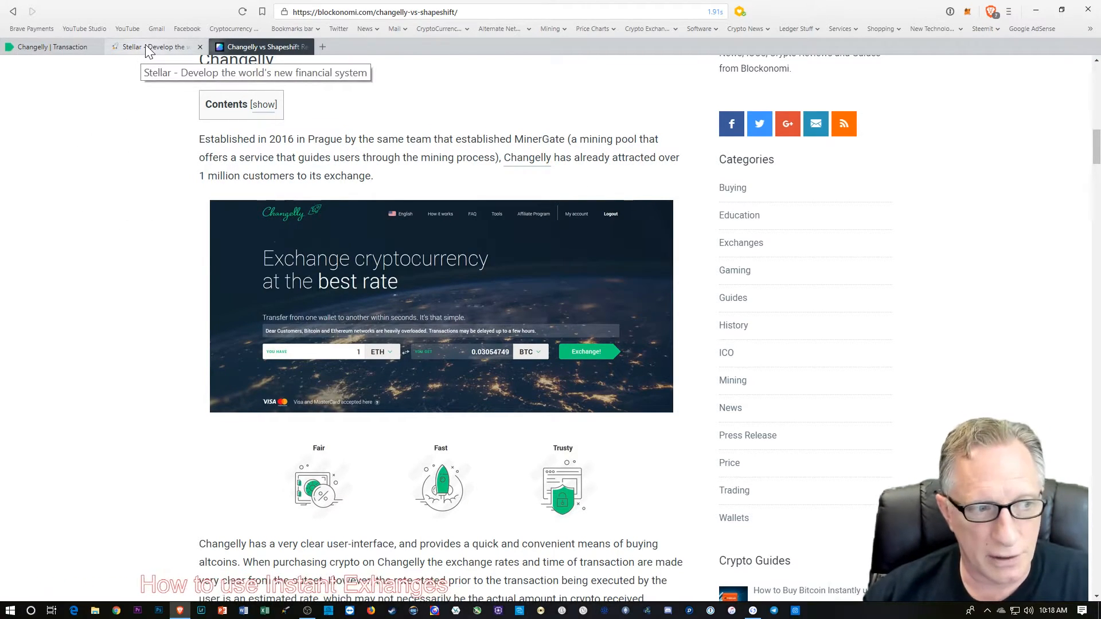
scroll(up, 3)
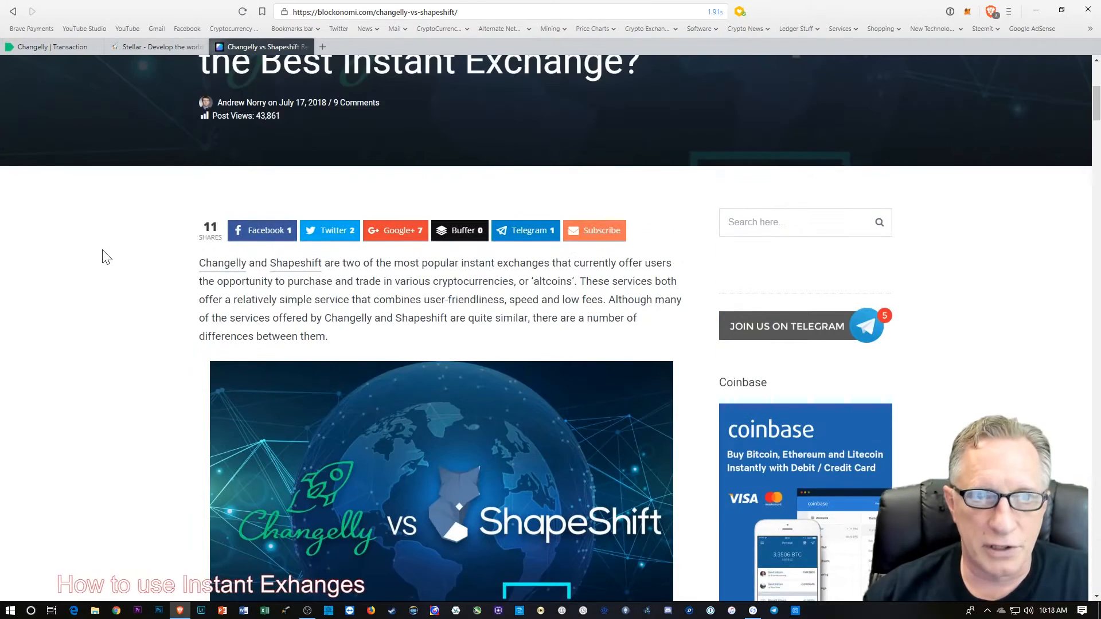
scroll(up, 3)
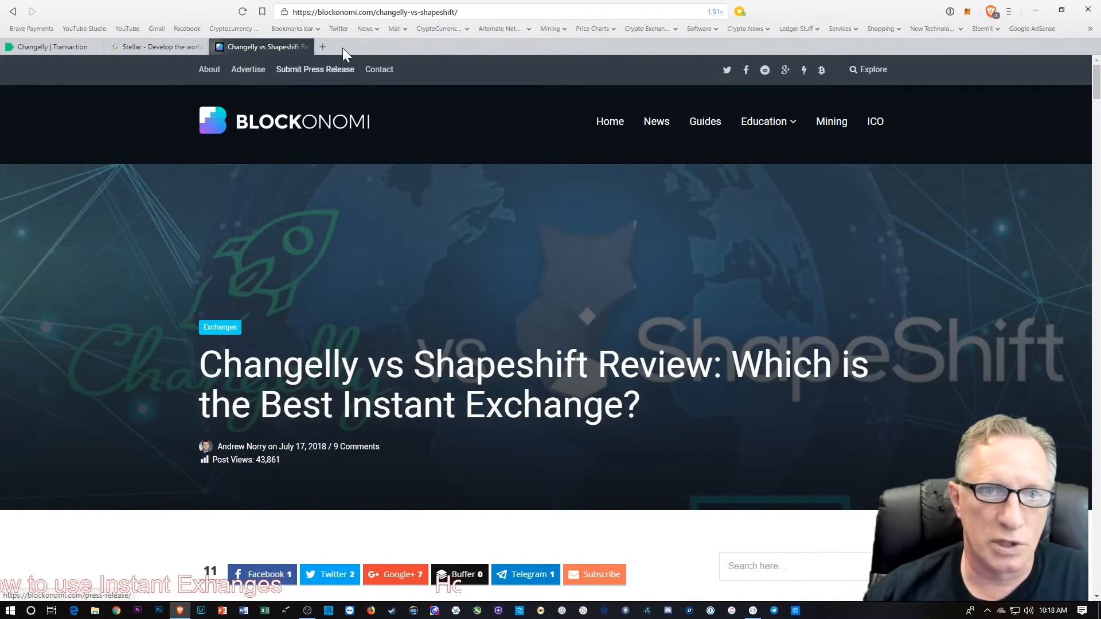
Step: Open Changelly from bookmarks in a new tab and browse its receive-coin list
click(322, 46)
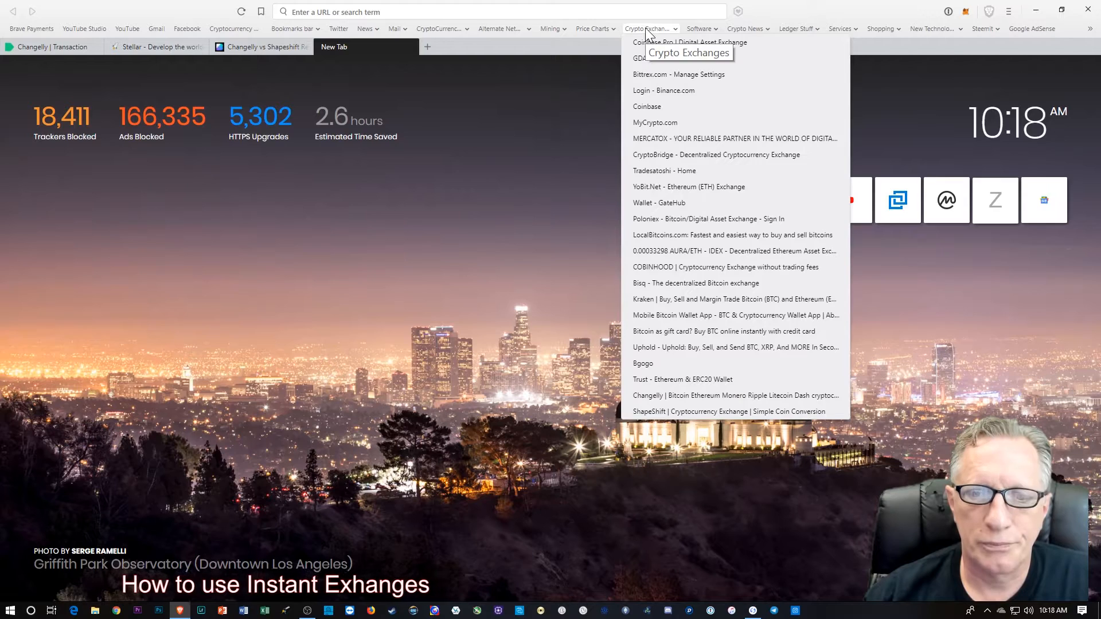
click(735, 394)
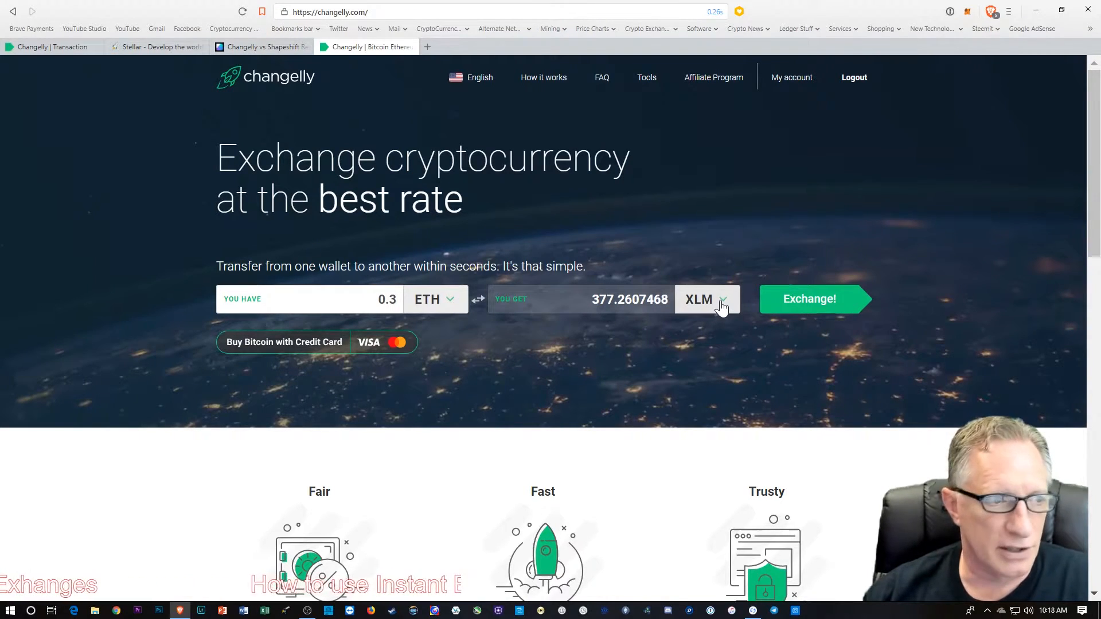
click(708, 300)
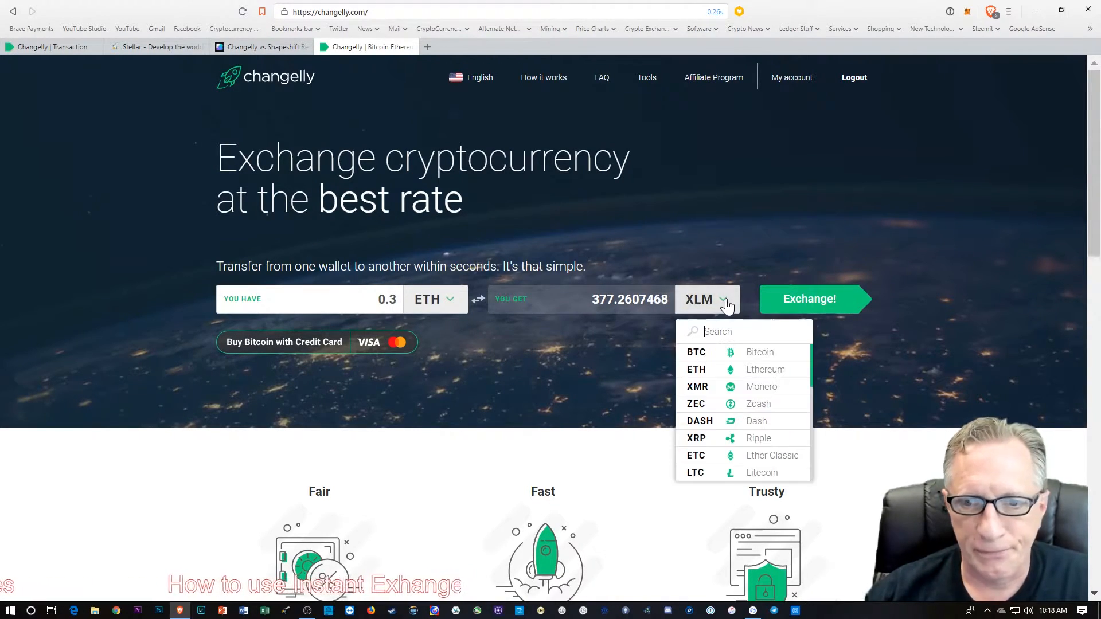
scroll(down, 3)
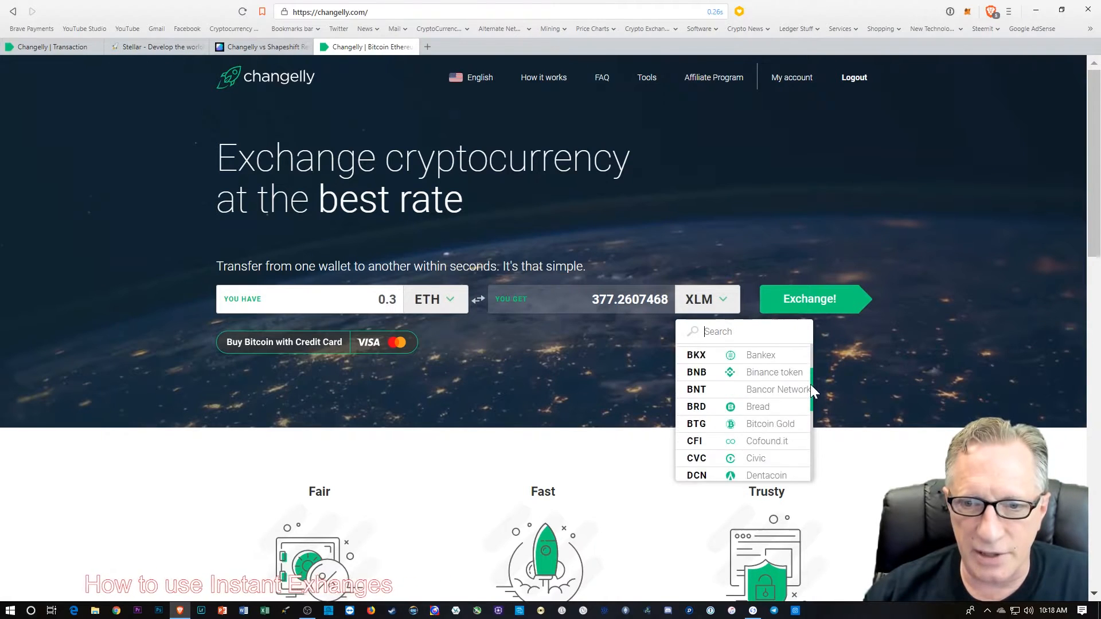
scroll(up, 3)
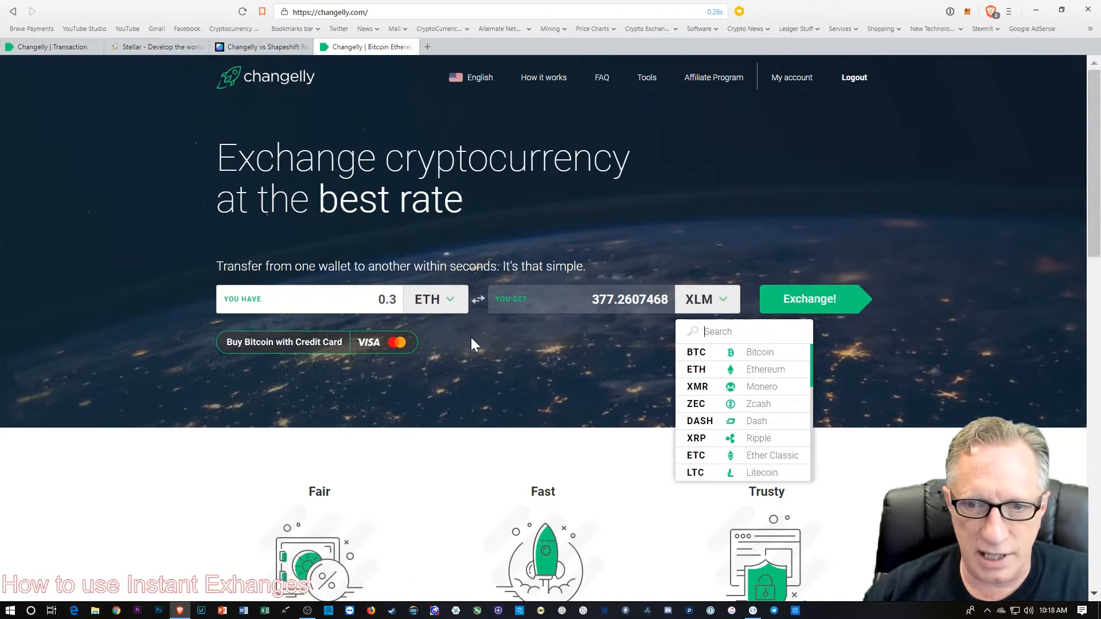
click(629, 257)
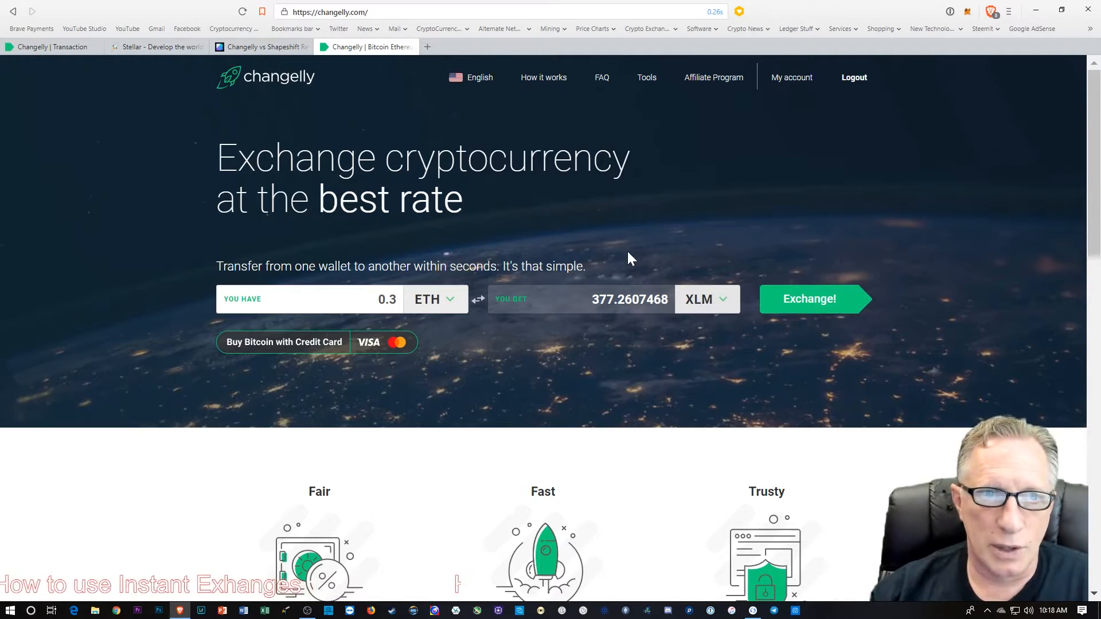
mouse_move(478, 297)
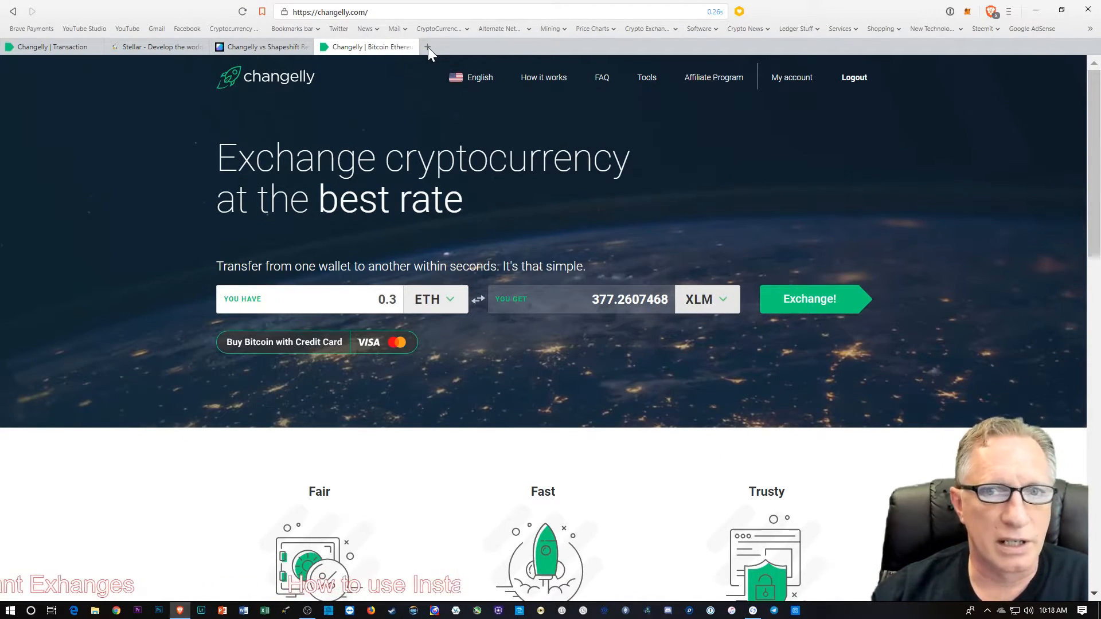
Step: Open ShapeShift in another new tab and choose Ether as the deposit coin
click(427, 47)
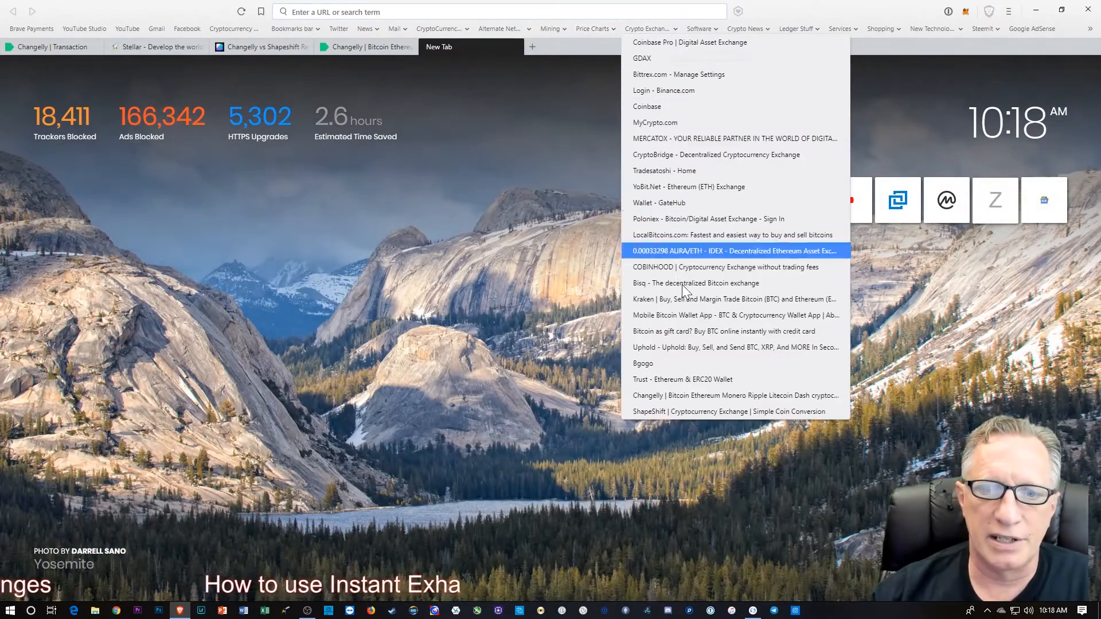
click(729, 411)
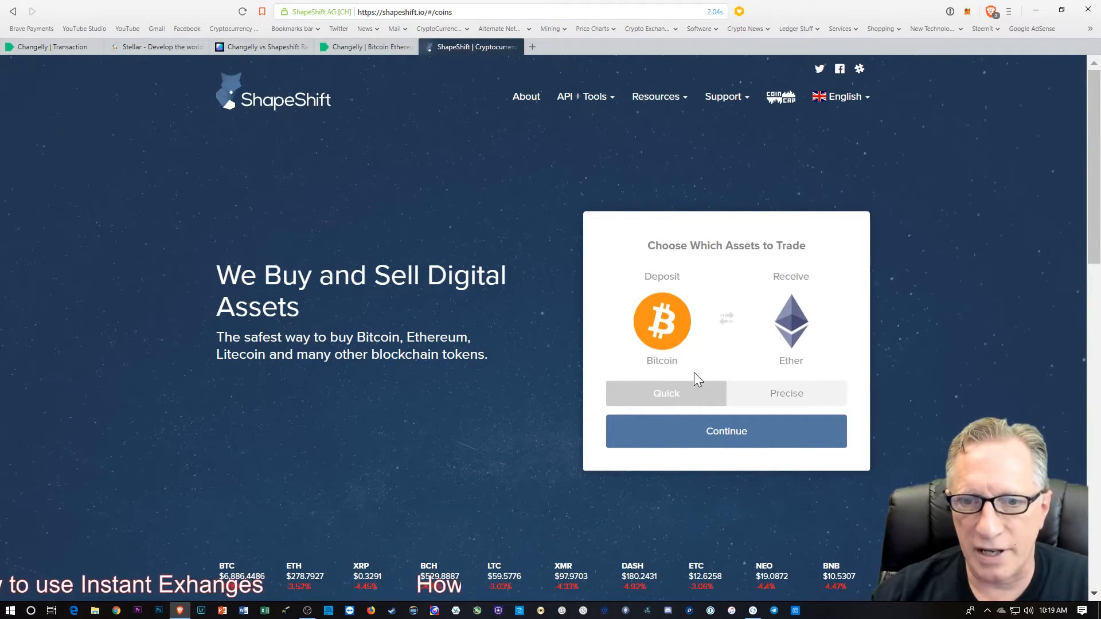
click(660, 323)
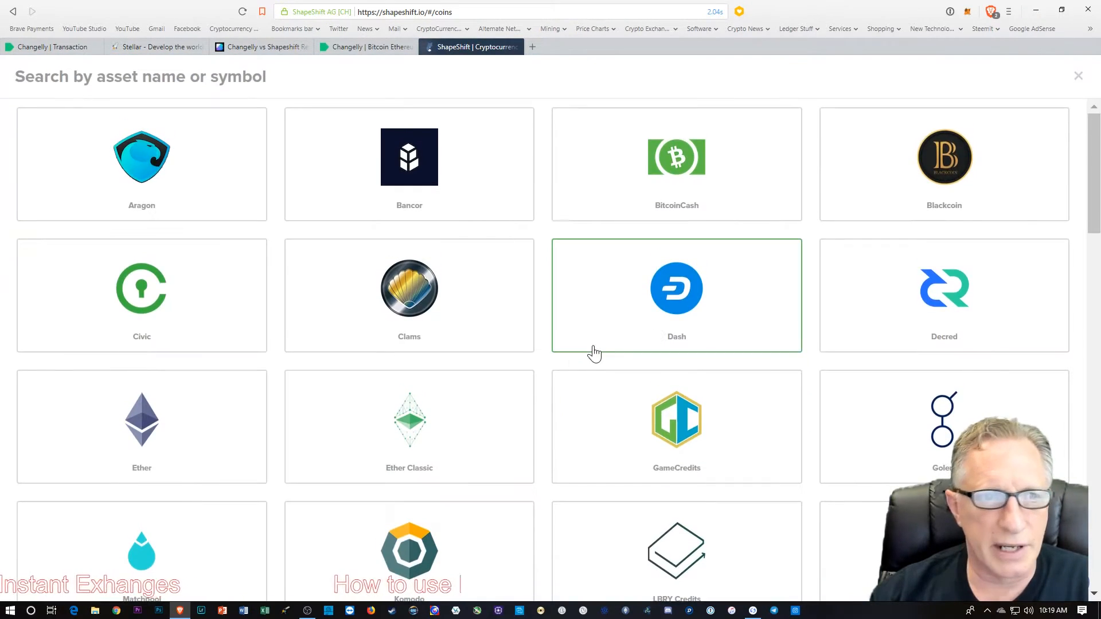
mouse_move(141, 432)
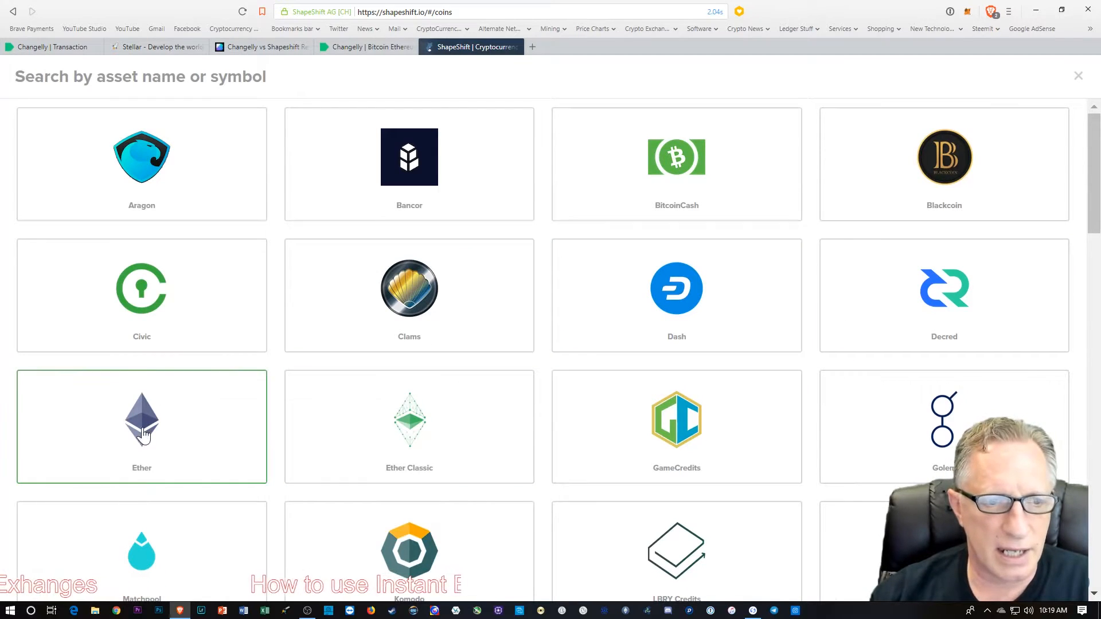
click(141, 421)
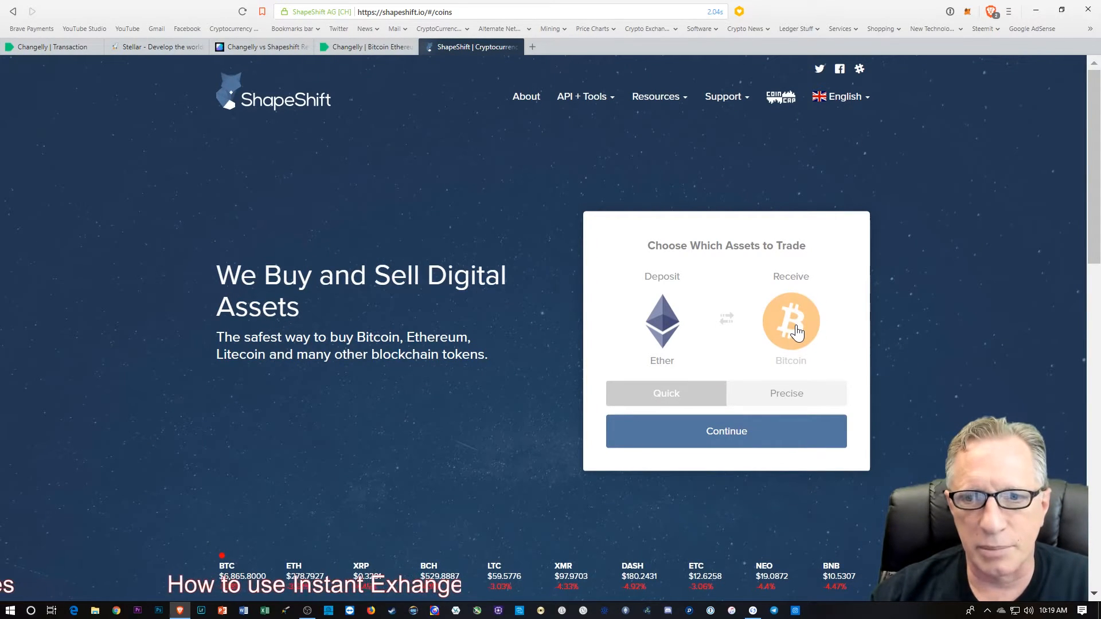
Step: Search ShapeShift's receive-coin list for Stellar, then return to the Changelly tab
click(791, 322)
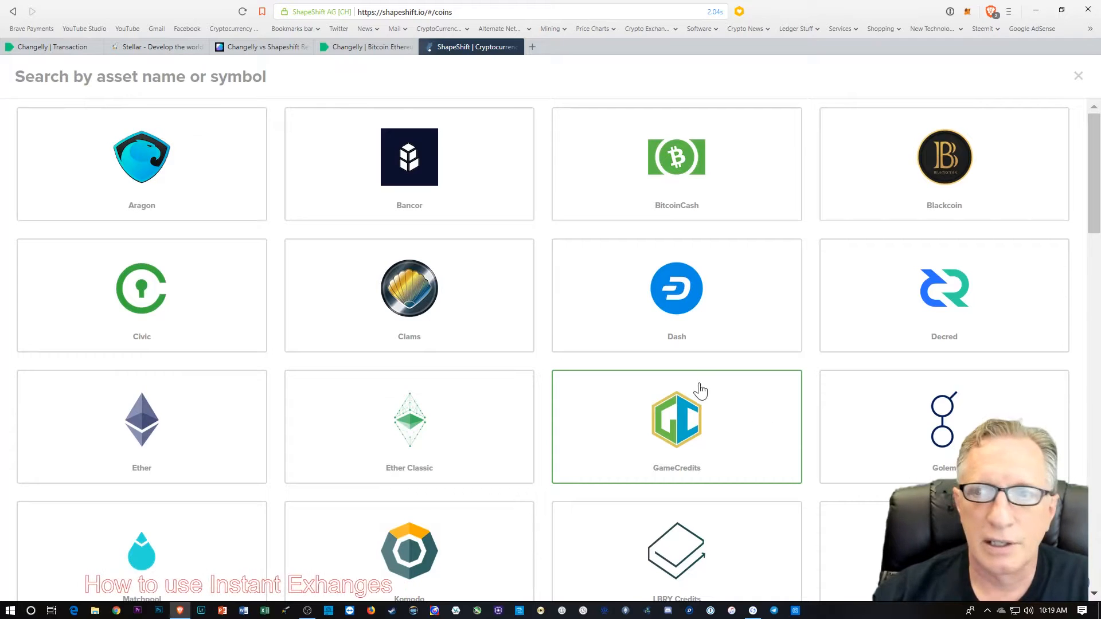
mouse_move(676, 163)
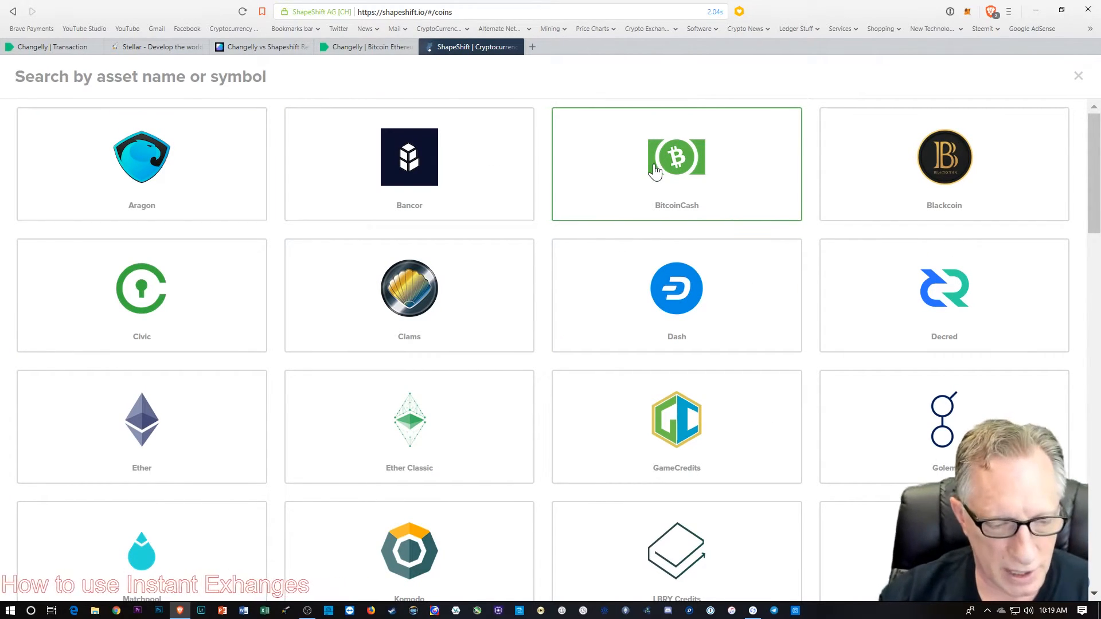
text(stell)
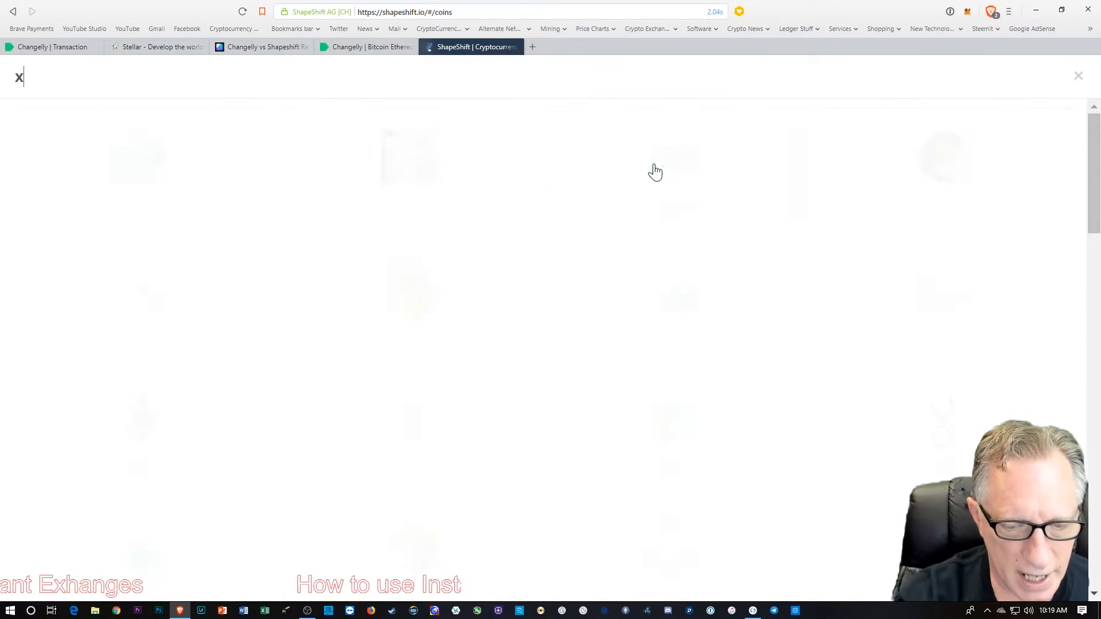
text(lm)
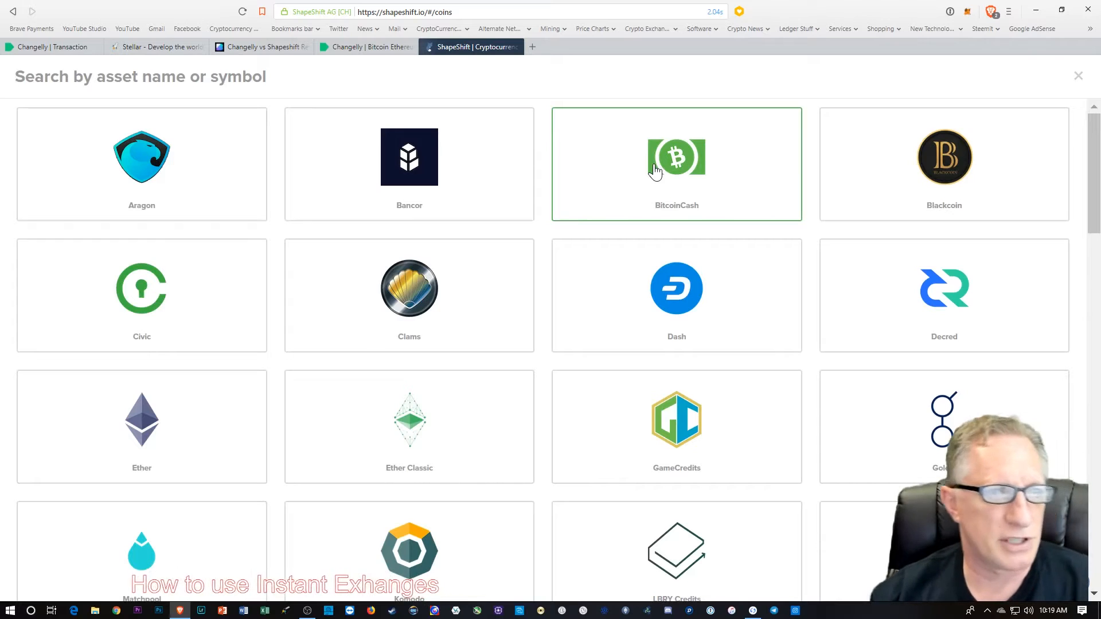
mouse_move(698, 193)
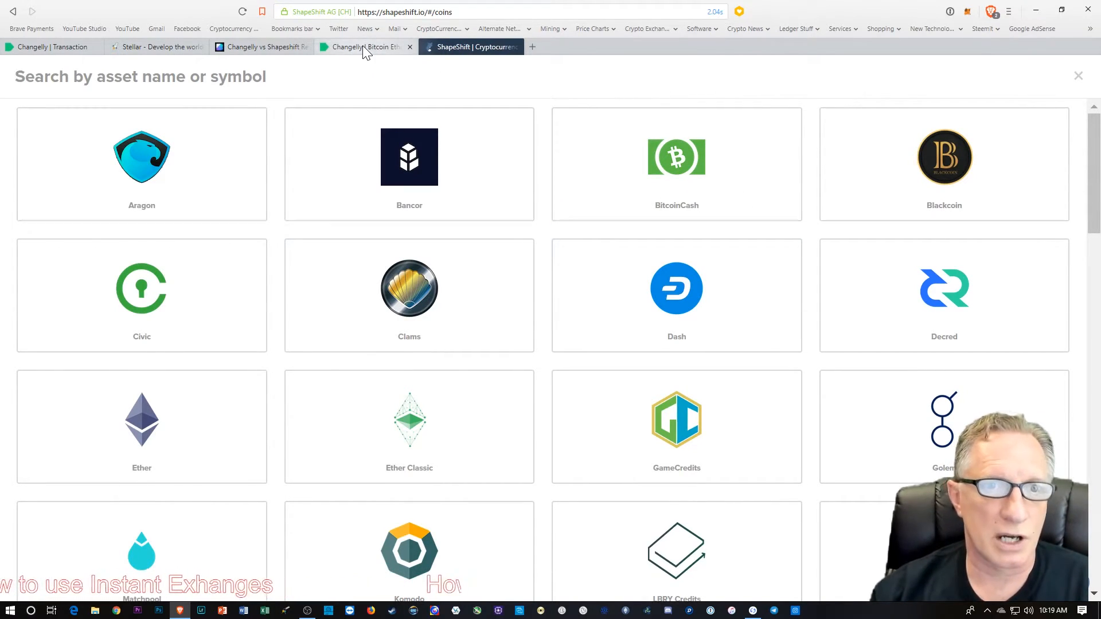
click(362, 47)
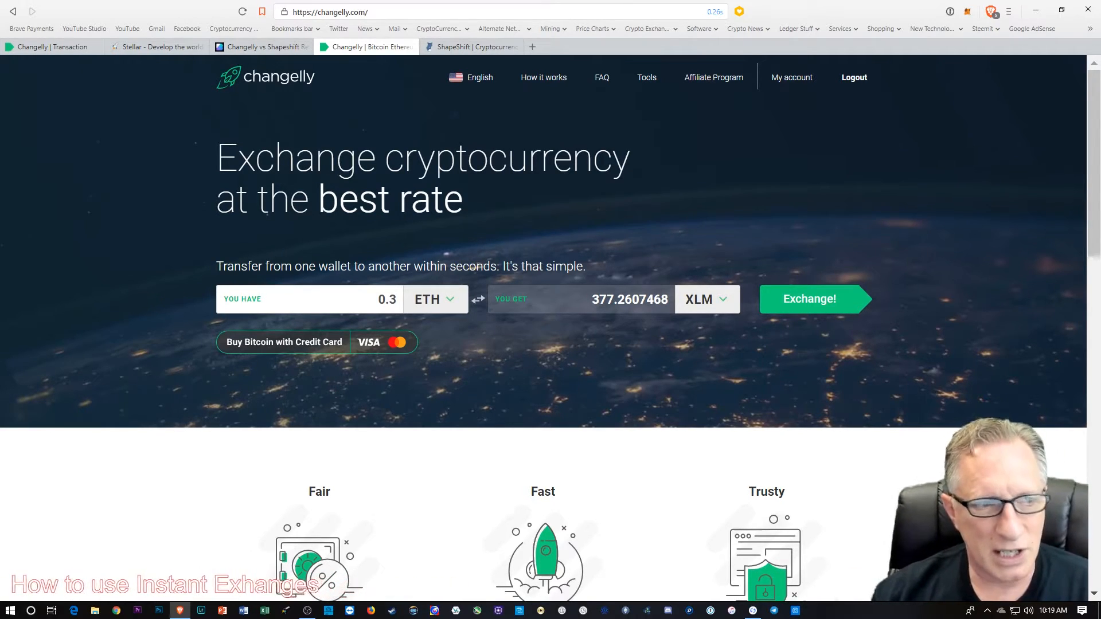
click(156, 46)
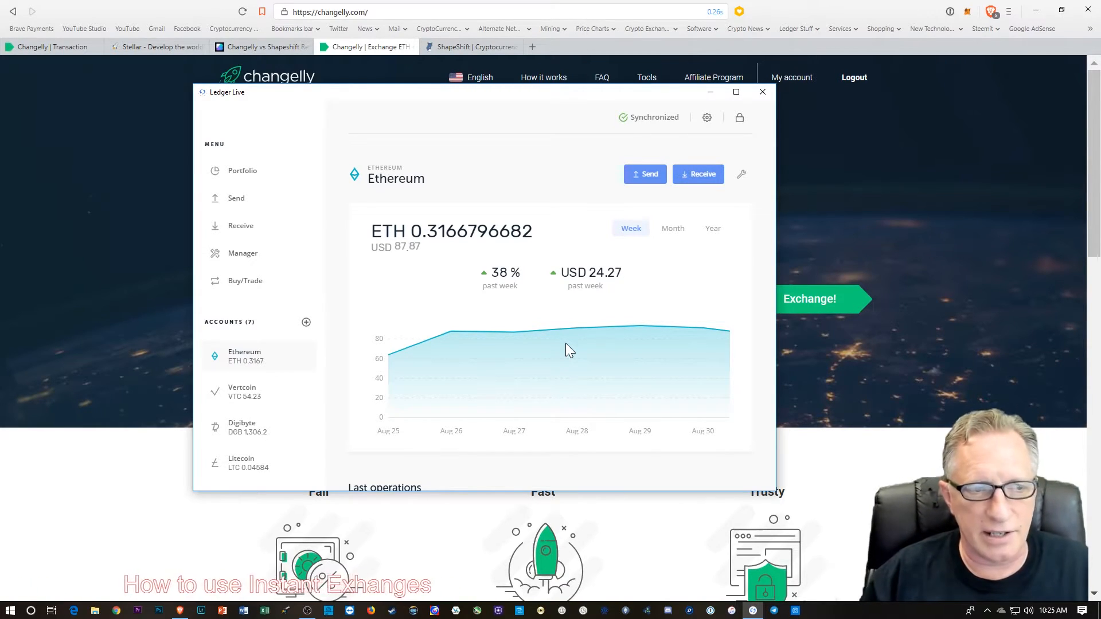
mouse_move(889, 216)
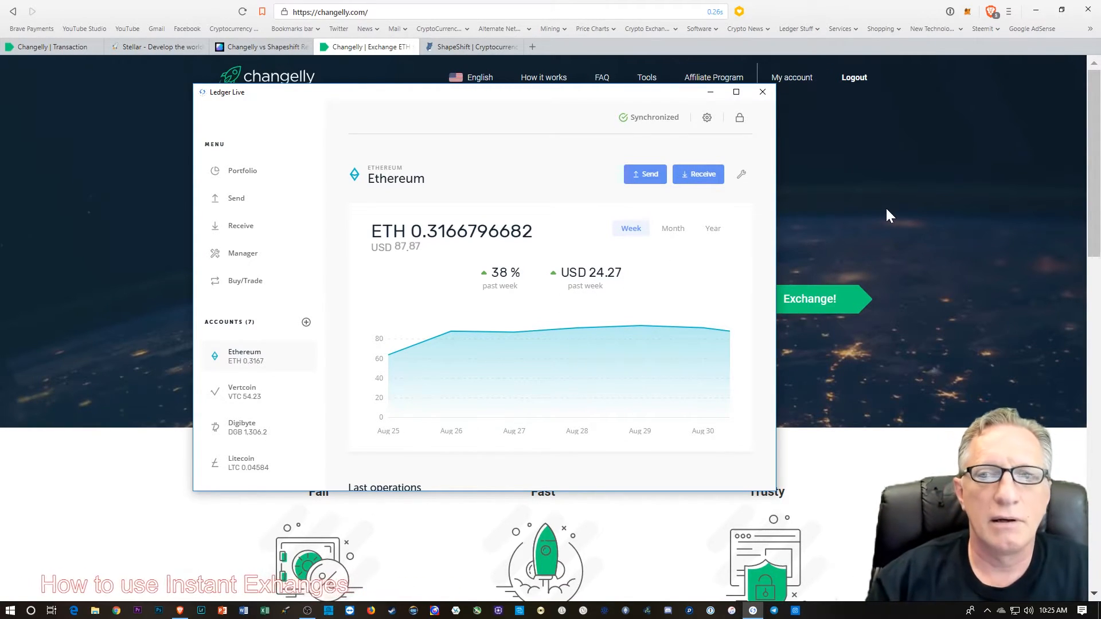
click(762, 91)
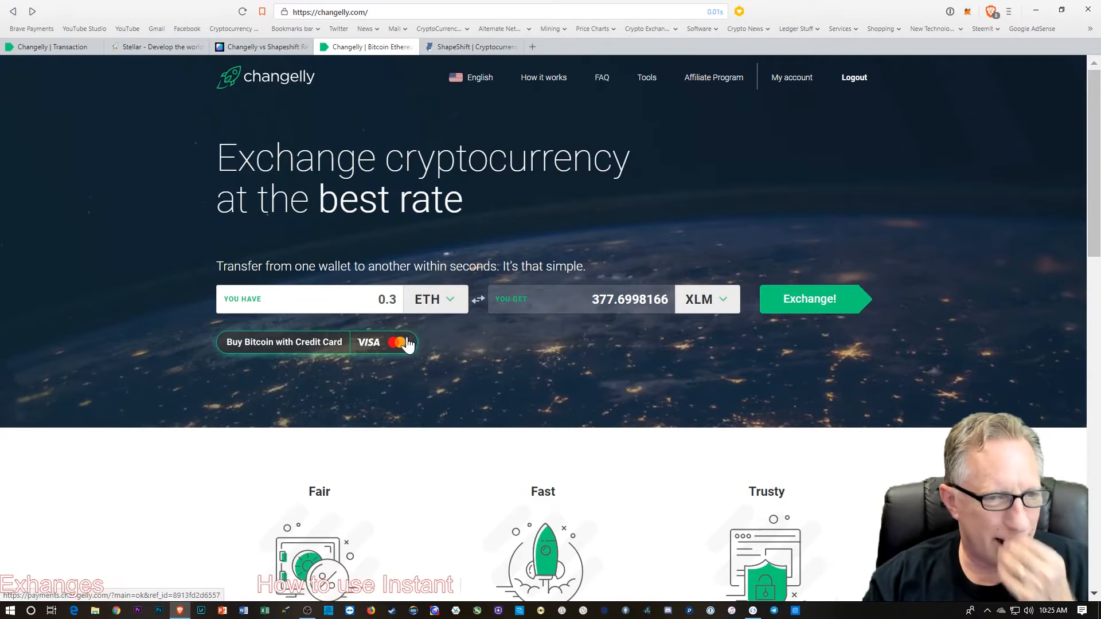
mouse_move(637, 332)
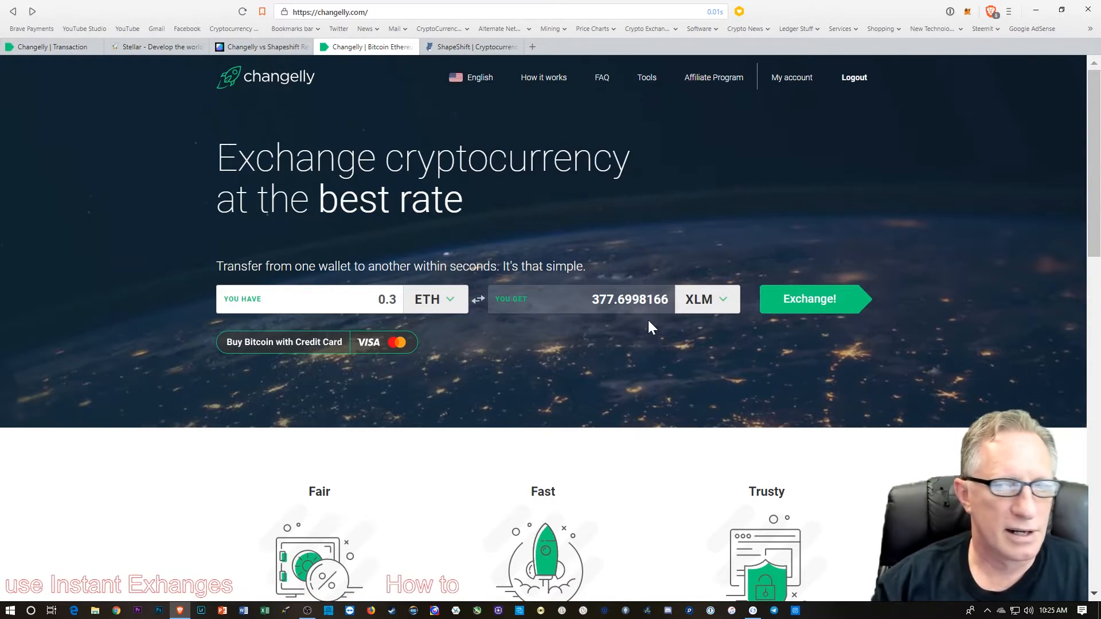
mouse_move(654, 509)
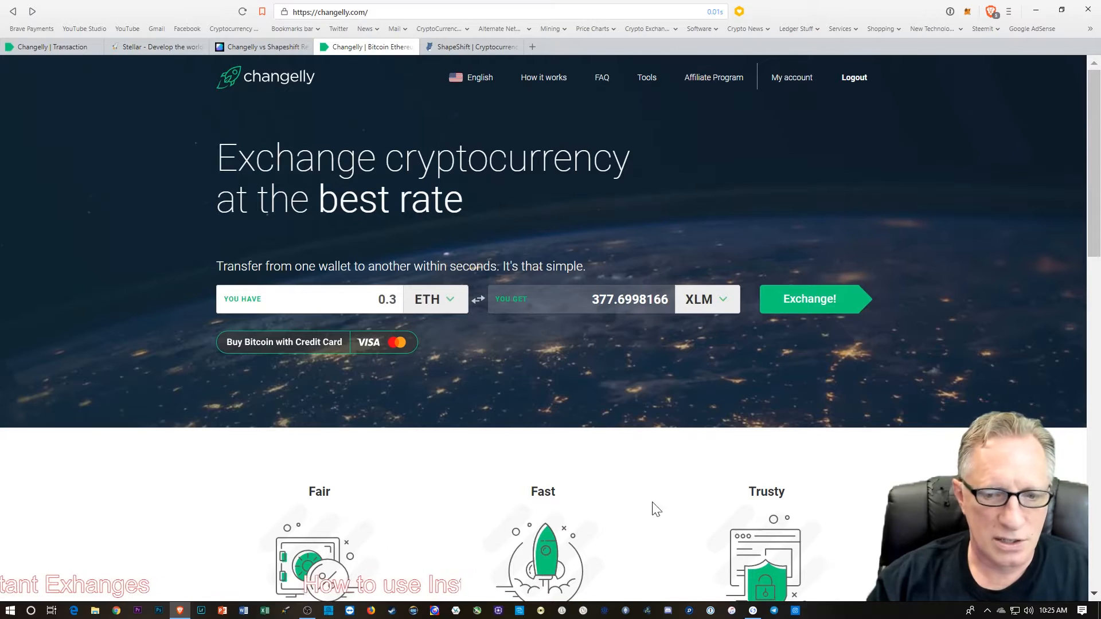
mouse_move(560, 426)
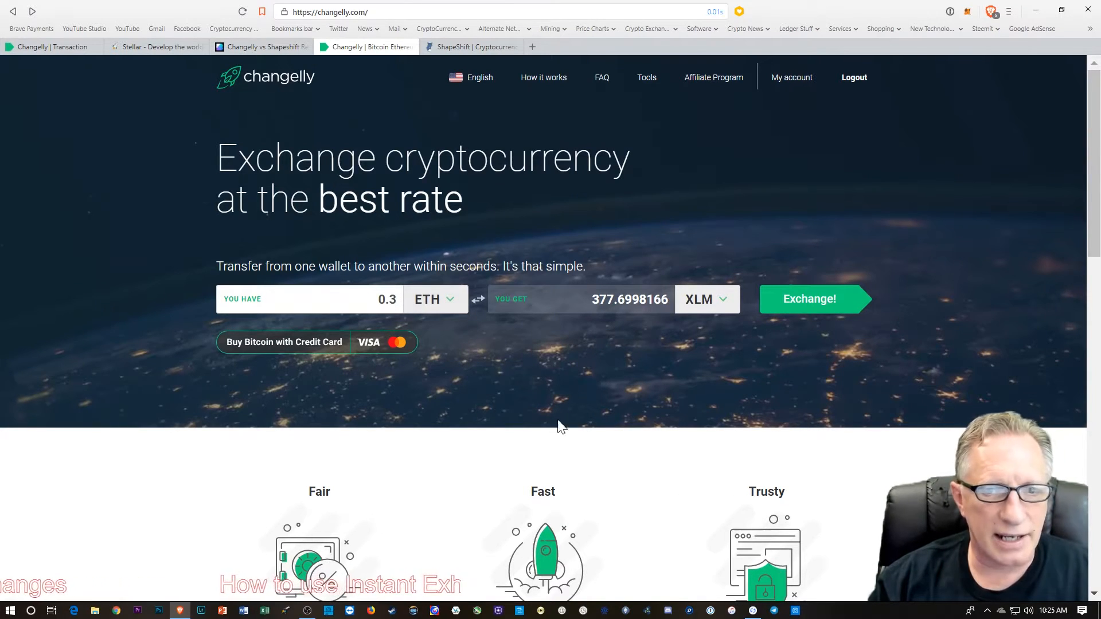
mouse_move(713, 379)
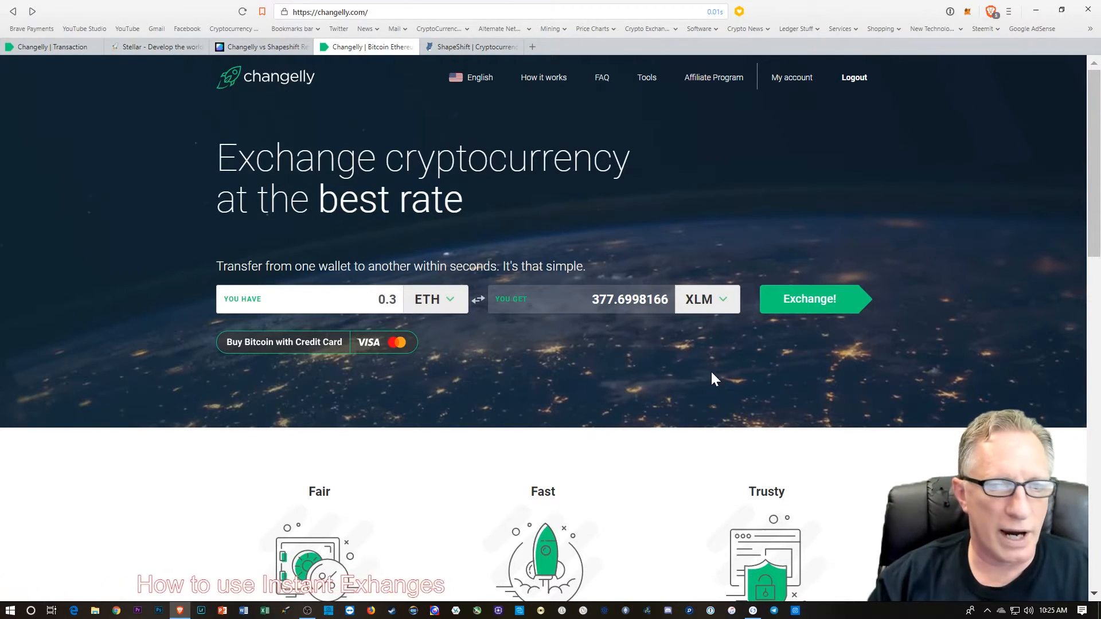
mouse_move(707, 351)
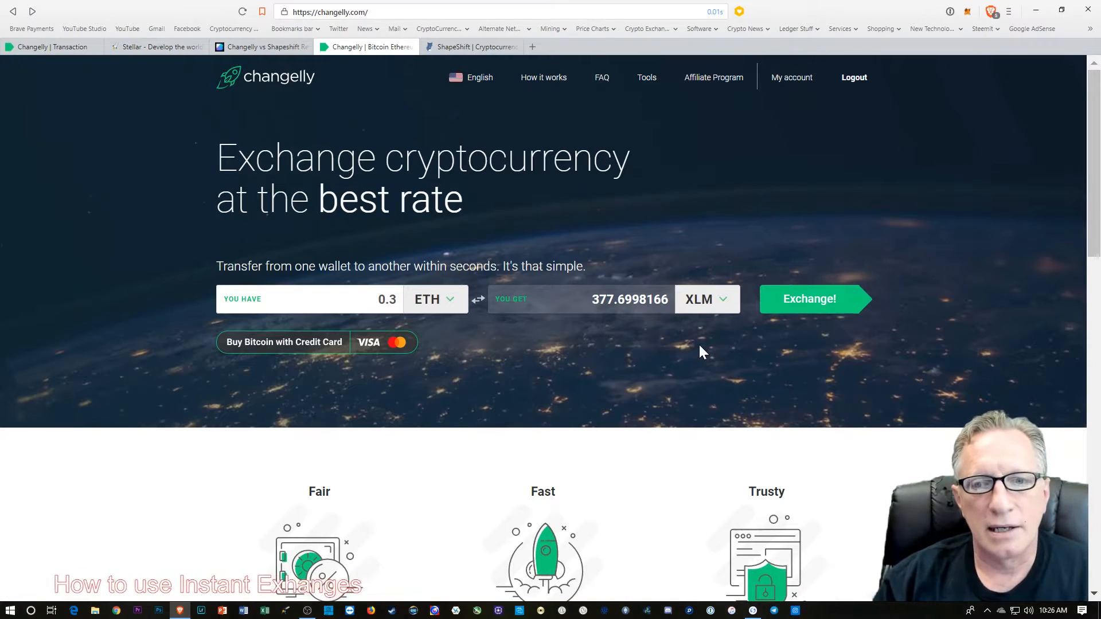
mouse_move(713, 378)
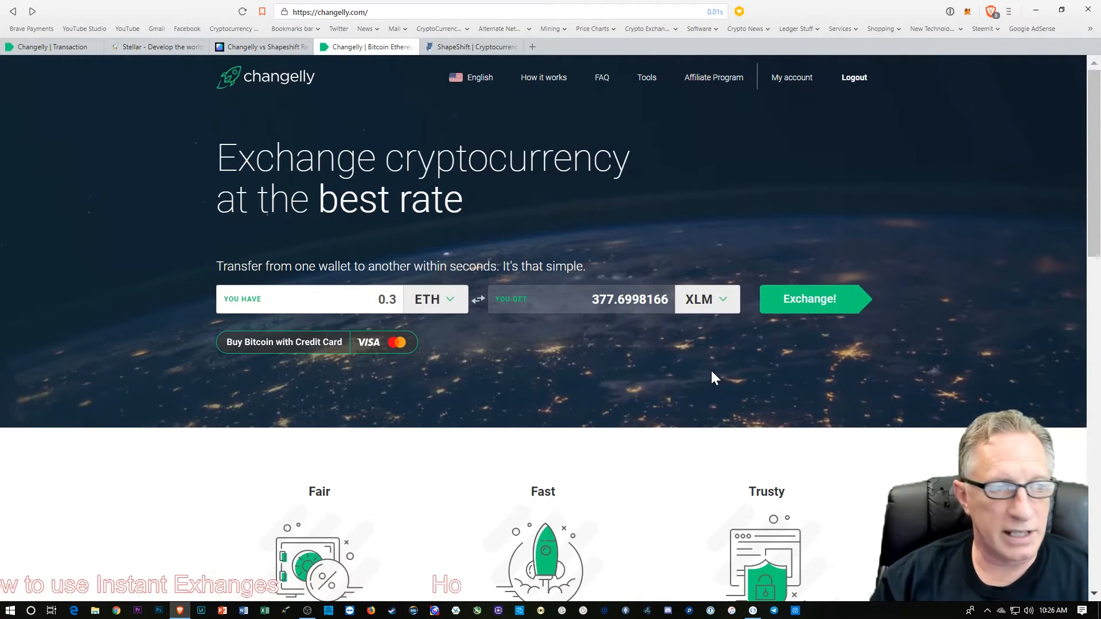
mouse_move(808, 298)
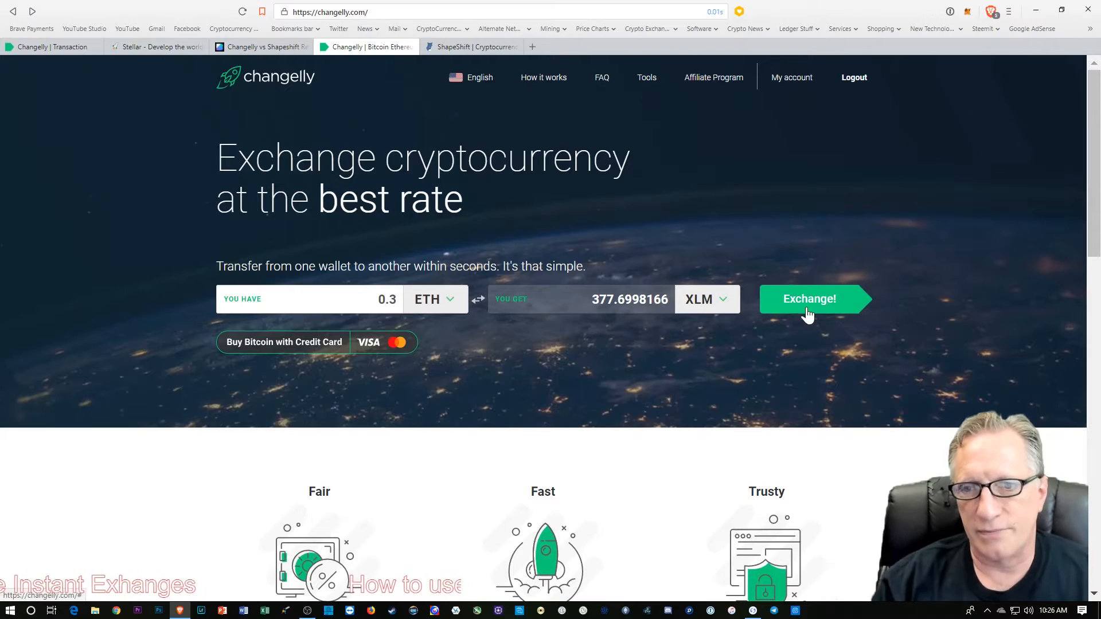
Step: Submit the Changelly exchange of 0.3 ETH for roughly 377.70 XLM
click(807, 298)
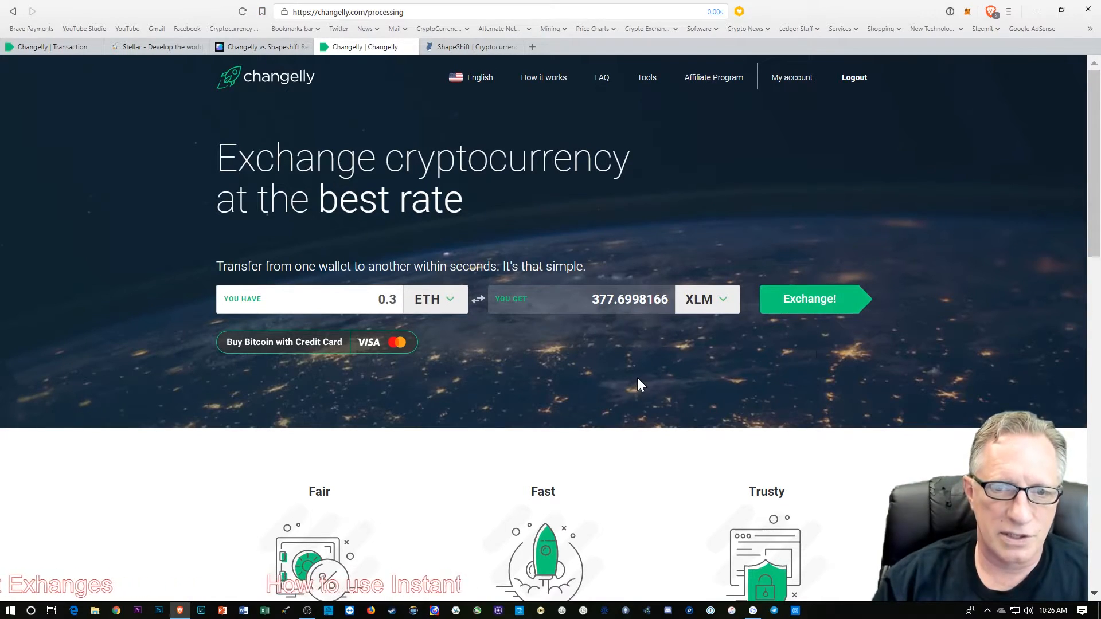
Step: Accept Changelly's terms of use and privacy policy and continue to the recipient address
click(807, 298)
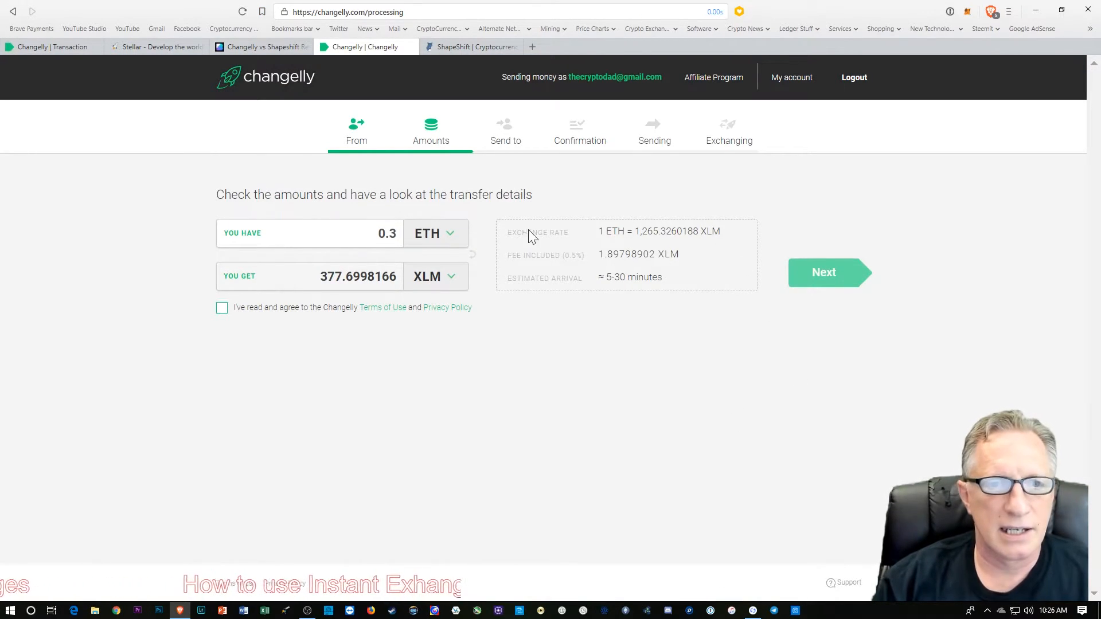
mouse_move(256, 321)
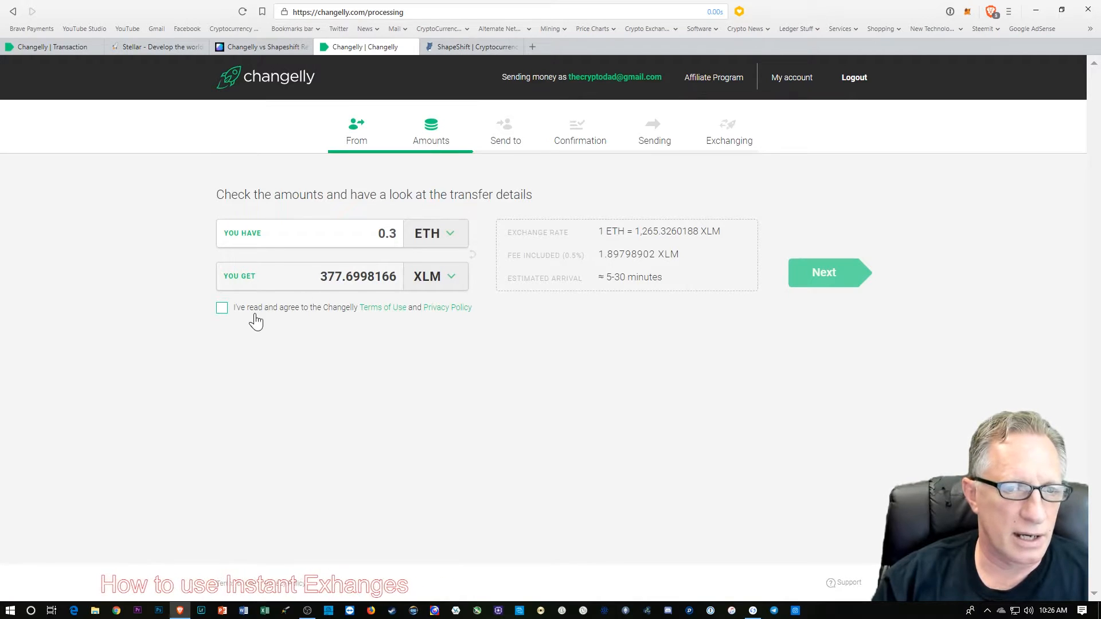
click(222, 307)
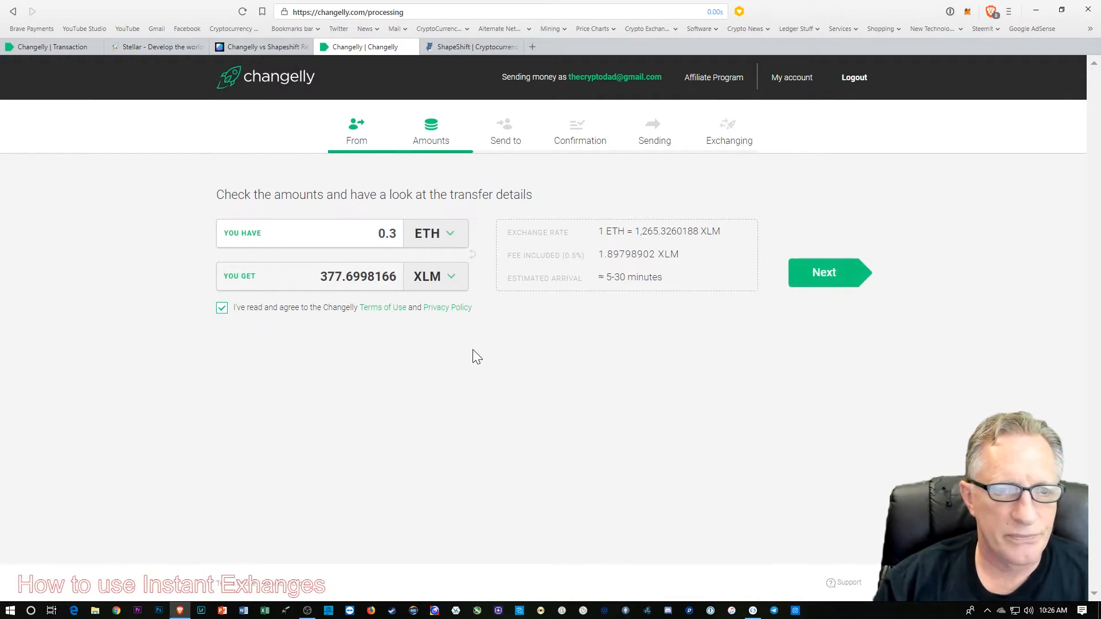
mouse_move(306, 305)
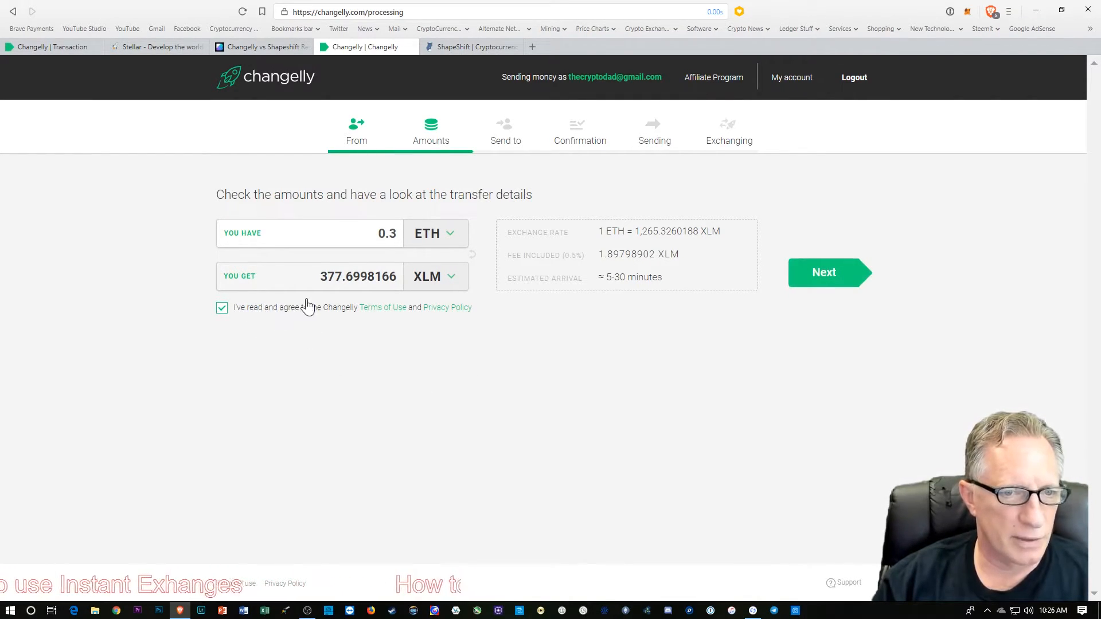
mouse_move(805, 389)
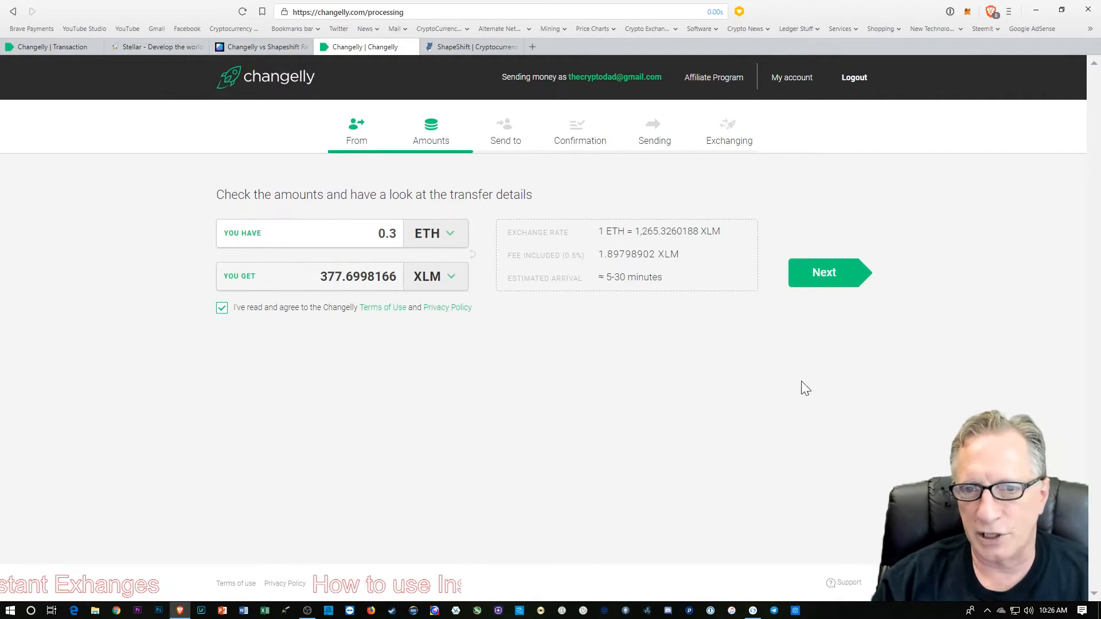
mouse_move(624, 291)
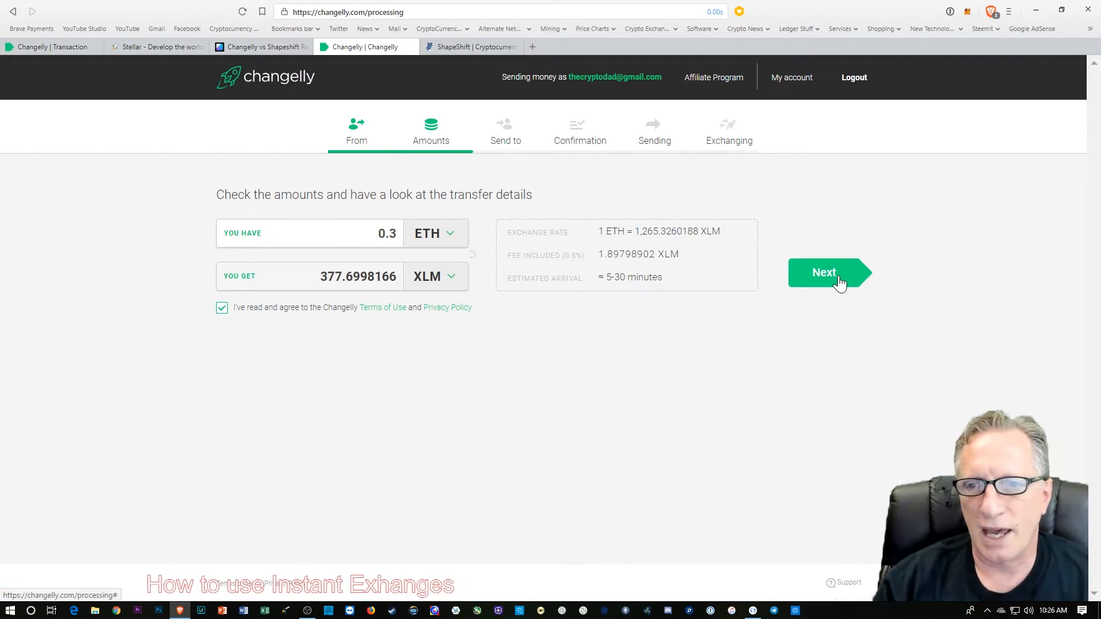
click(823, 272)
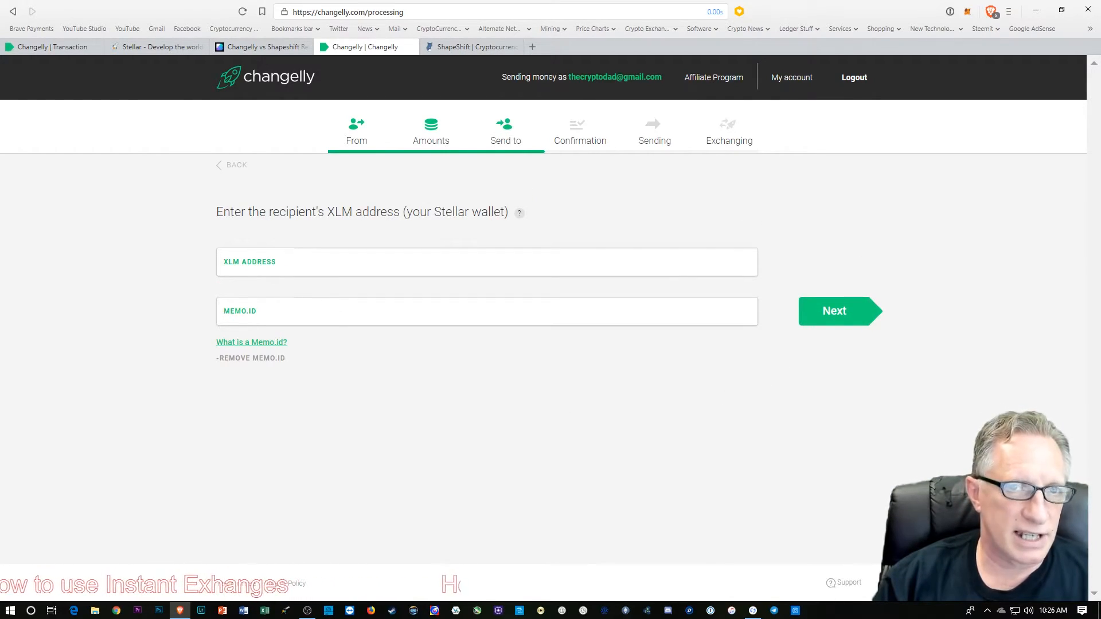
mouse_move(543, 454)
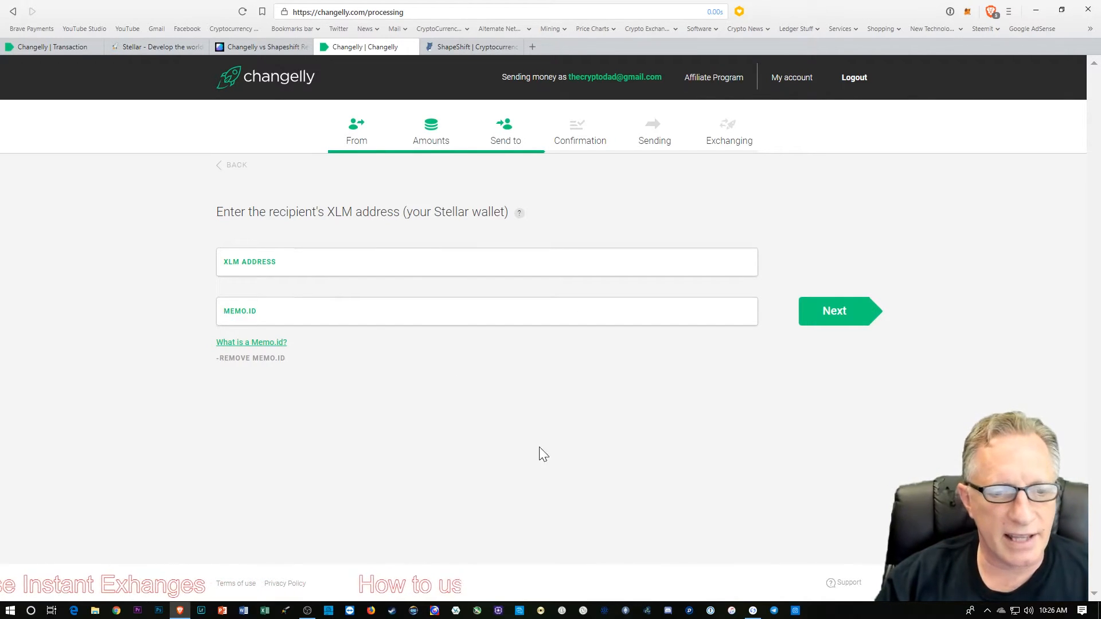
Step: Open Stellar.org's Lumen Wallets page and scroll through the wallet options
click(156, 46)
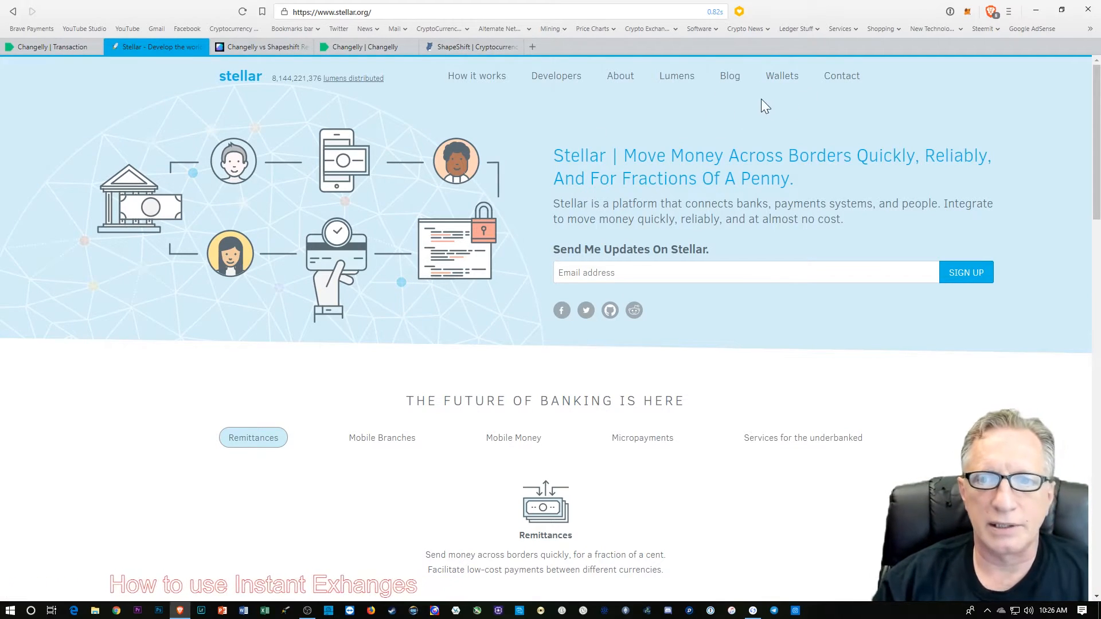
mouse_move(782, 78)
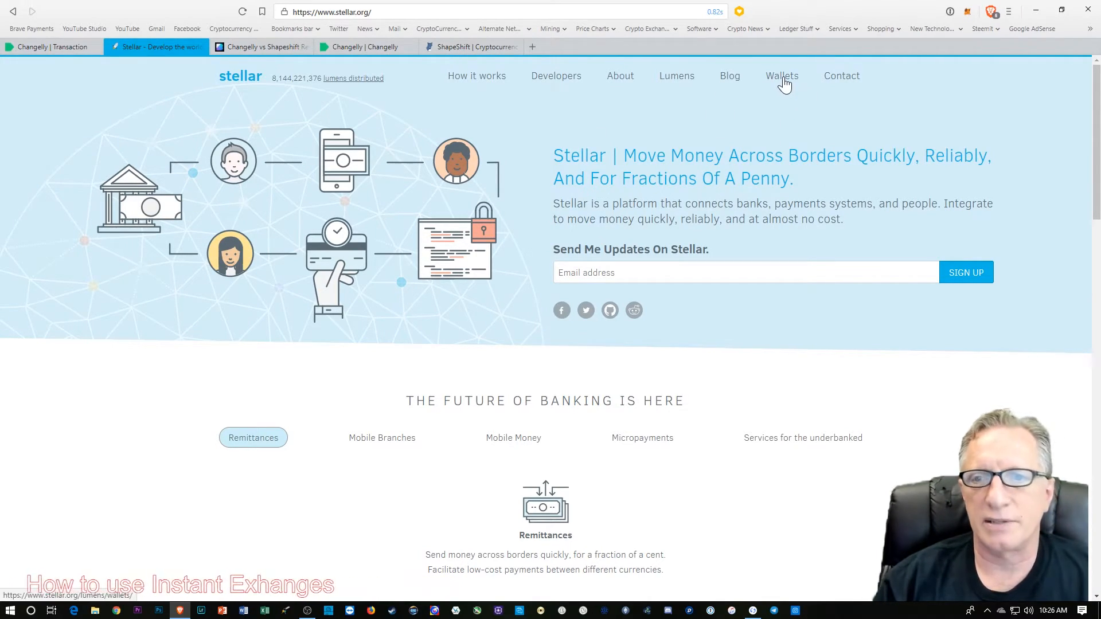
click(781, 76)
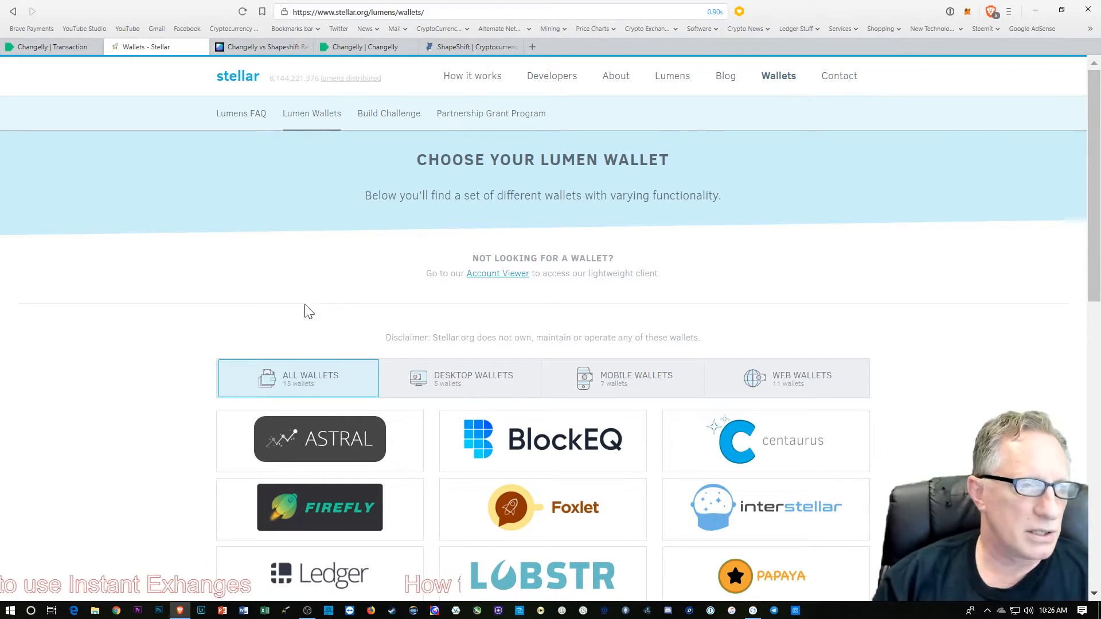
scroll(down, 3)
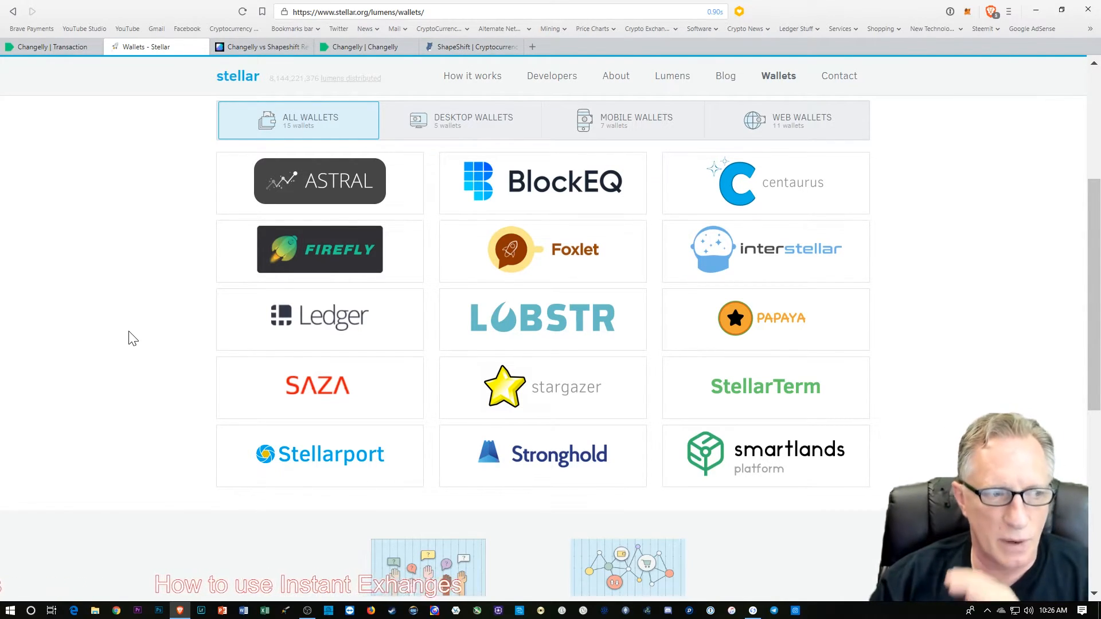
mouse_move(310, 334)
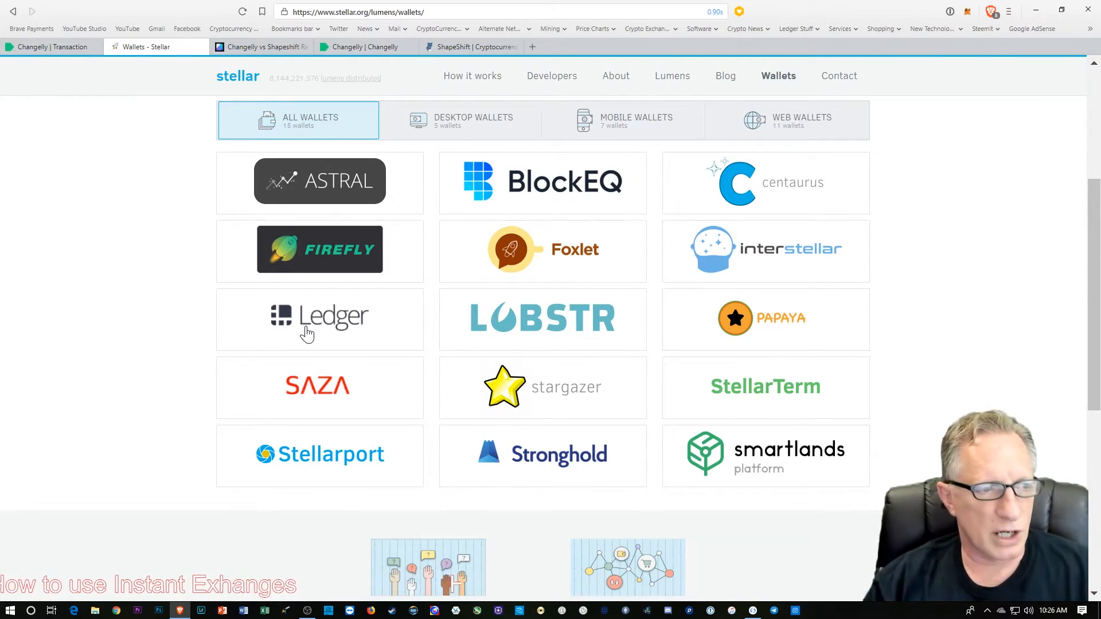
mouse_move(306, 325)
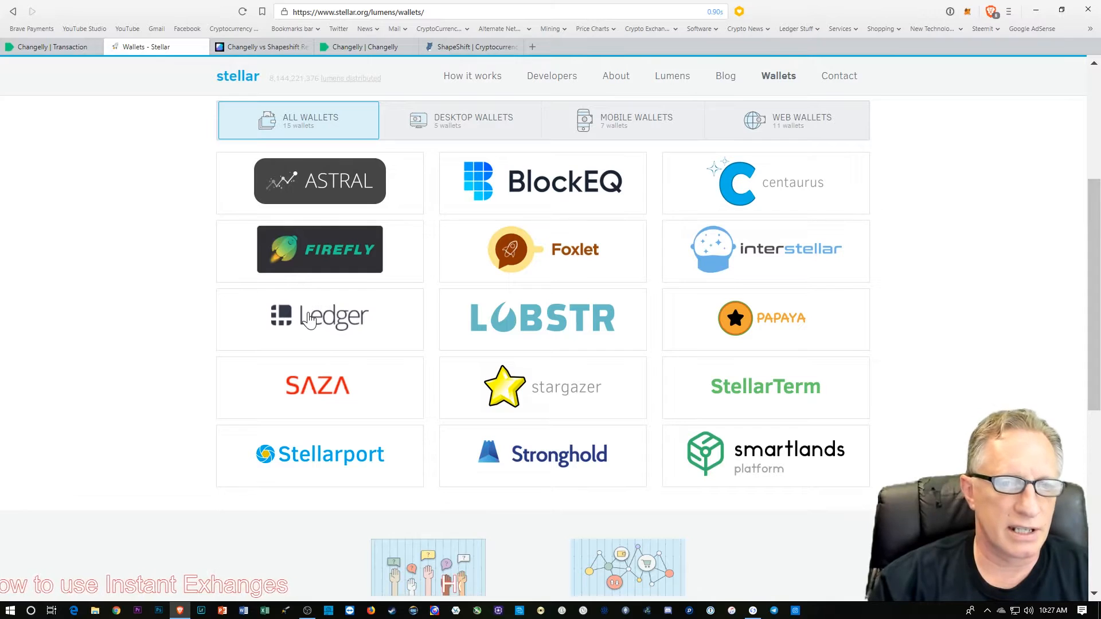
mouse_move(743, 102)
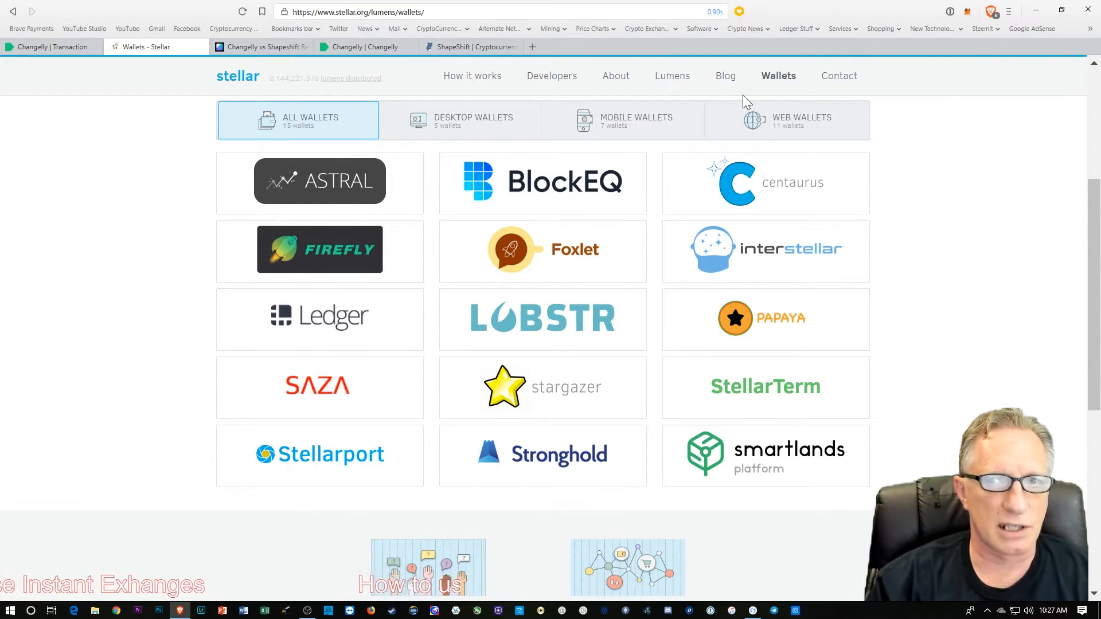
Step: Open the Ledger wallet's 'Use with Account Viewer' link on Stellar.org
click(319, 319)
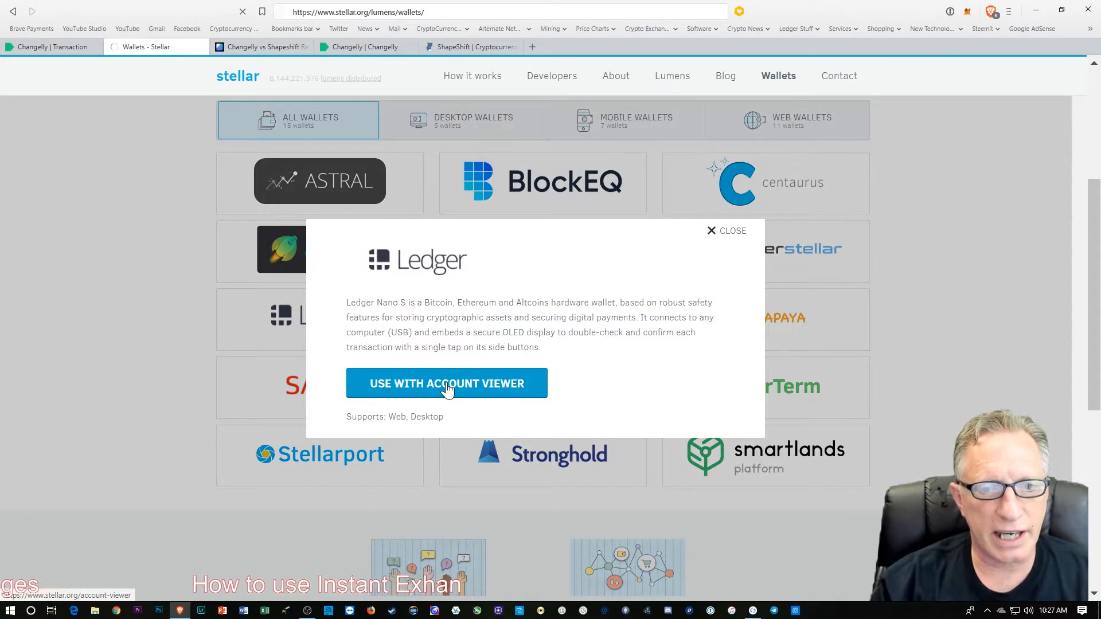
click(447, 384)
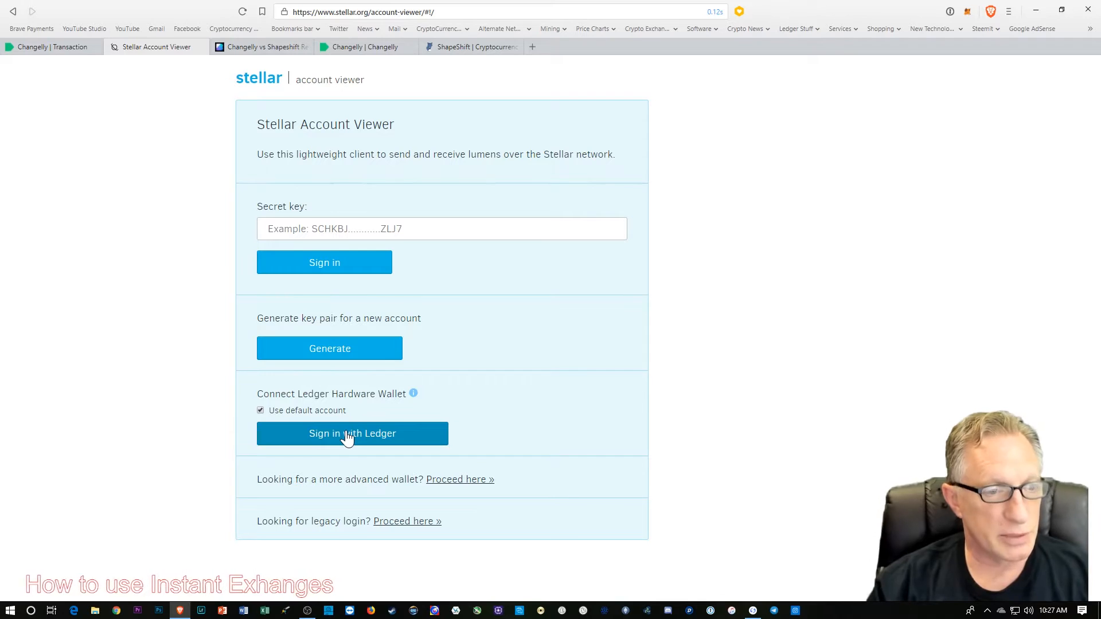
mouse_move(365, 441)
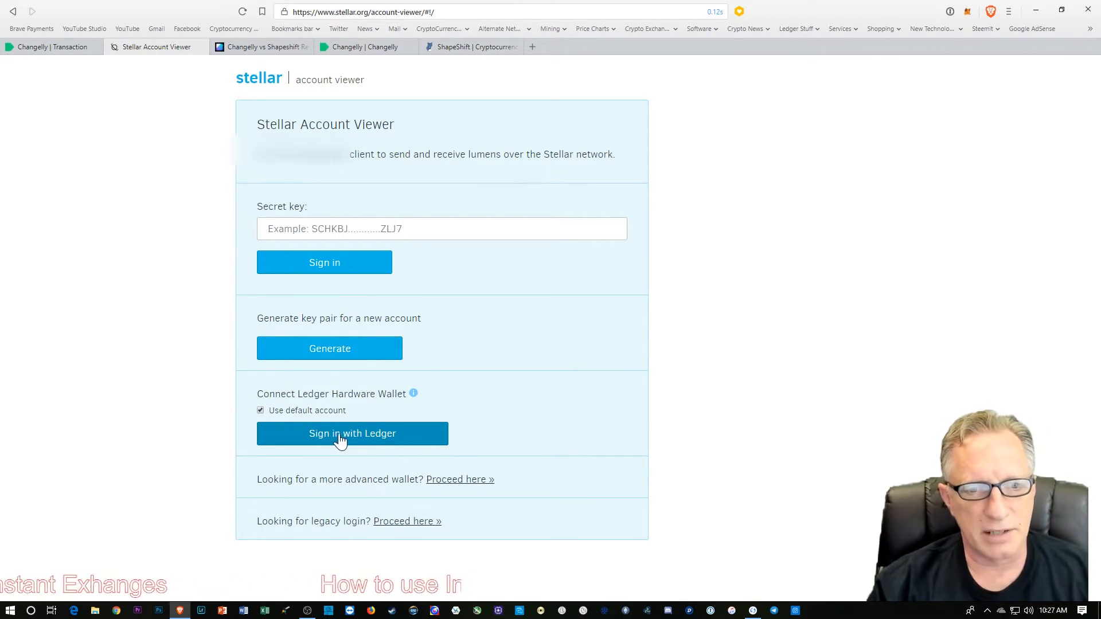
Step: Sign in to Stellar Account Viewer with the Ledger hardware wallet
click(352, 433)
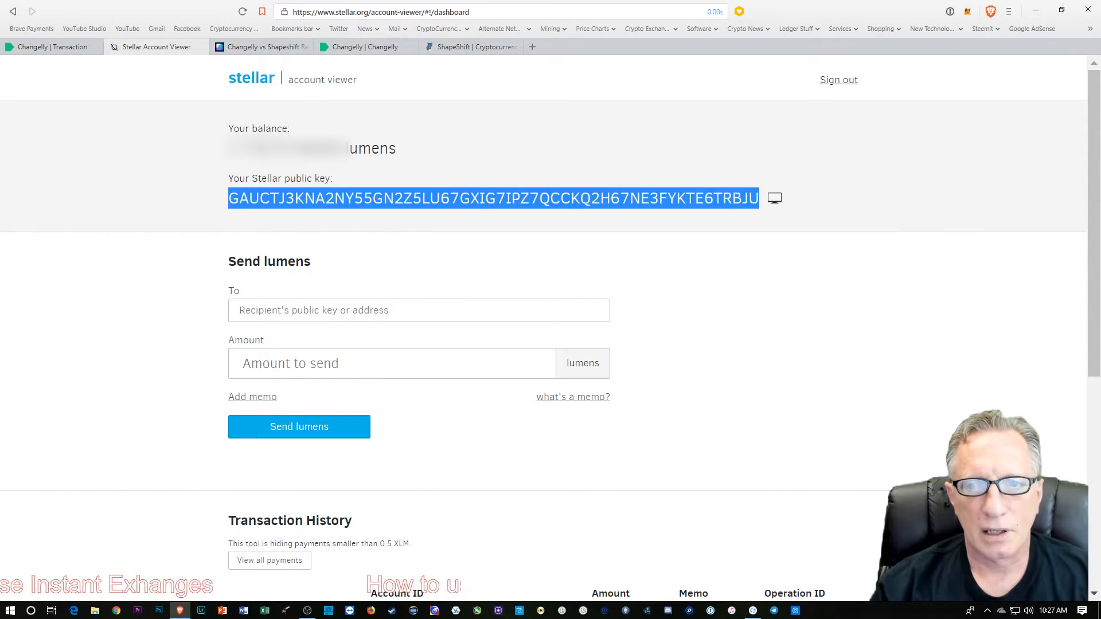
mouse_move(722, 227)
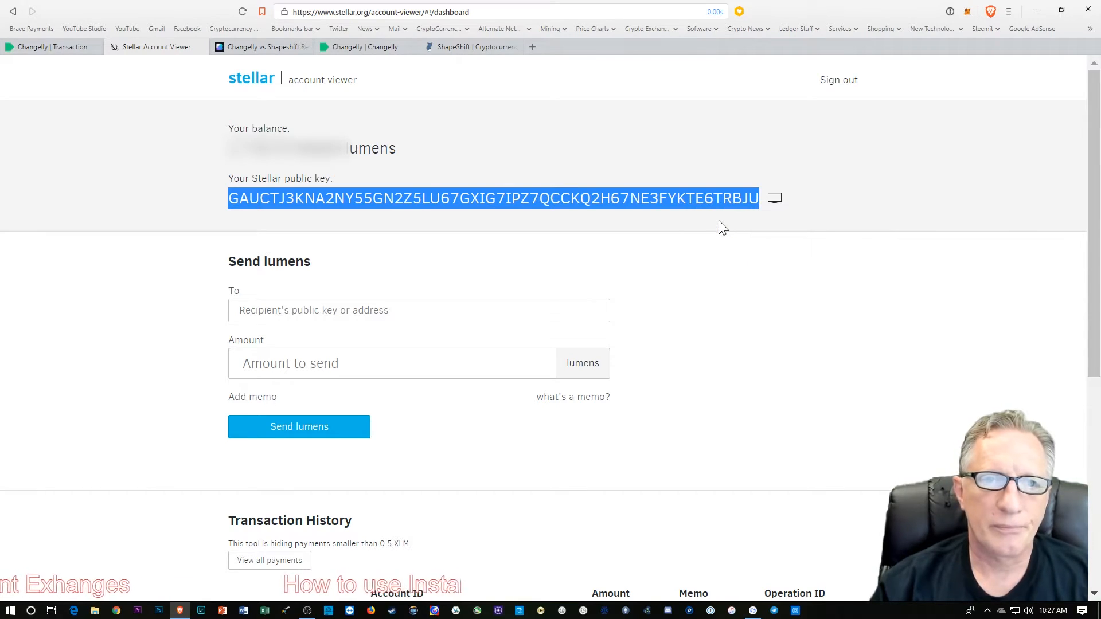
Step: Paste the copied Stellar public key into Changelly's XLM address field
click(362, 46)
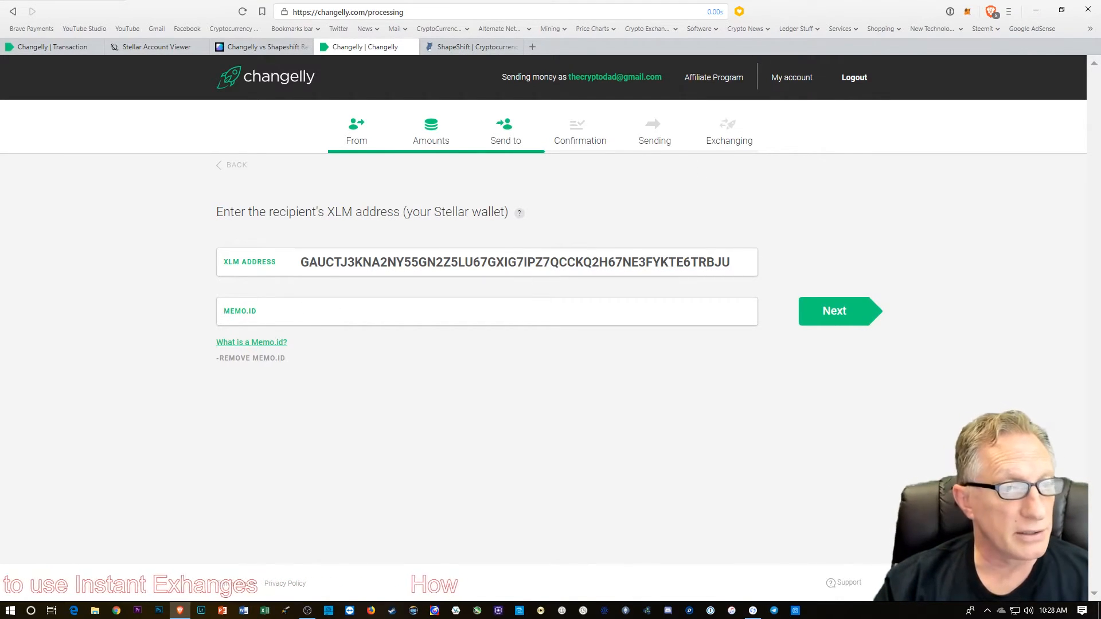
mouse_move(597, 353)
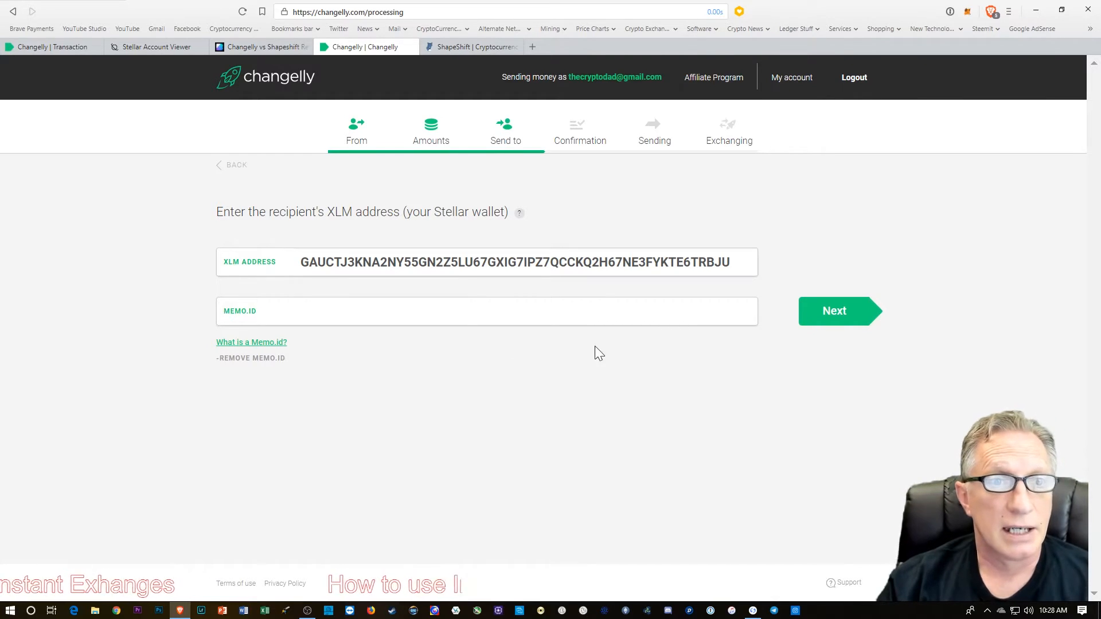
Step: Return to the Stellar Account Viewer dashboard tab
click(154, 47)
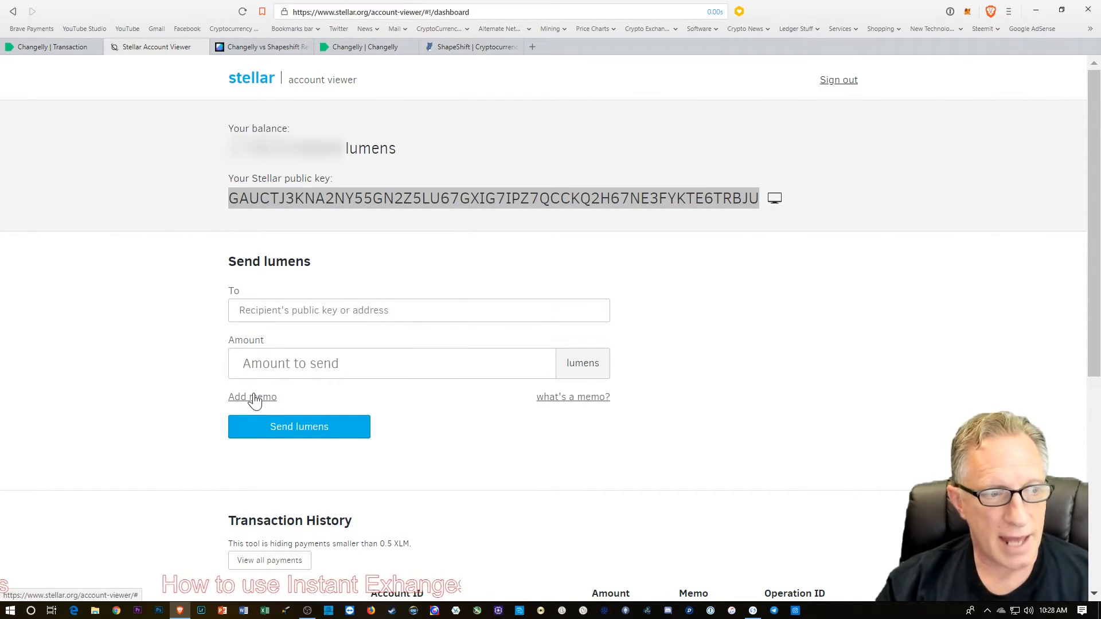
mouse_move(418, 227)
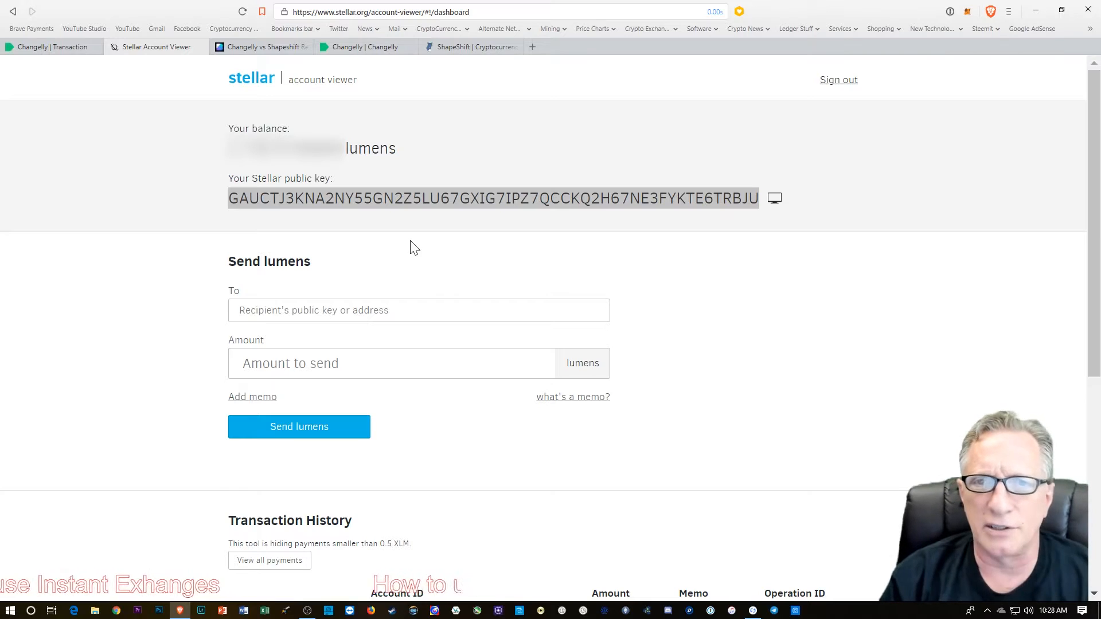
mouse_move(663, 256)
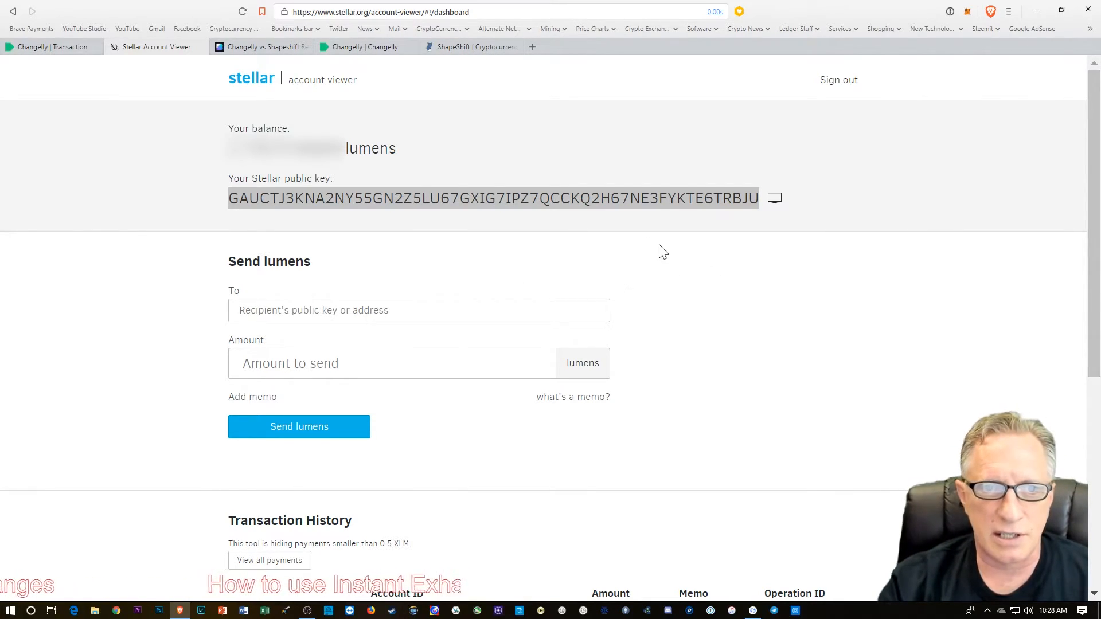
mouse_move(471, 245)
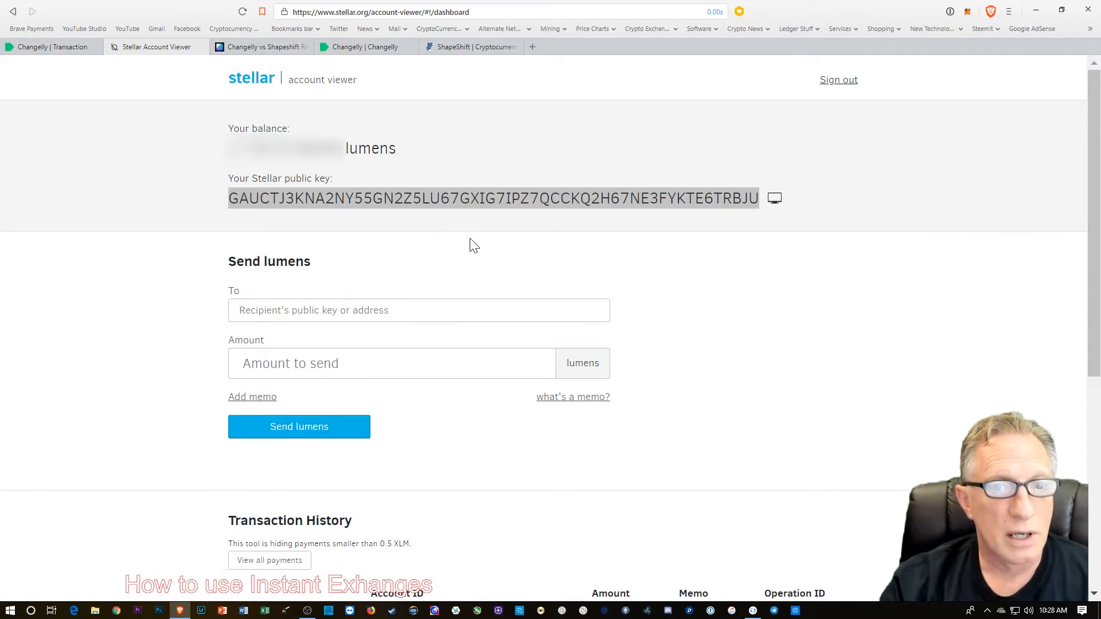
mouse_move(436, 252)
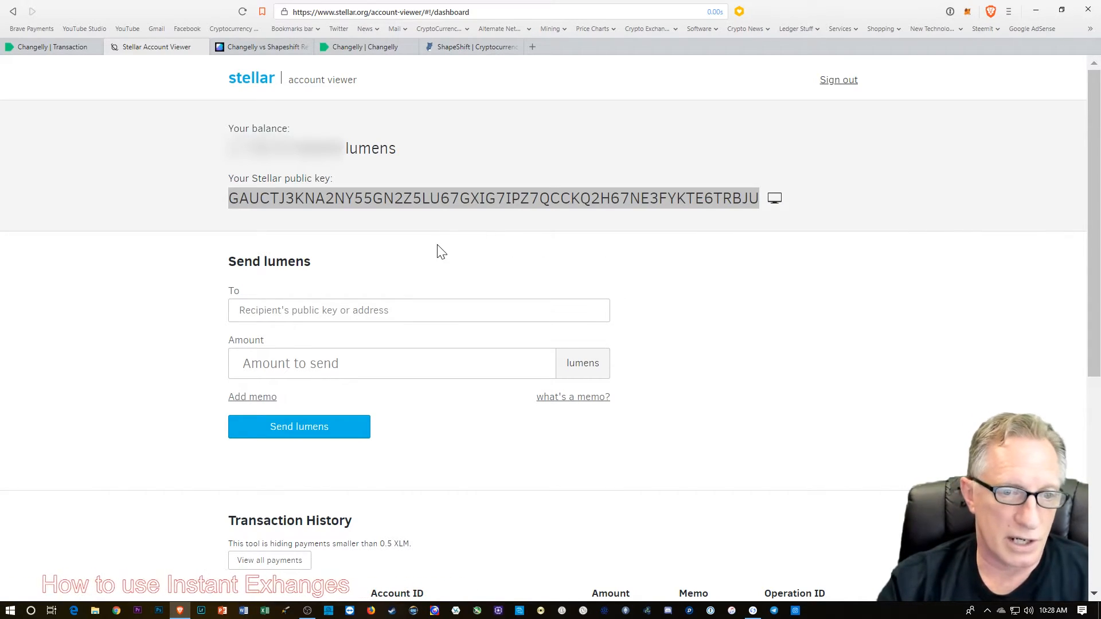
mouse_move(491, 244)
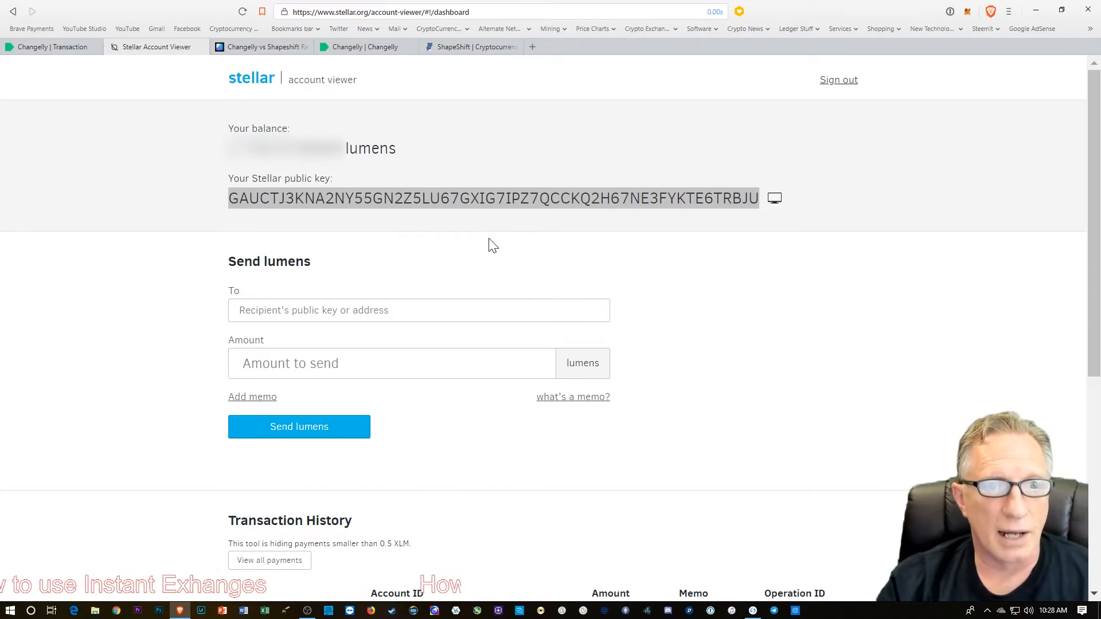
mouse_move(558, 223)
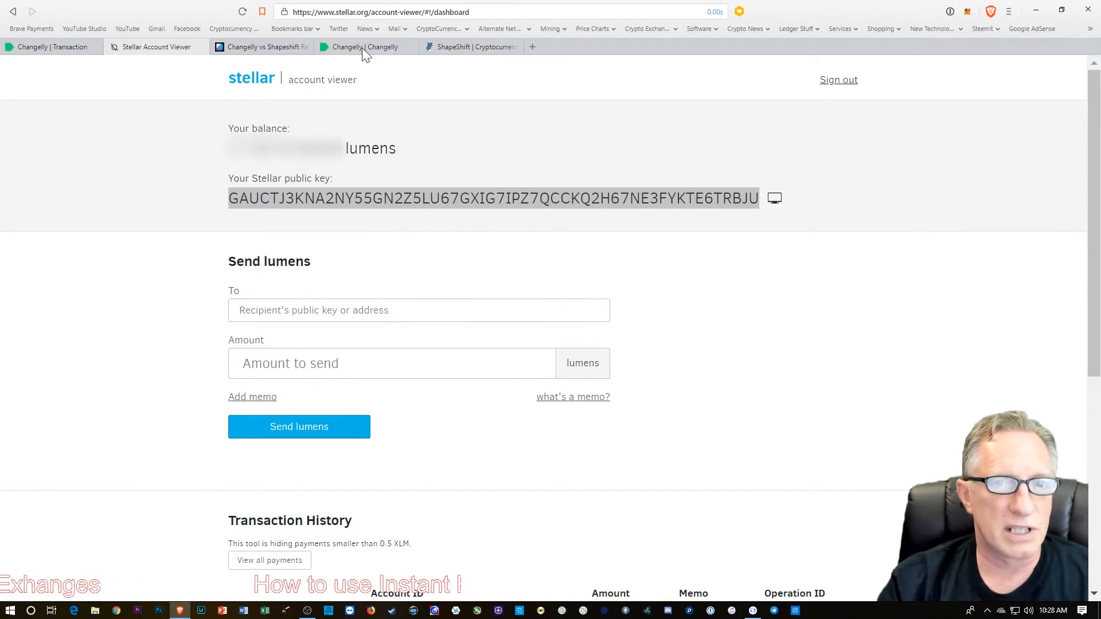
Step: Remove the memo from the Changelly order and proceed to the confirmation step
click(366, 48)
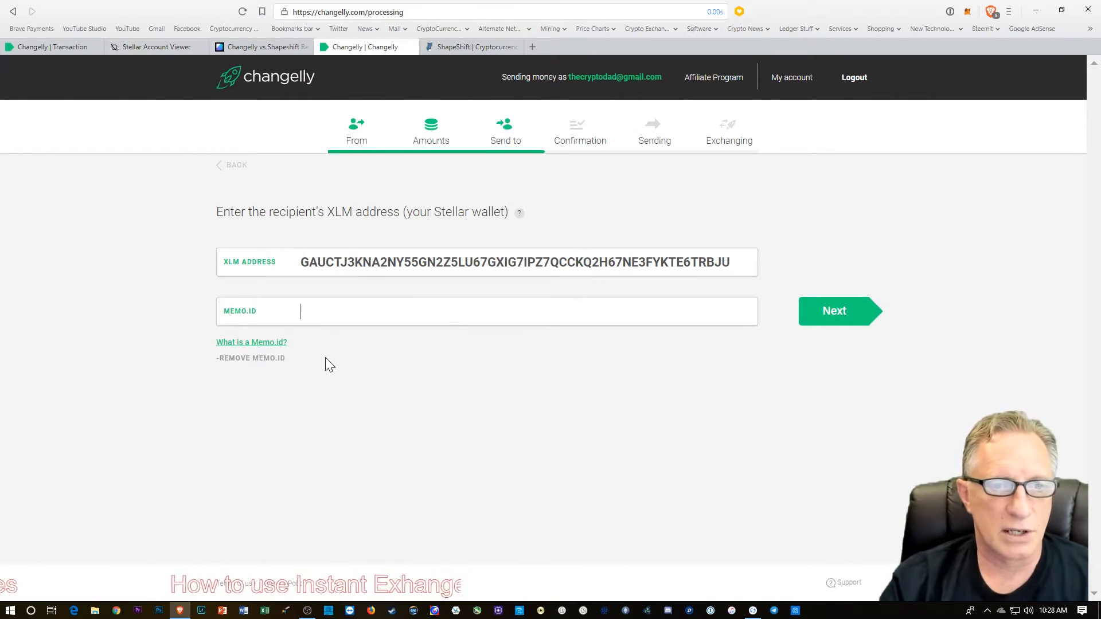
click(250, 357)
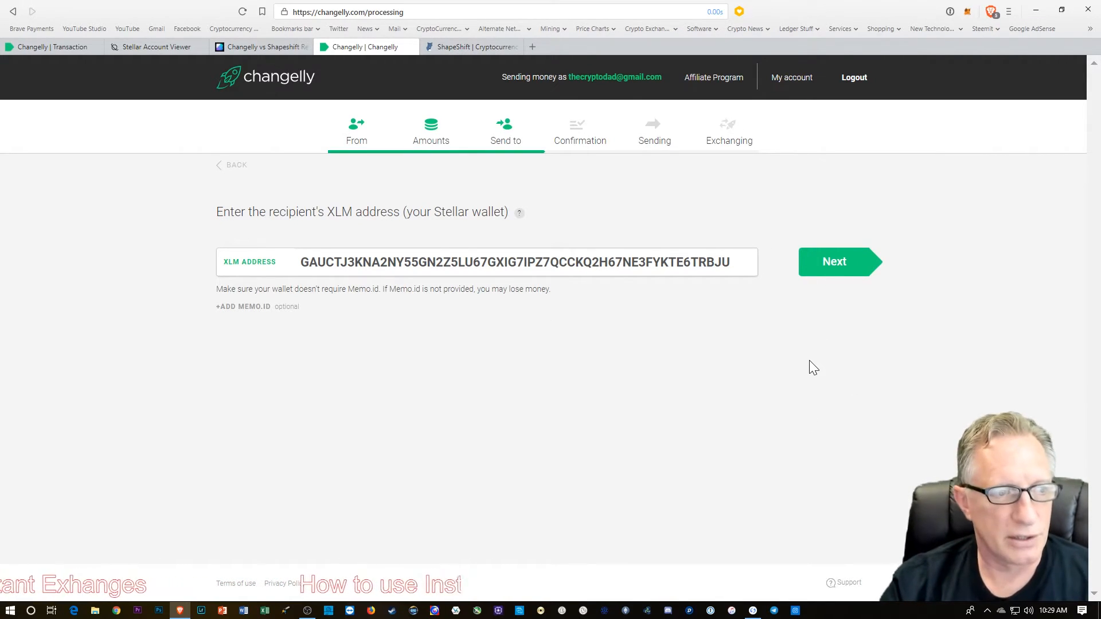
mouse_move(832, 353)
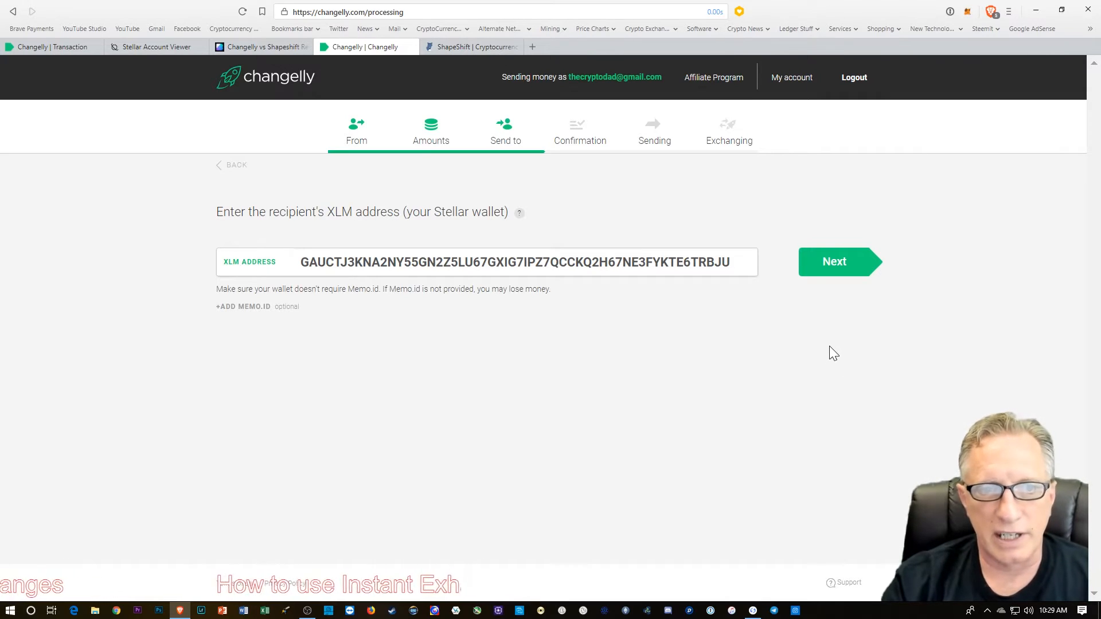
click(834, 261)
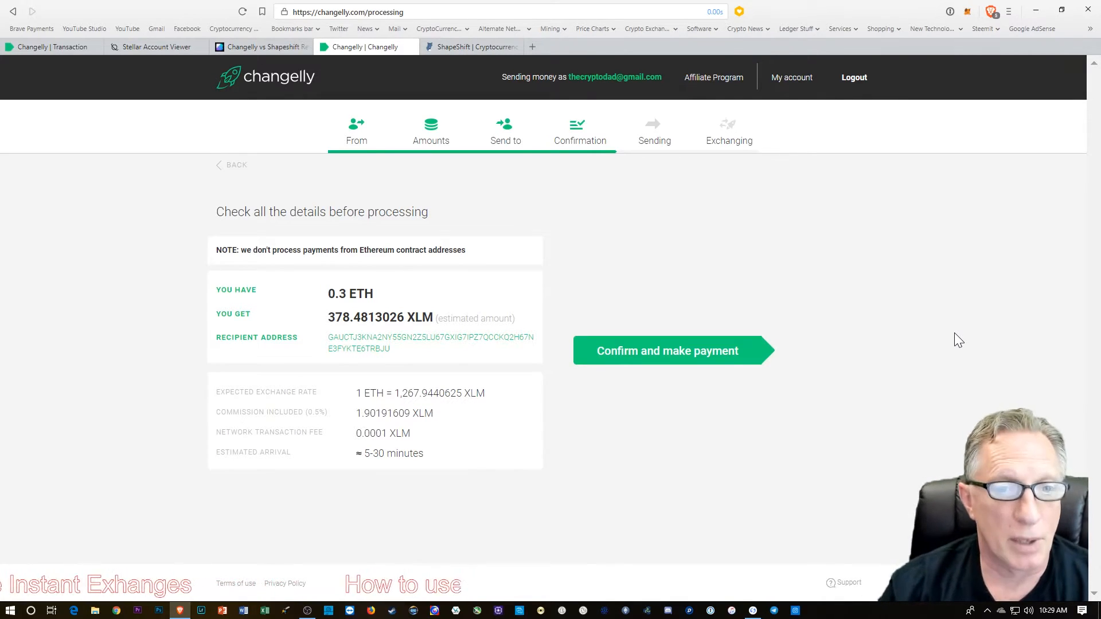
mouse_move(826, 217)
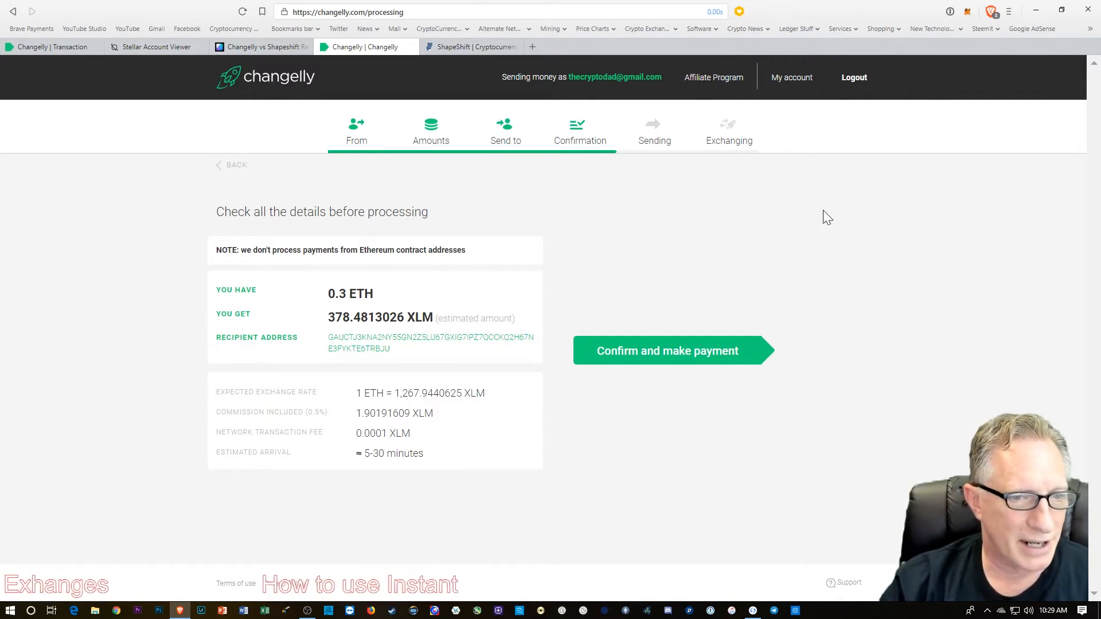
mouse_move(692, 325)
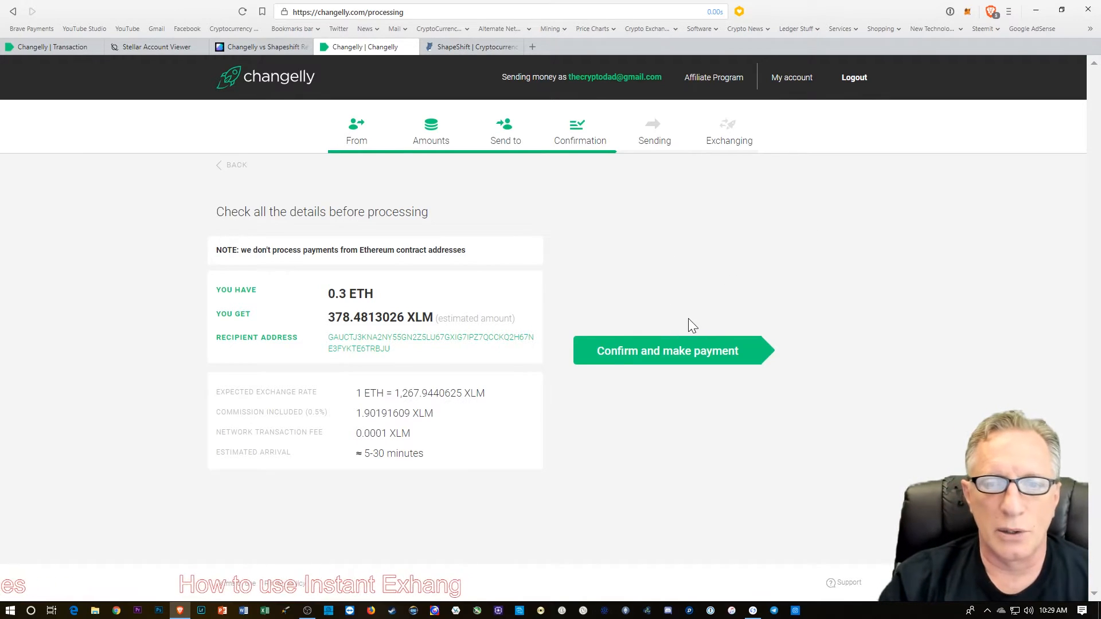
mouse_move(673, 355)
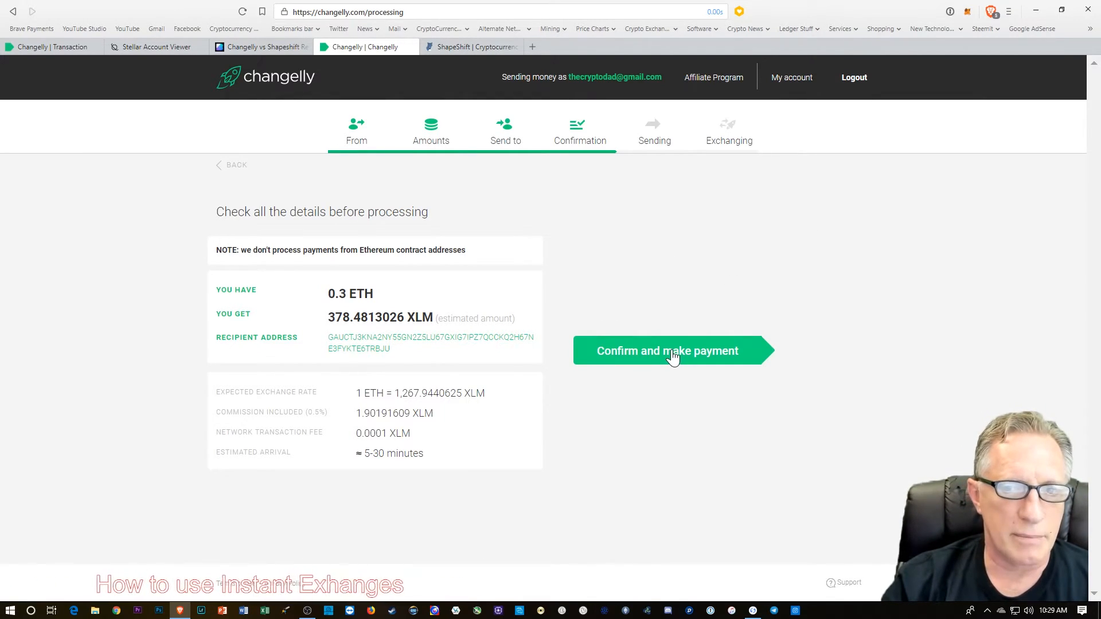
Step: Confirm the 0.3 ETH to 378.4813026 XLM exchange and make the payment
click(668, 350)
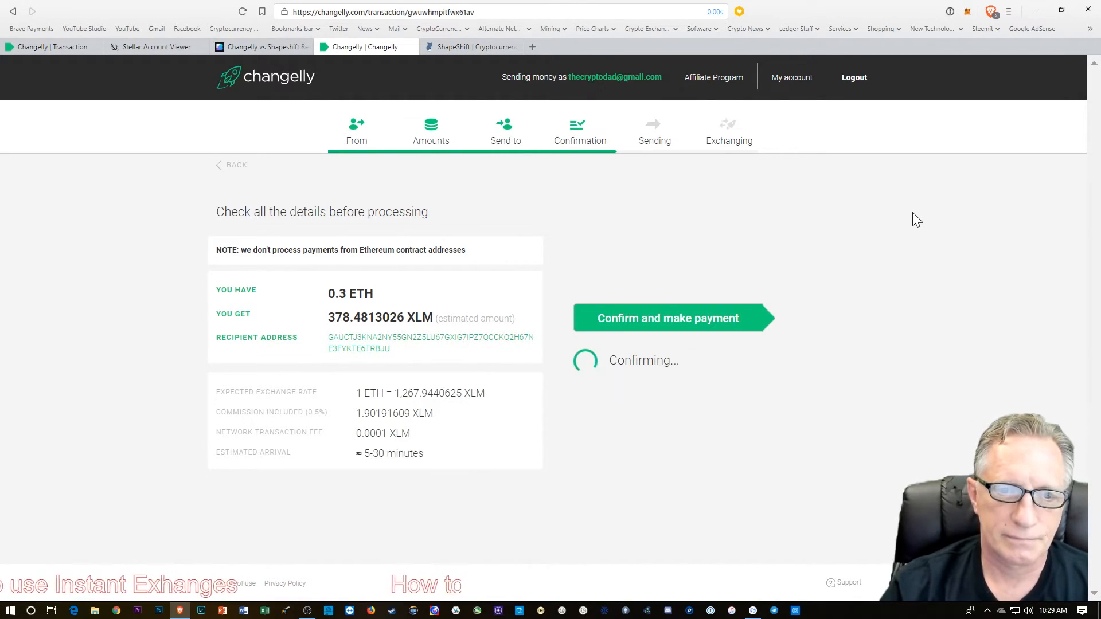
click(668, 318)
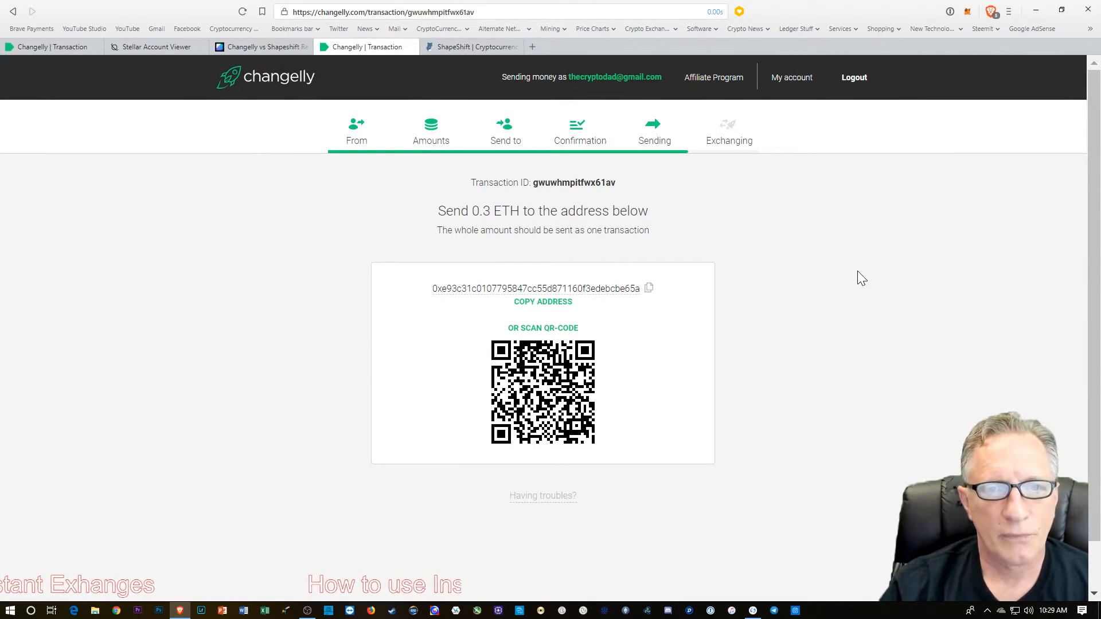
mouse_move(557, 246)
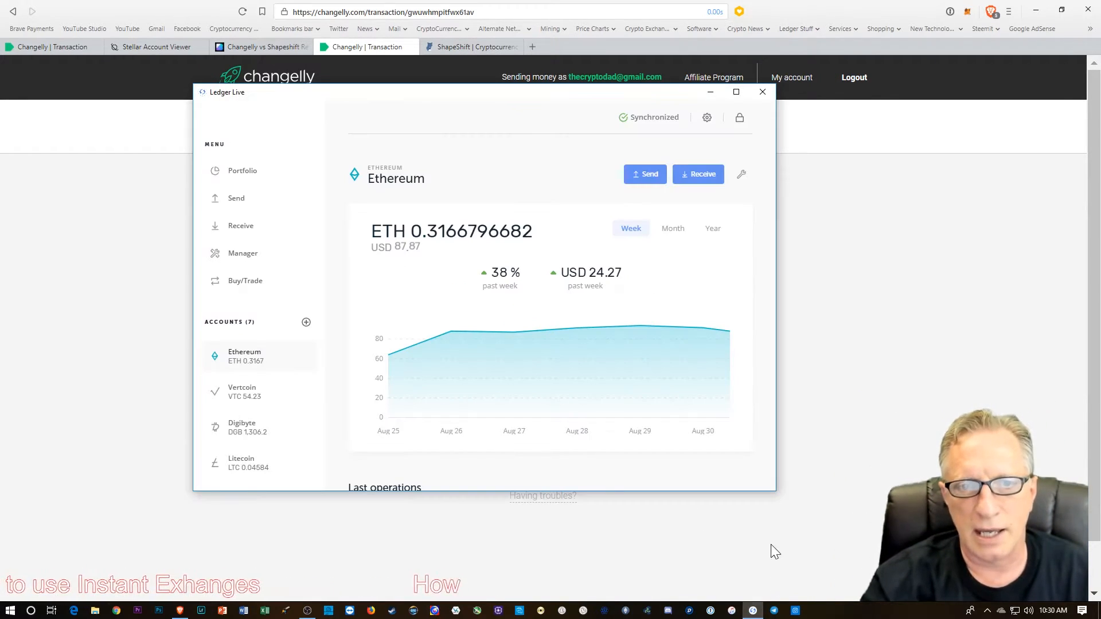
mouse_move(495, 205)
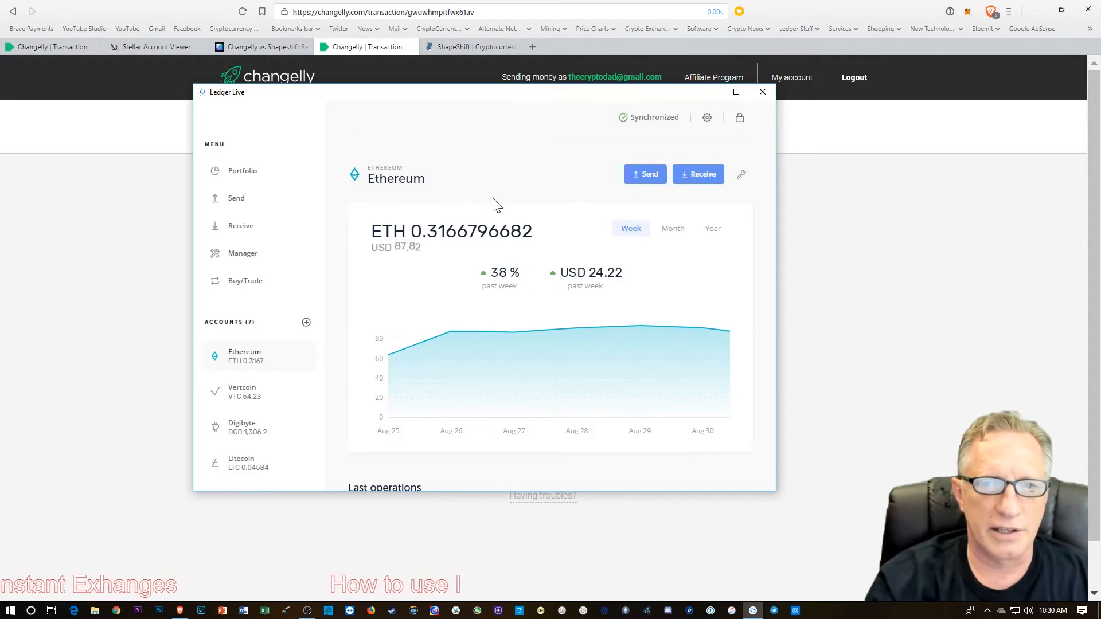
mouse_move(698, 174)
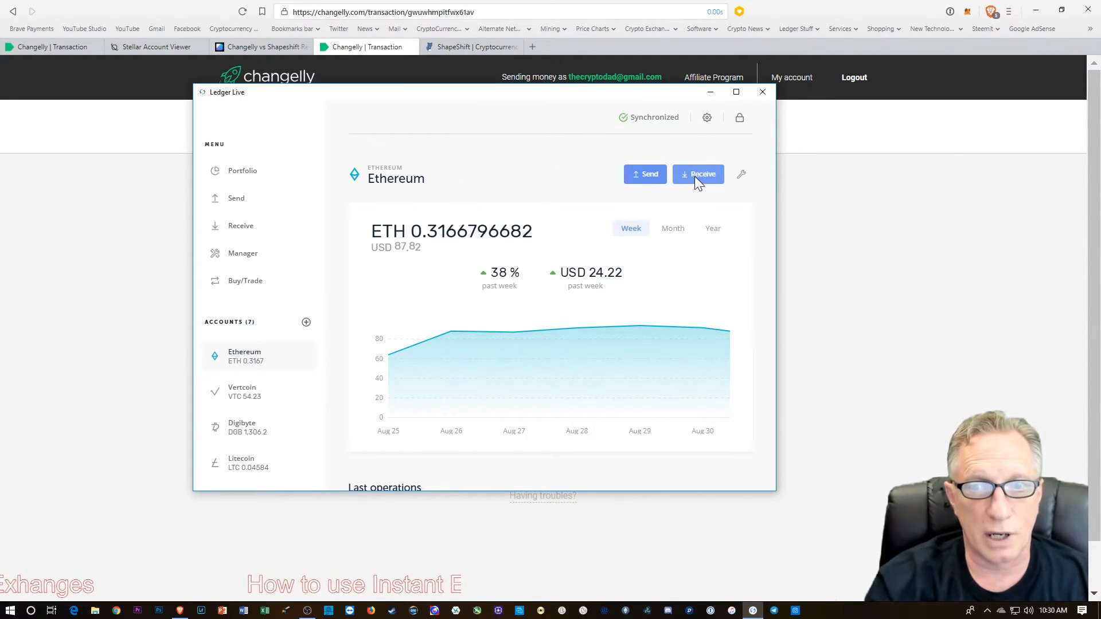
Step: Copy the ETH deposit address from the Changelly transaction page
click(643, 175)
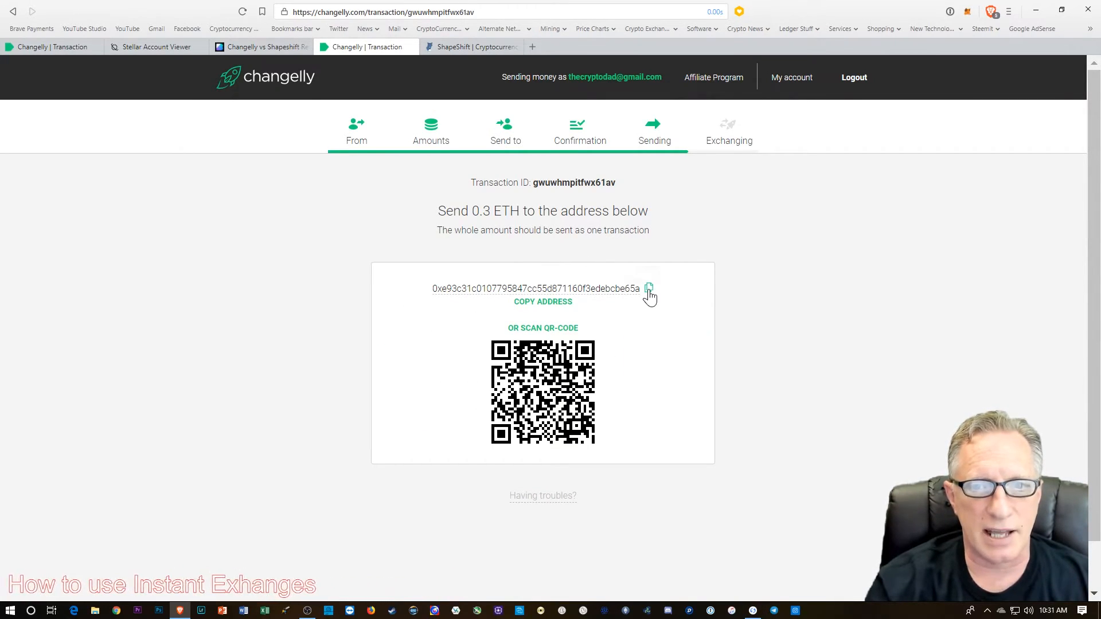
click(648, 288)
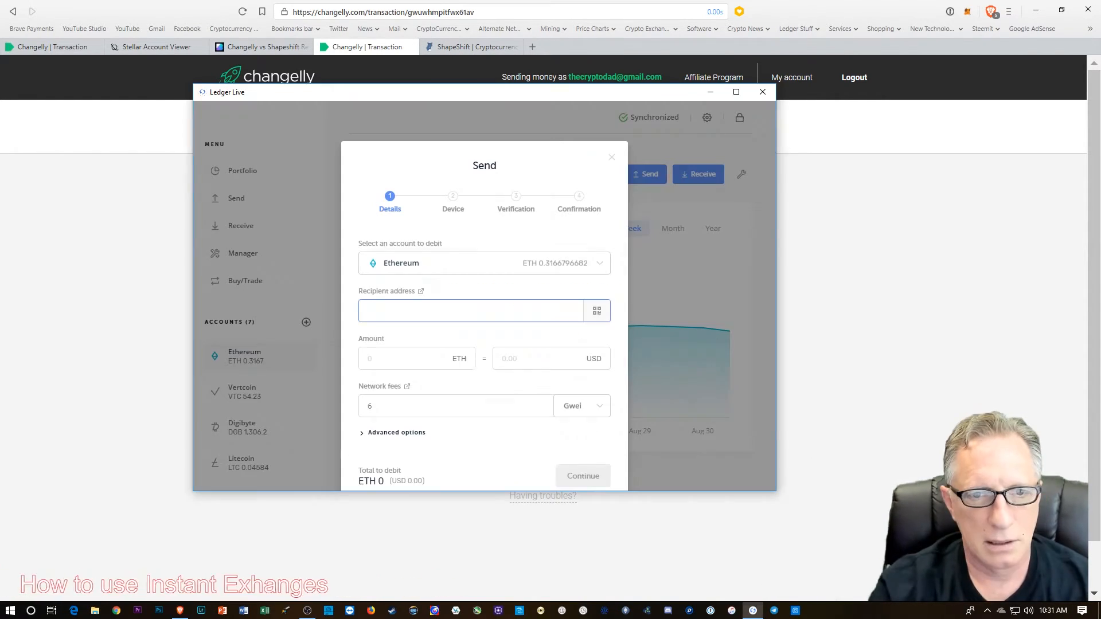
Step: Paste the deposit address as recipient, enter 0.3 ETH, and continue
right_click(470, 310)
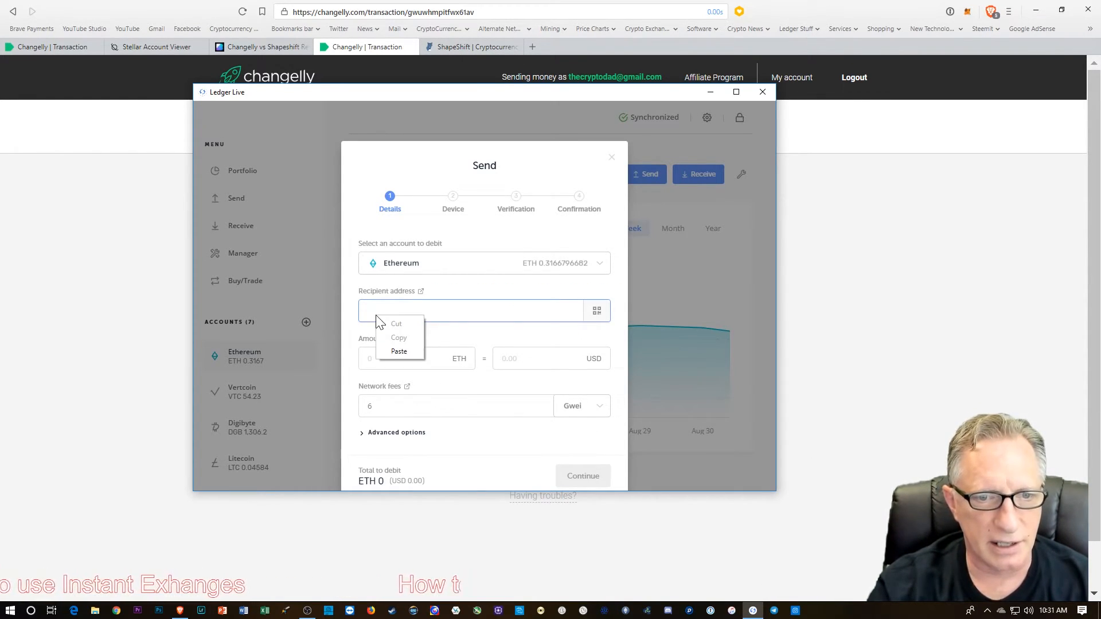
click(398, 350)
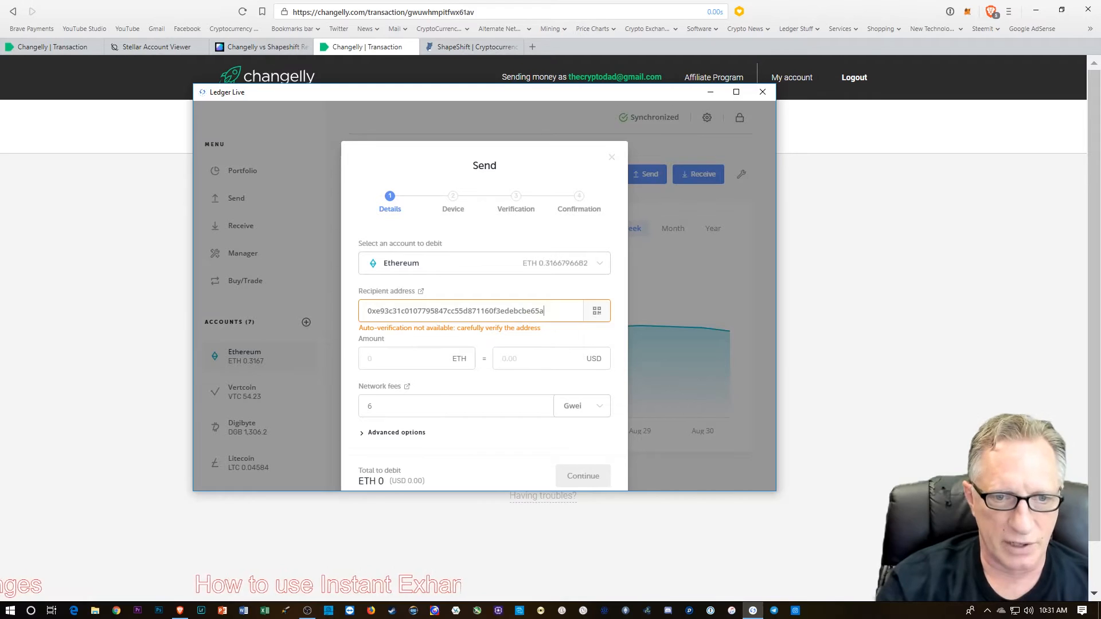
click(415, 358)
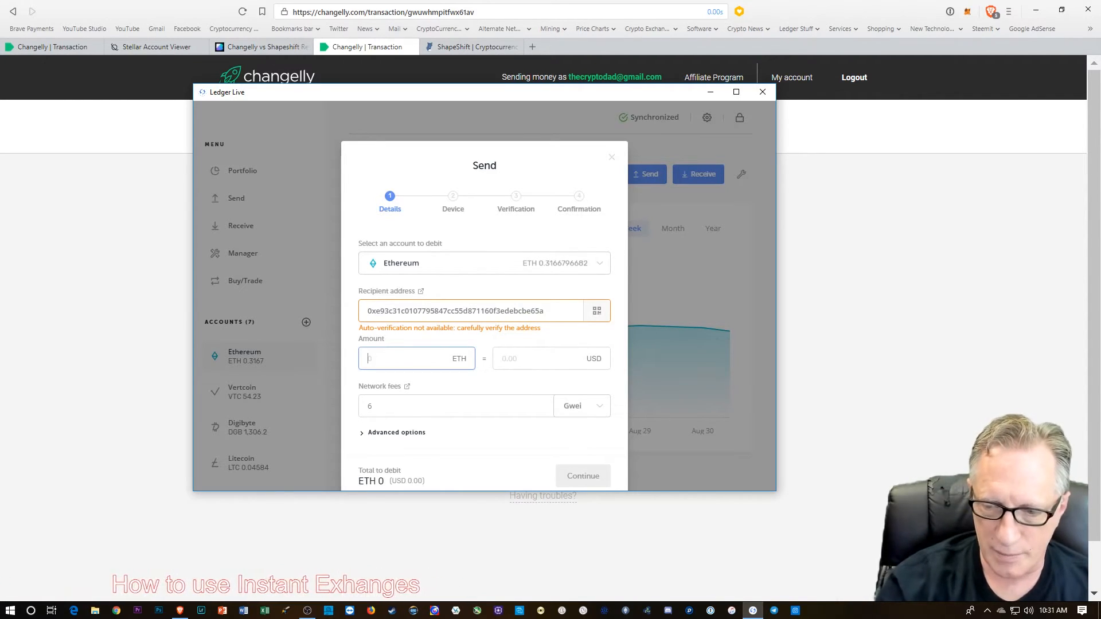
text(0.3)
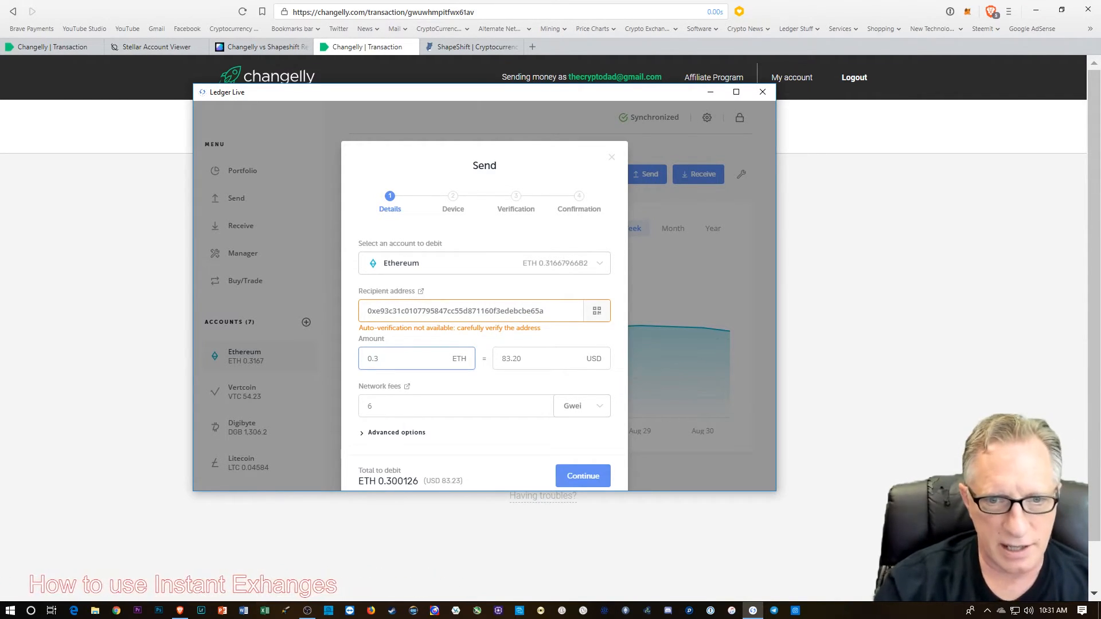
mouse_move(525, 390)
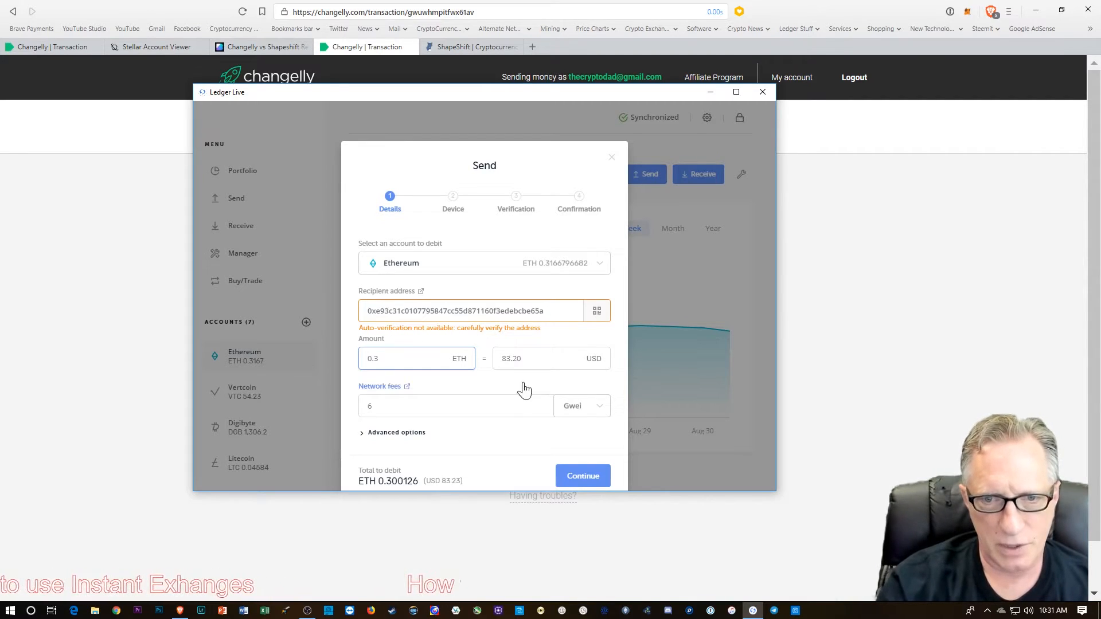
mouse_move(502, 390)
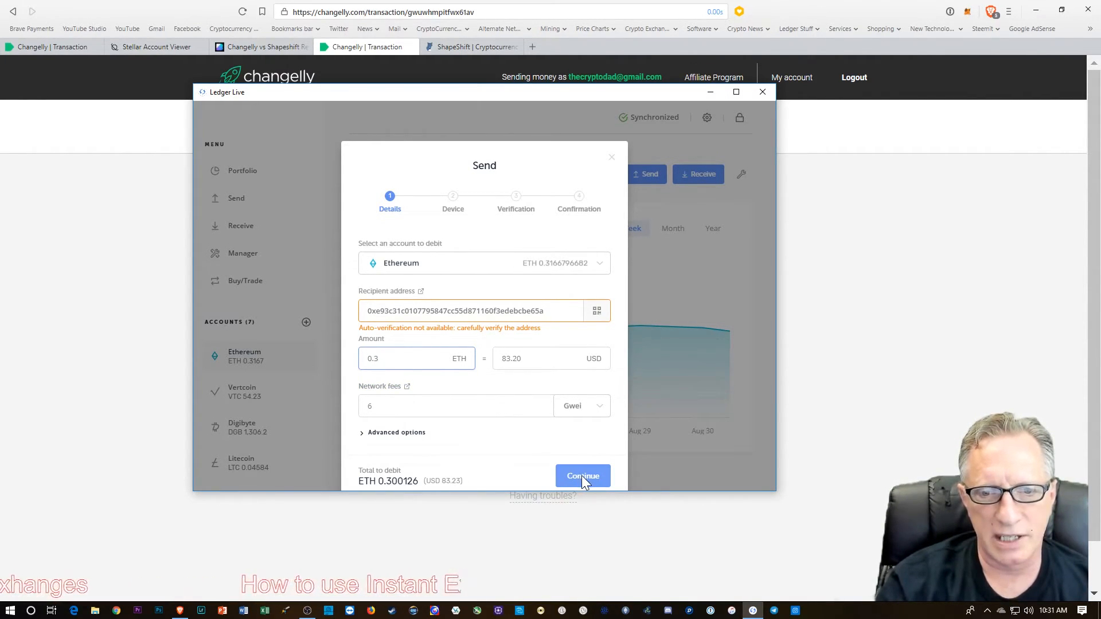
click(583, 476)
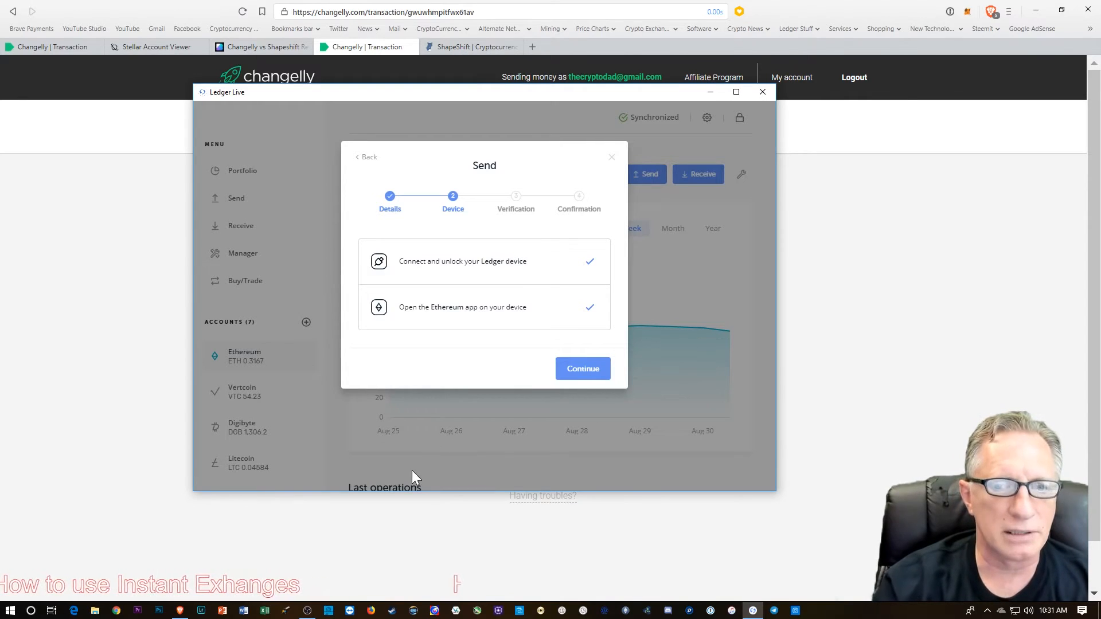
Step: Send the 0.3 ETH transaction from the device step and view its operation details
click(582, 369)
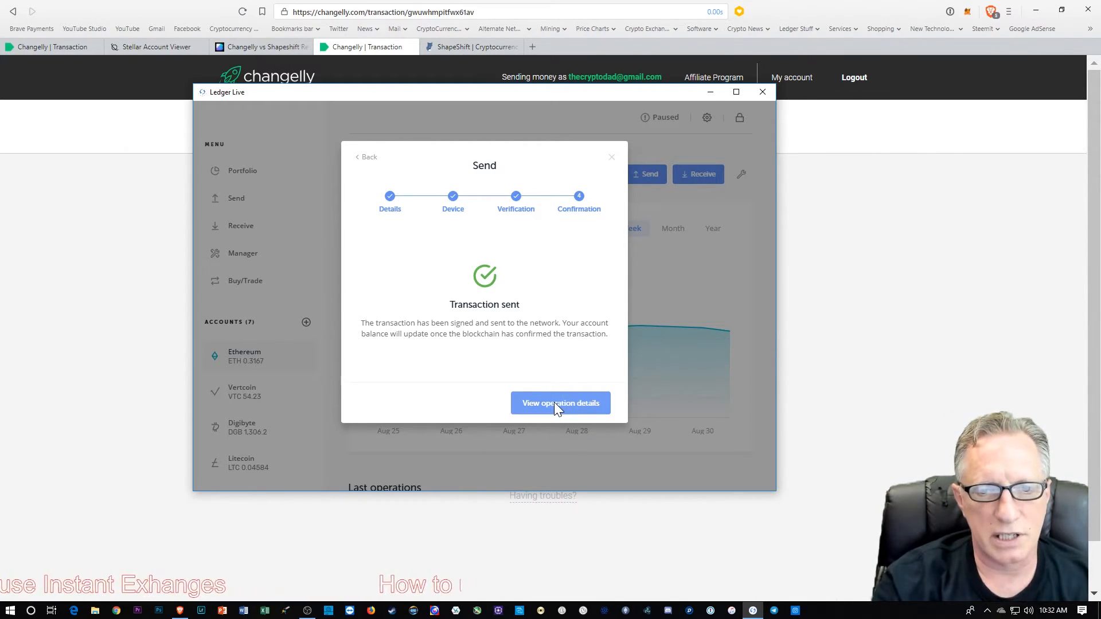
click(560, 403)
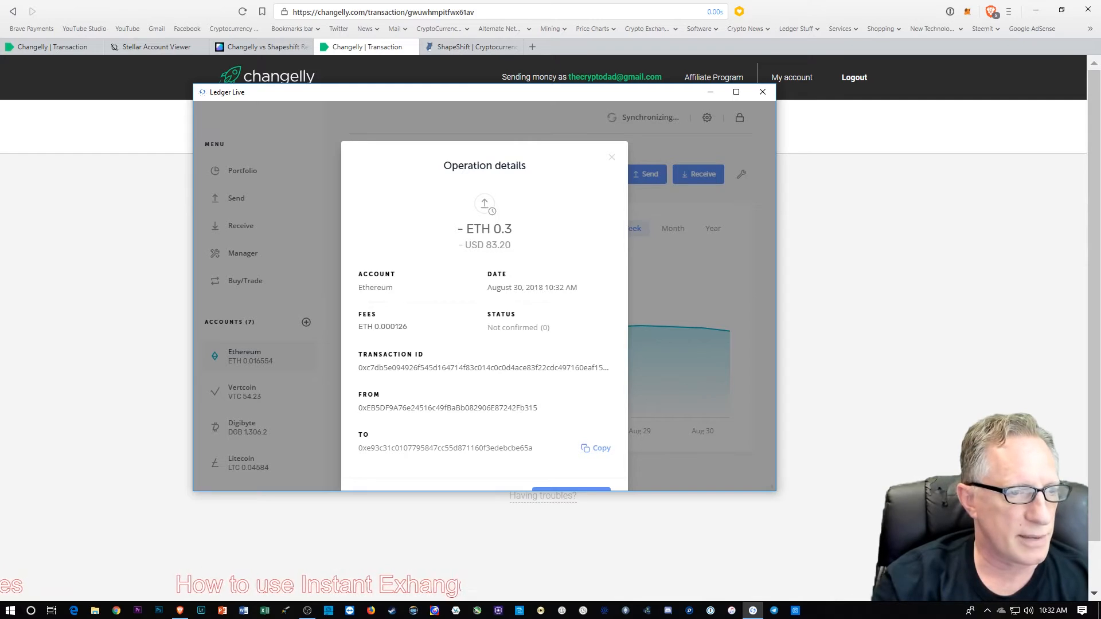
mouse_move(972, 267)
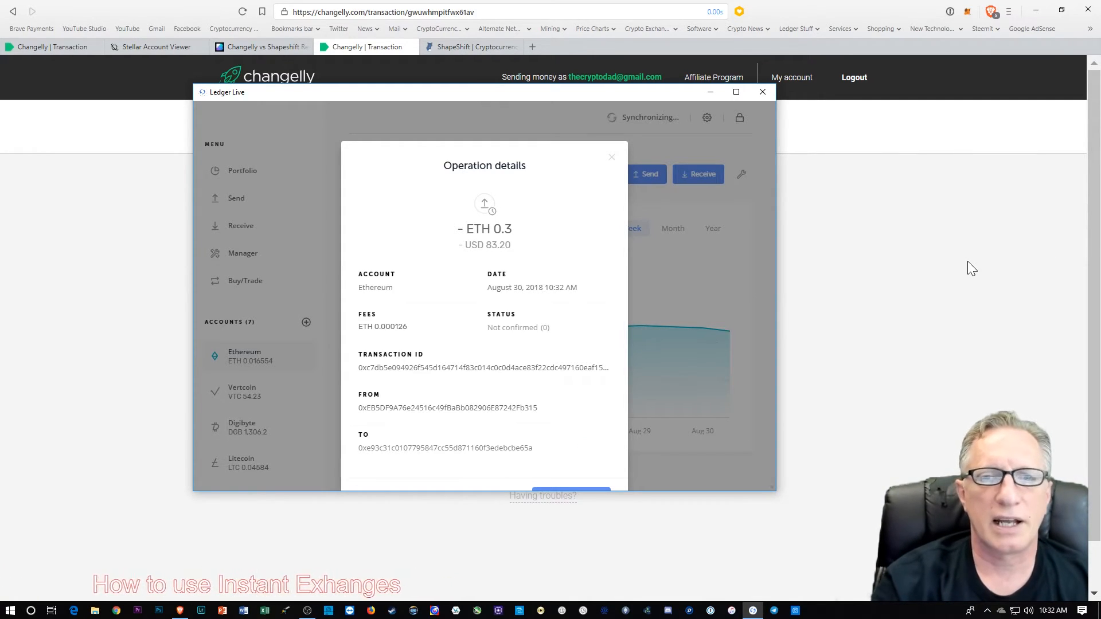
click(762, 92)
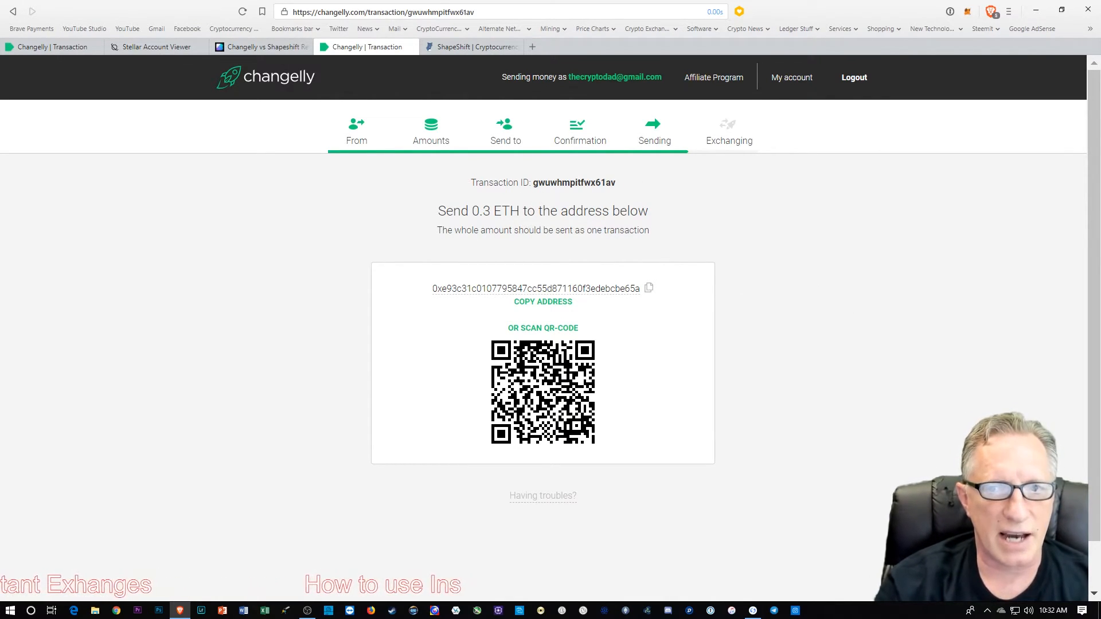
mouse_move(863, 219)
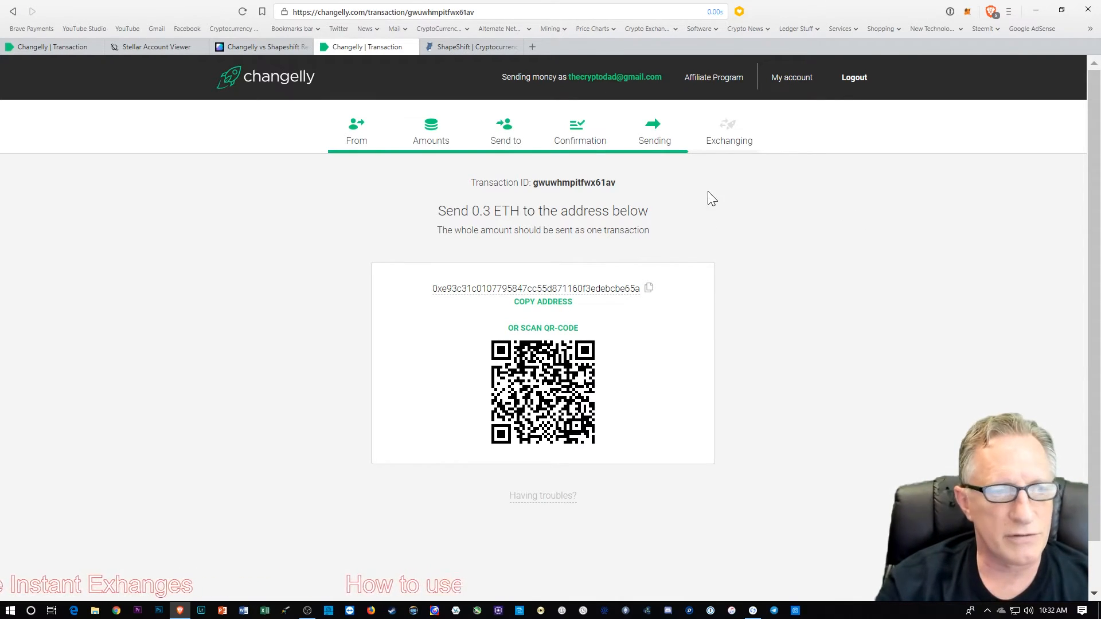
mouse_move(660, 176)
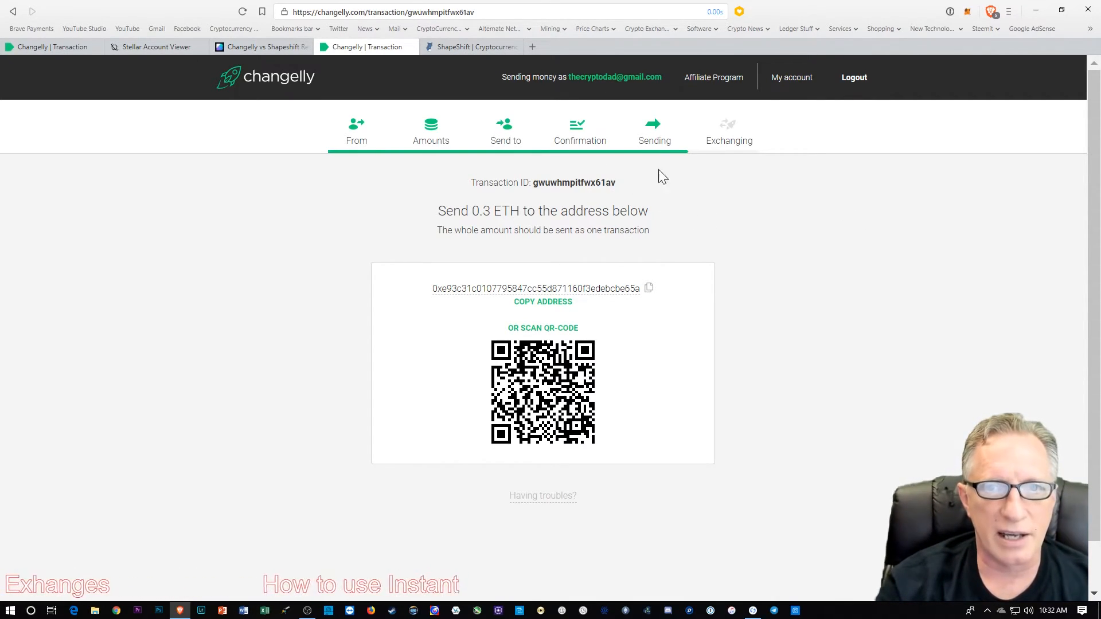
mouse_move(504, 413)
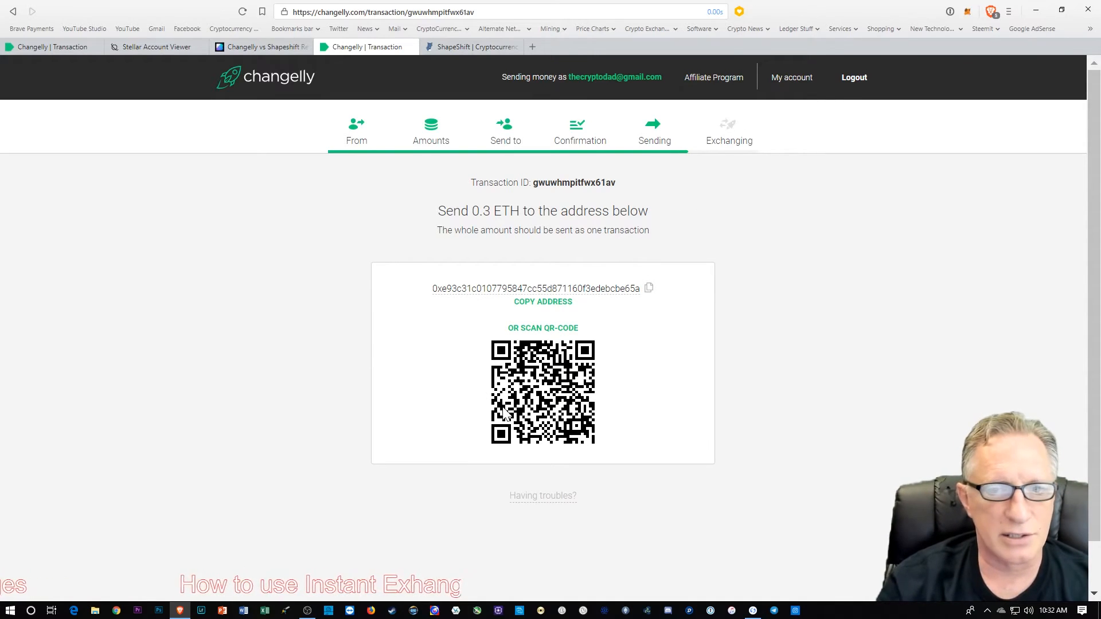
mouse_move(499, 309)
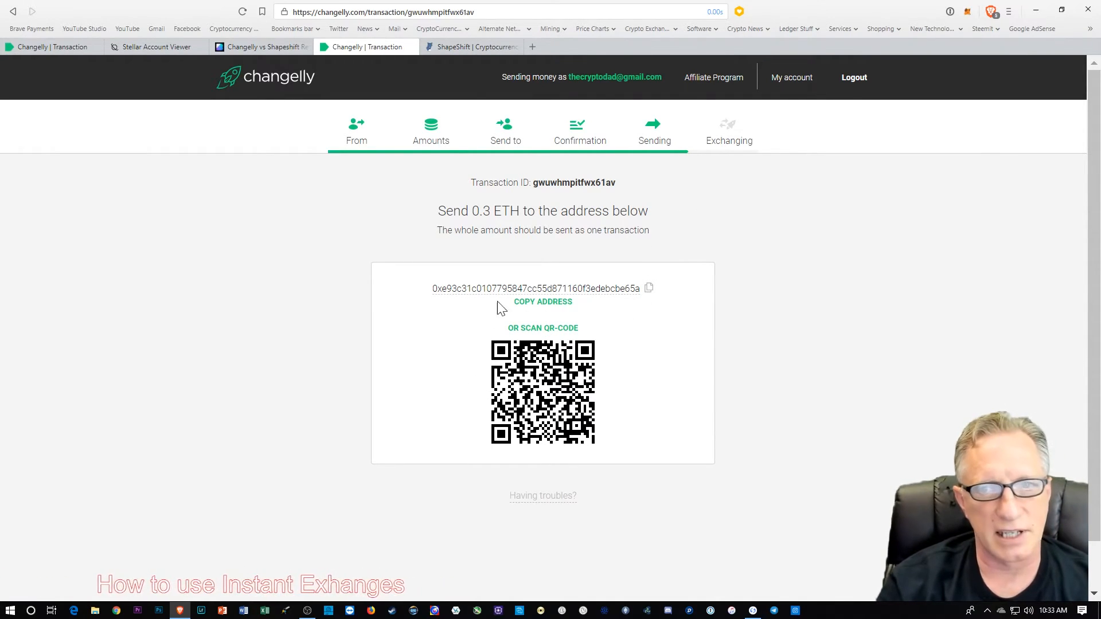
mouse_move(705, 210)
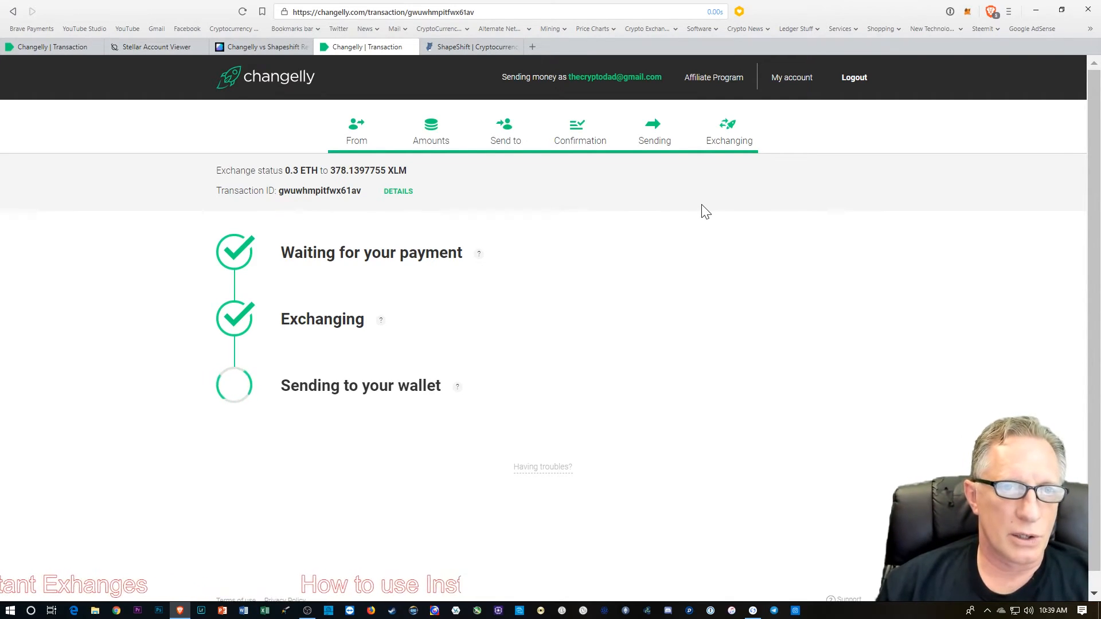
mouse_move(153, 47)
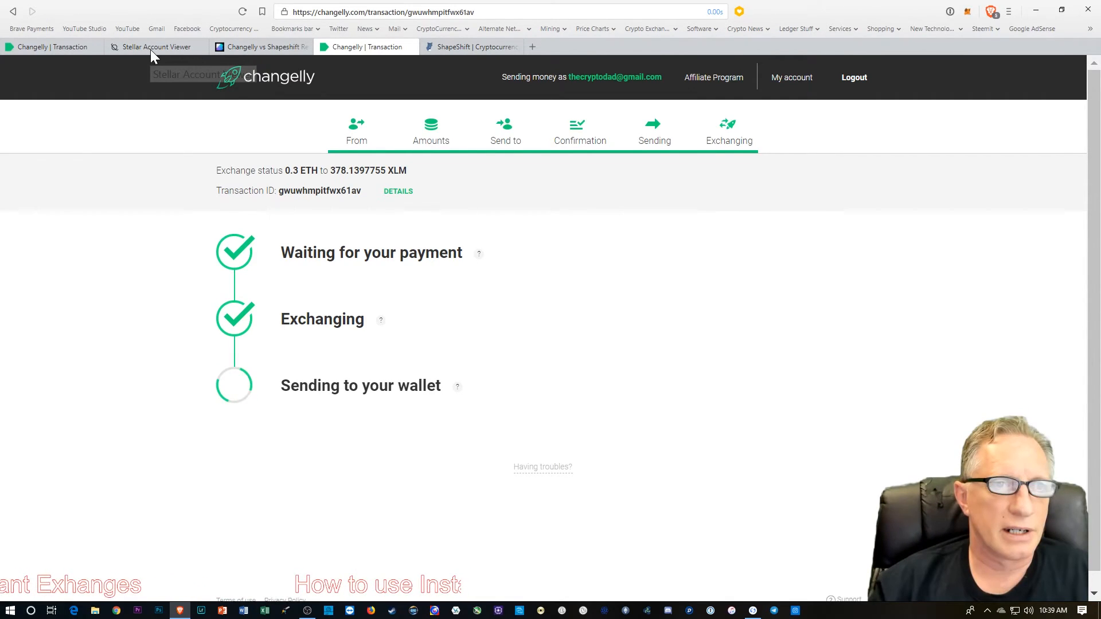
Step: Switch to the Stellar Account Viewer tab to check the increased lumen balance
click(151, 47)
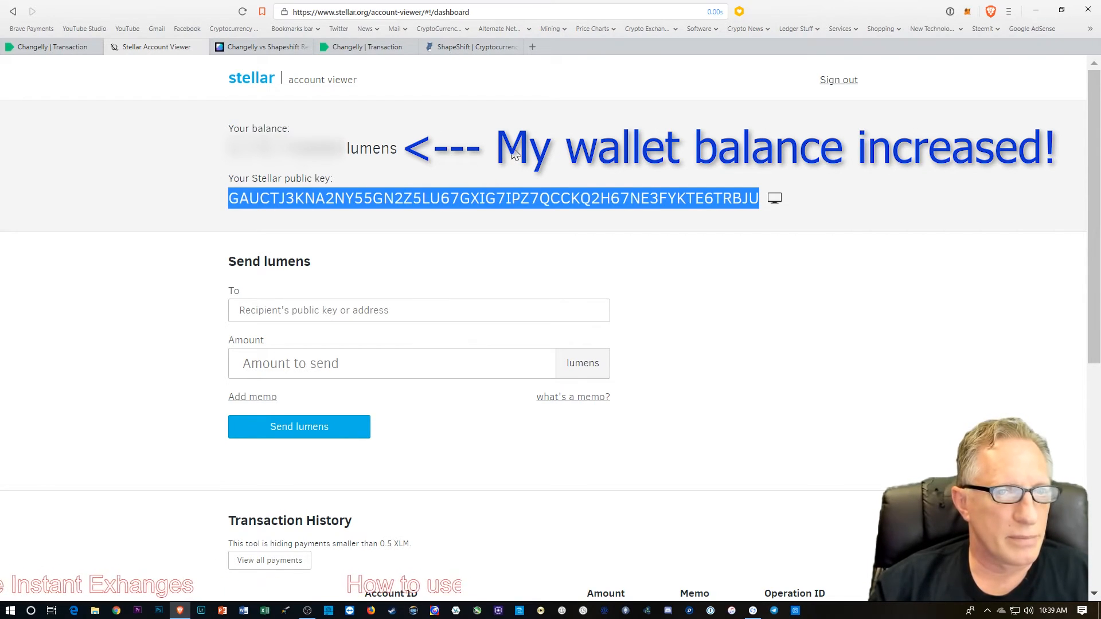
mouse_move(558, 125)
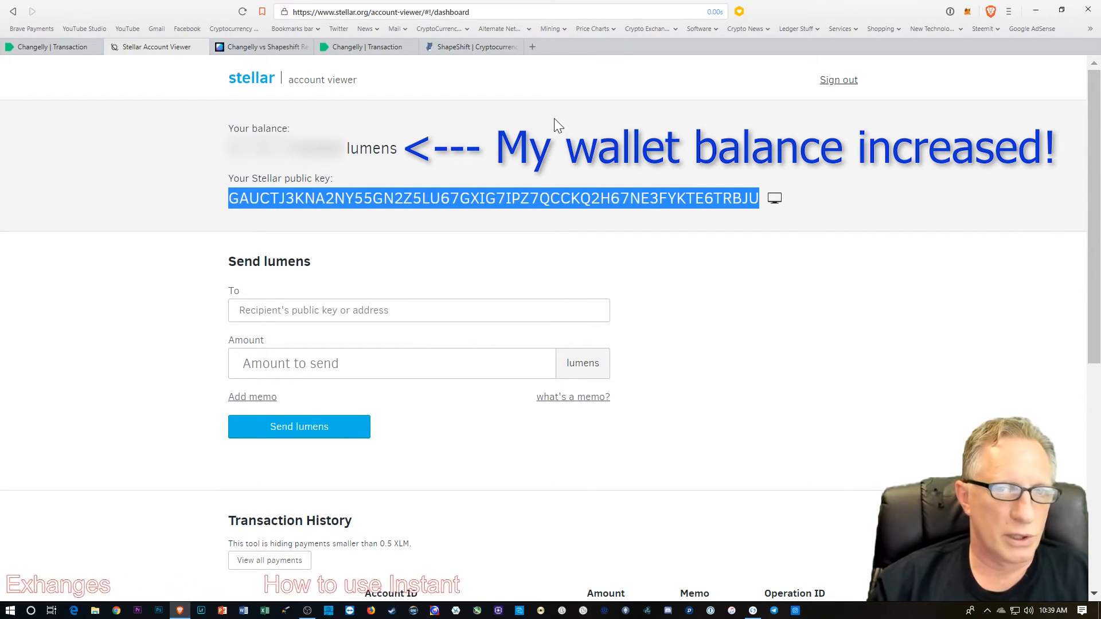
mouse_move(525, 117)
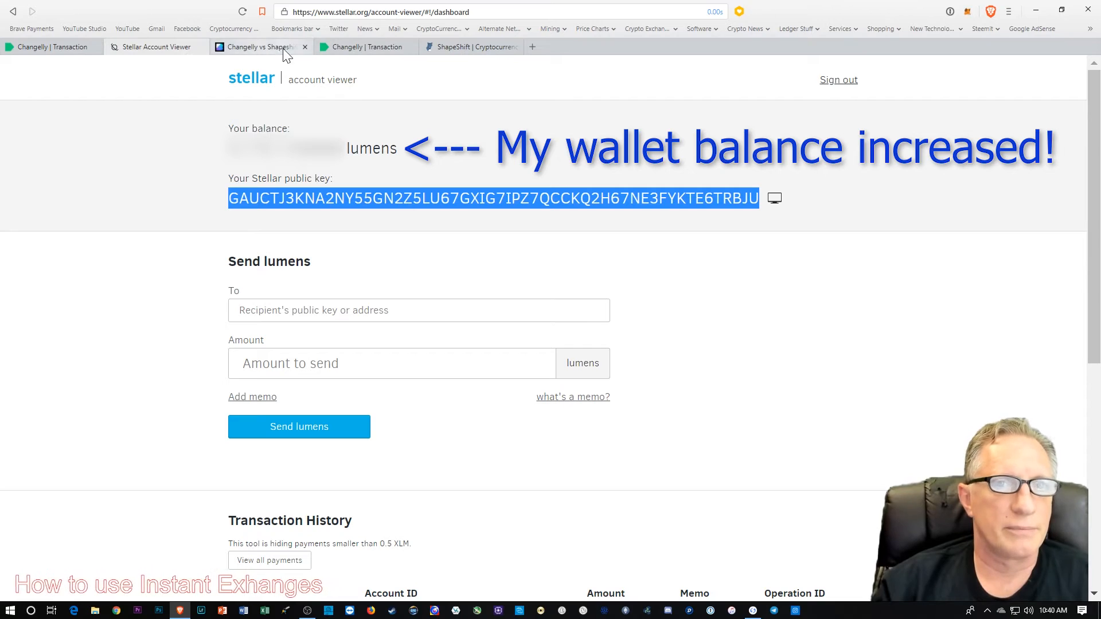
click(365, 46)
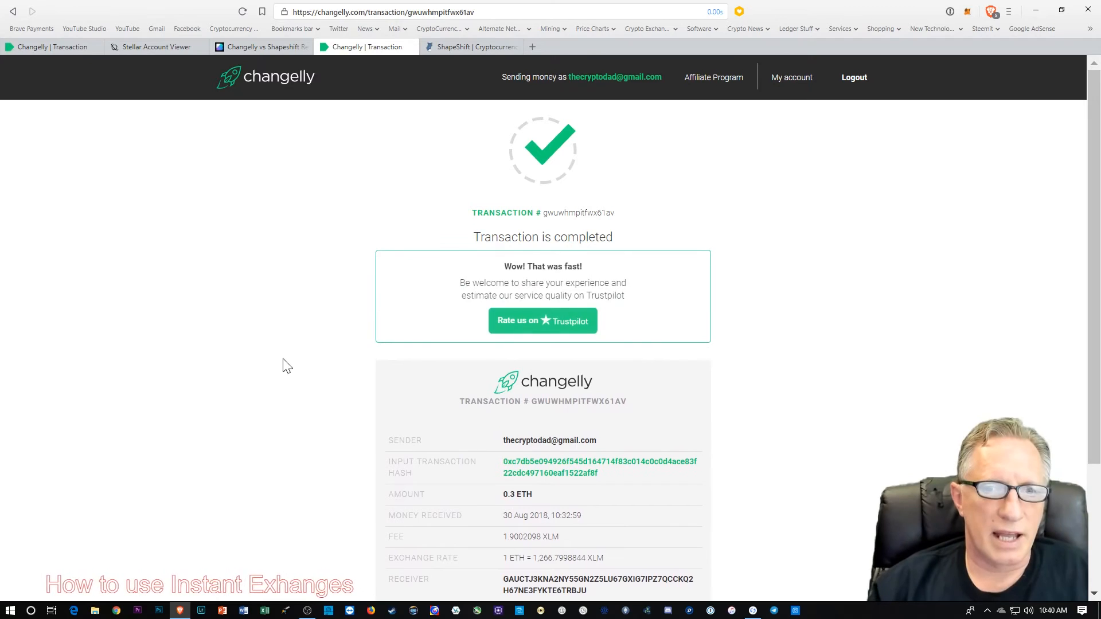
scroll(down, 3)
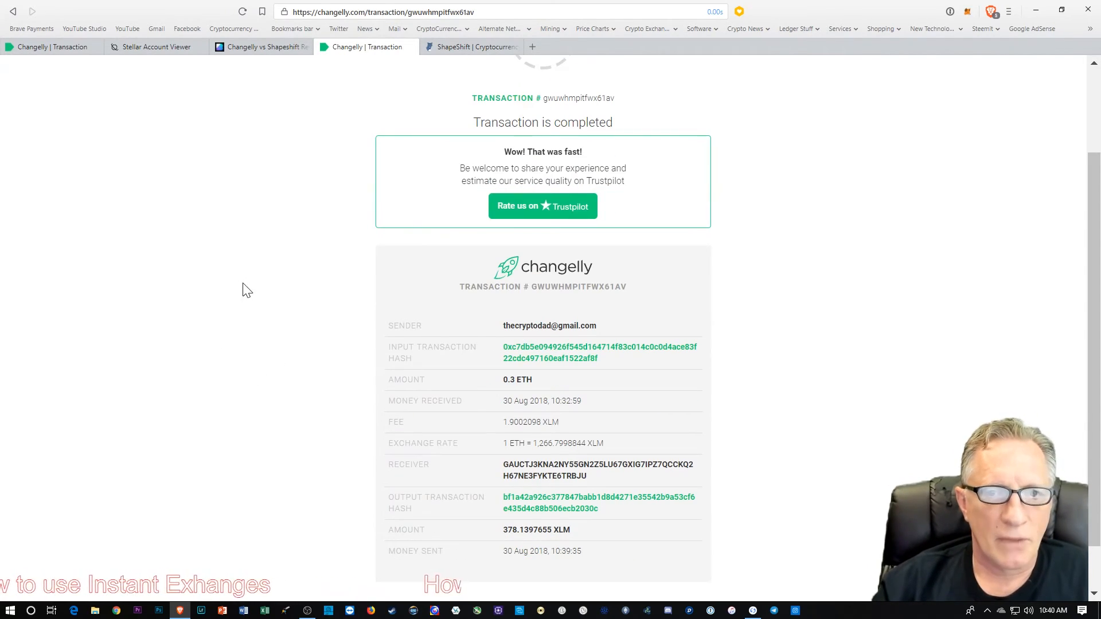
mouse_move(311, 235)
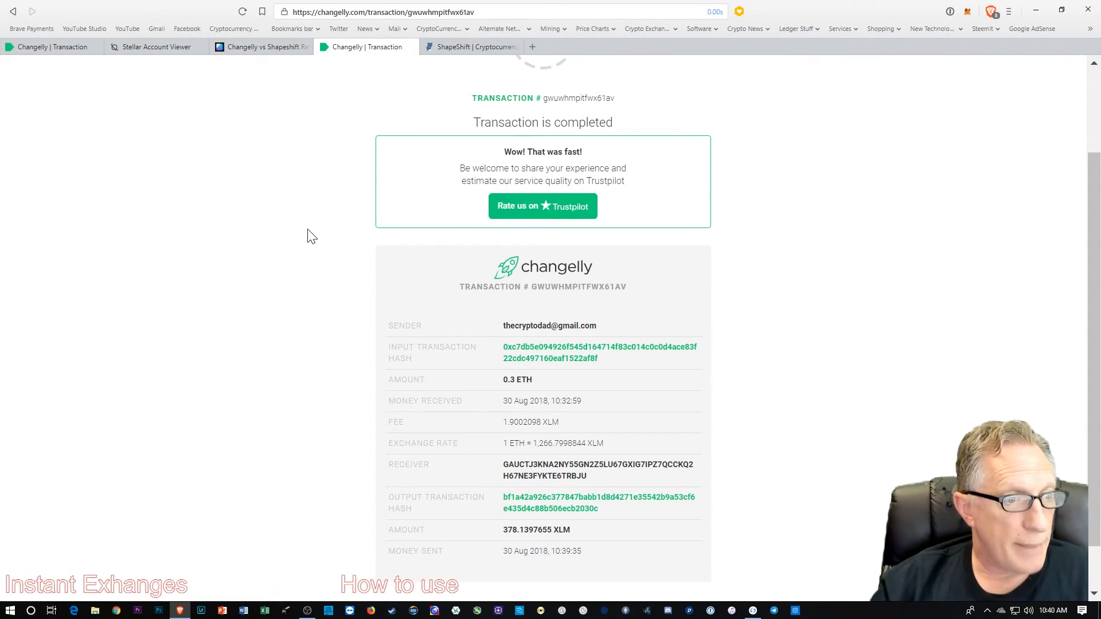
mouse_move(284, 222)
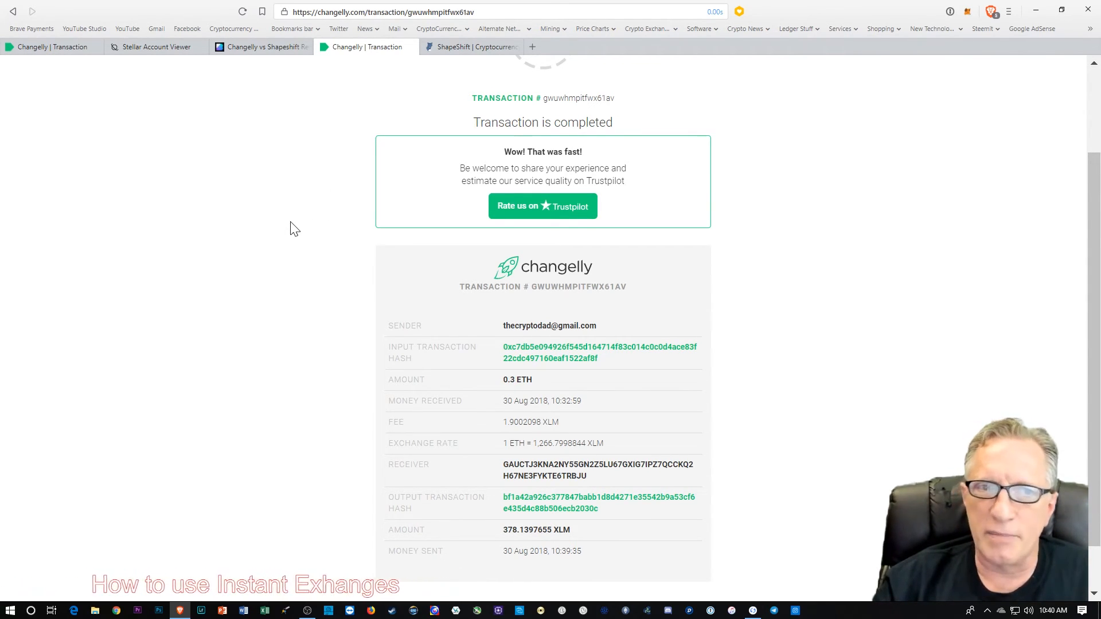
mouse_move(301, 232)
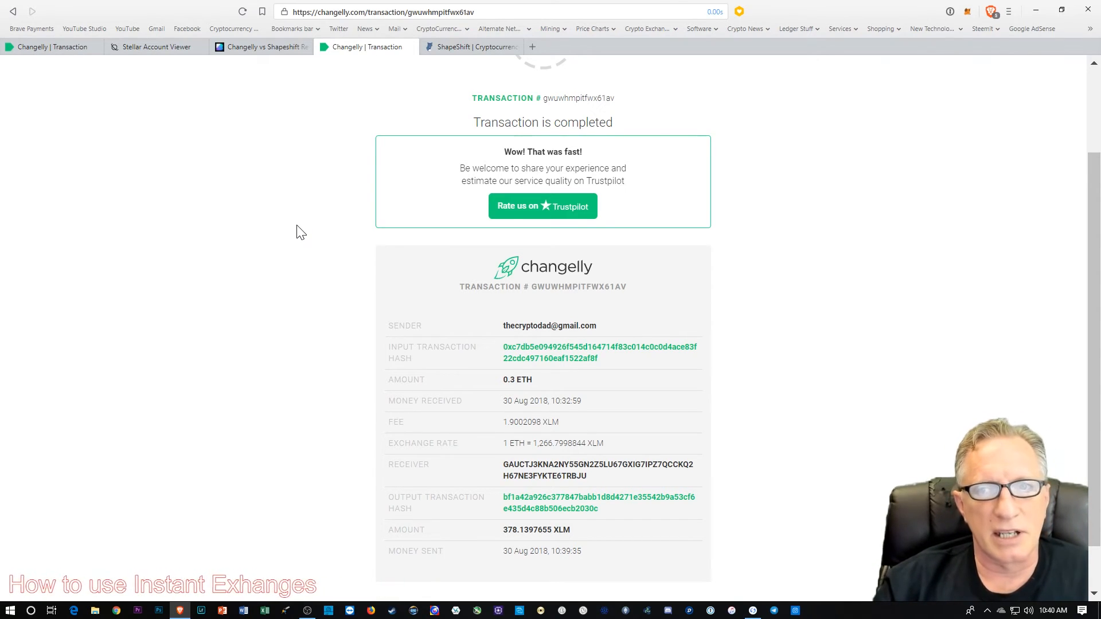
mouse_move(291, 265)
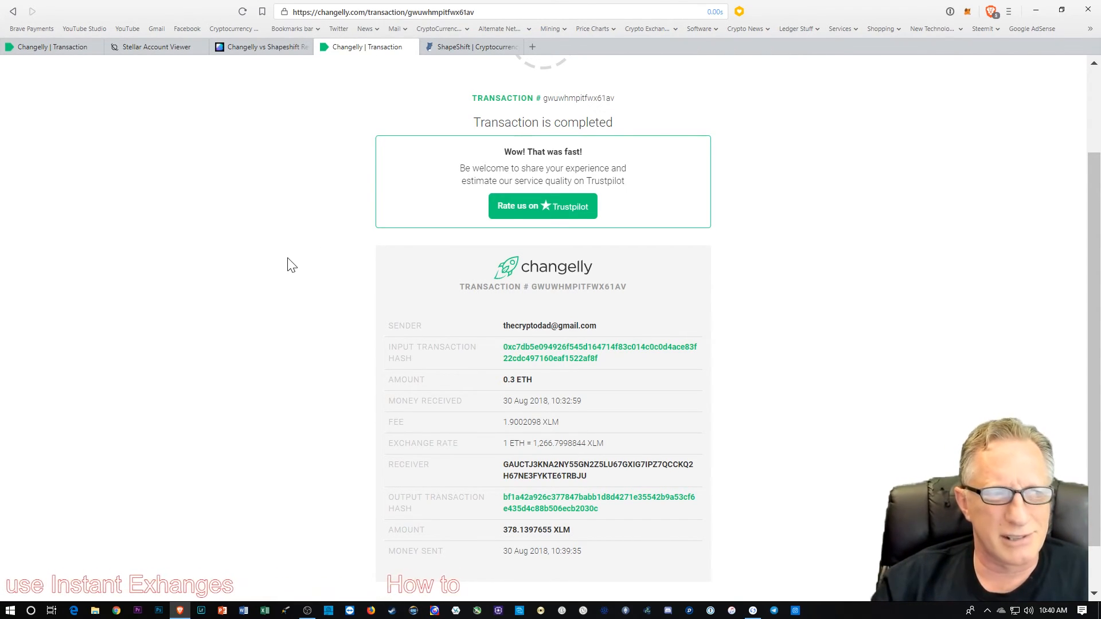
mouse_move(228, 344)
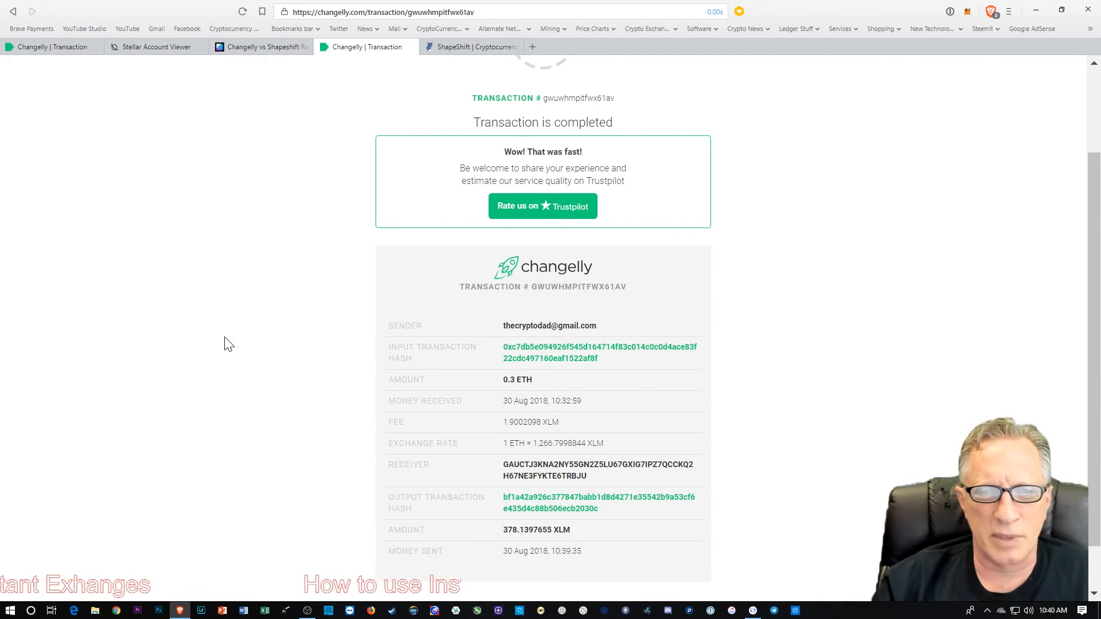
mouse_move(260, 315)
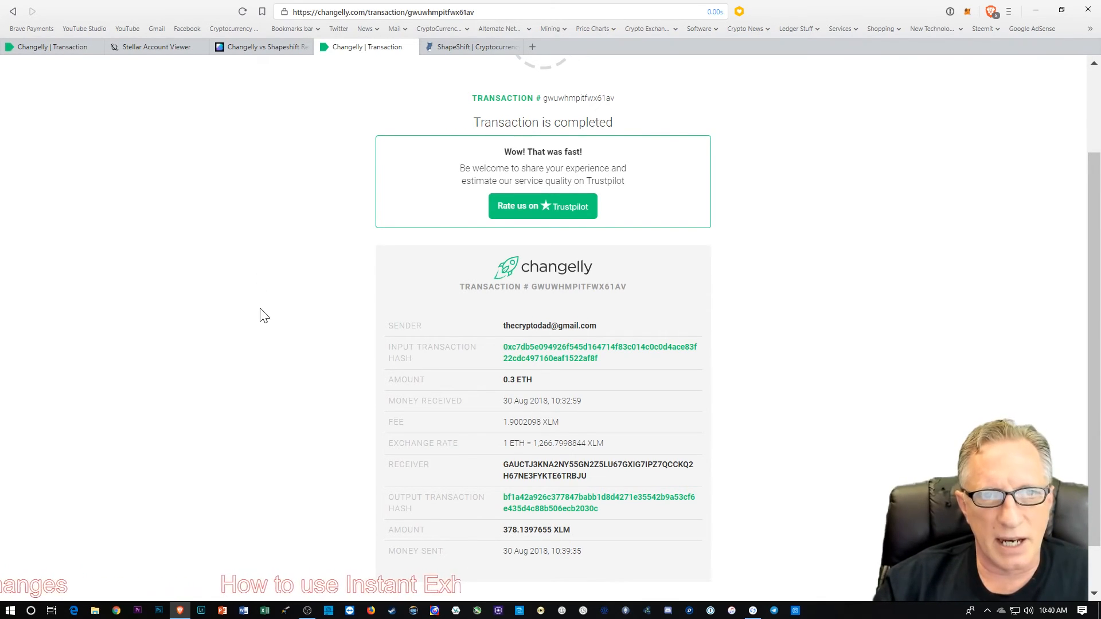
mouse_move(278, 320)
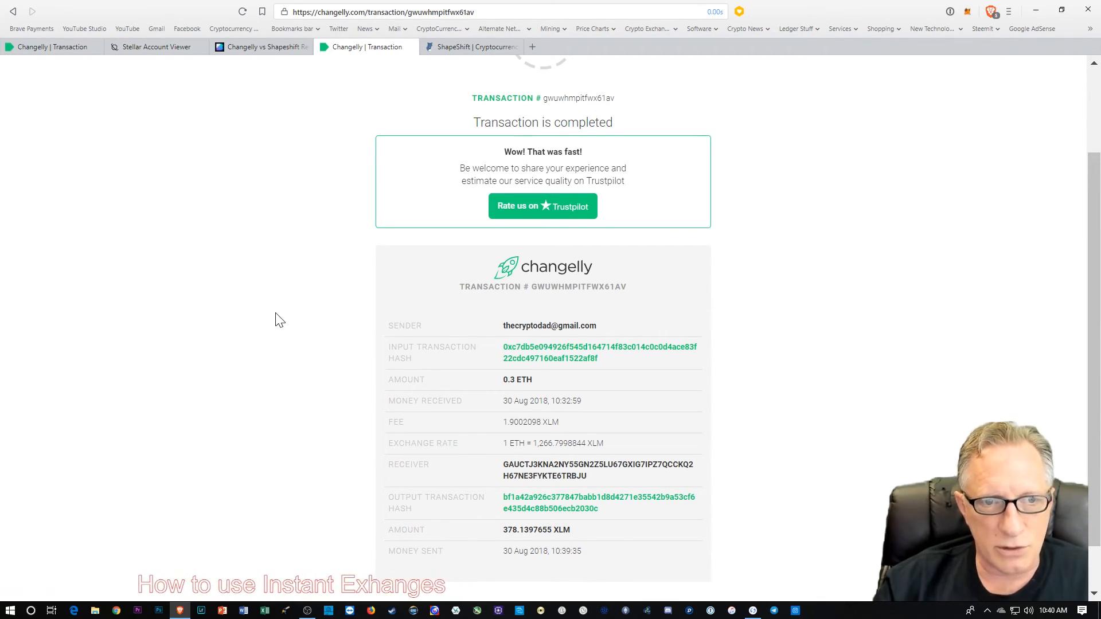
mouse_move(281, 330)
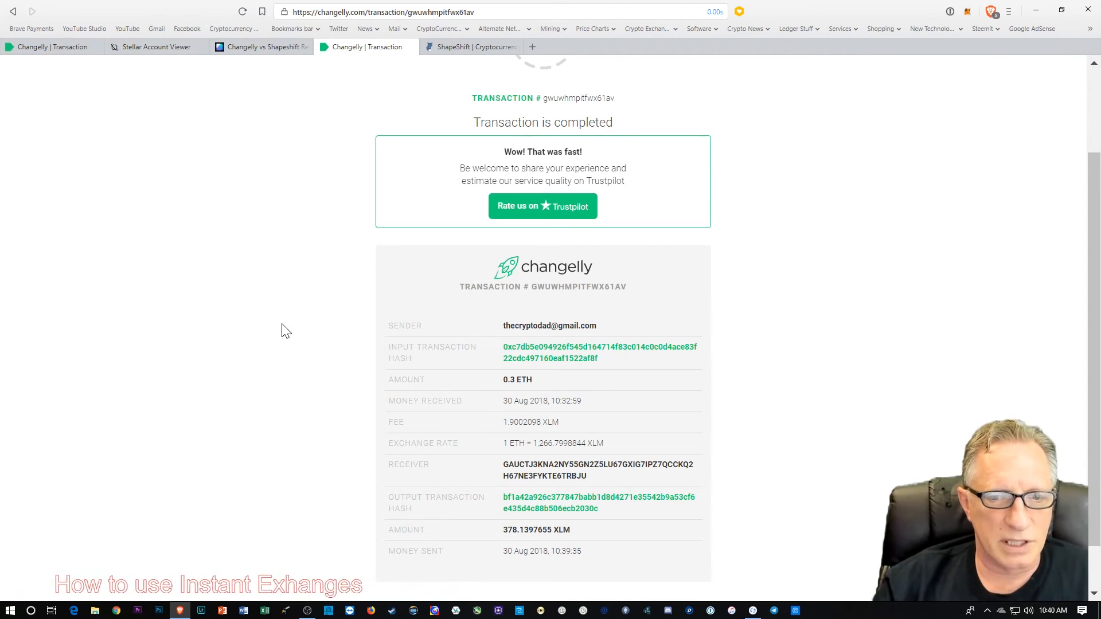
scroll(down, 3)
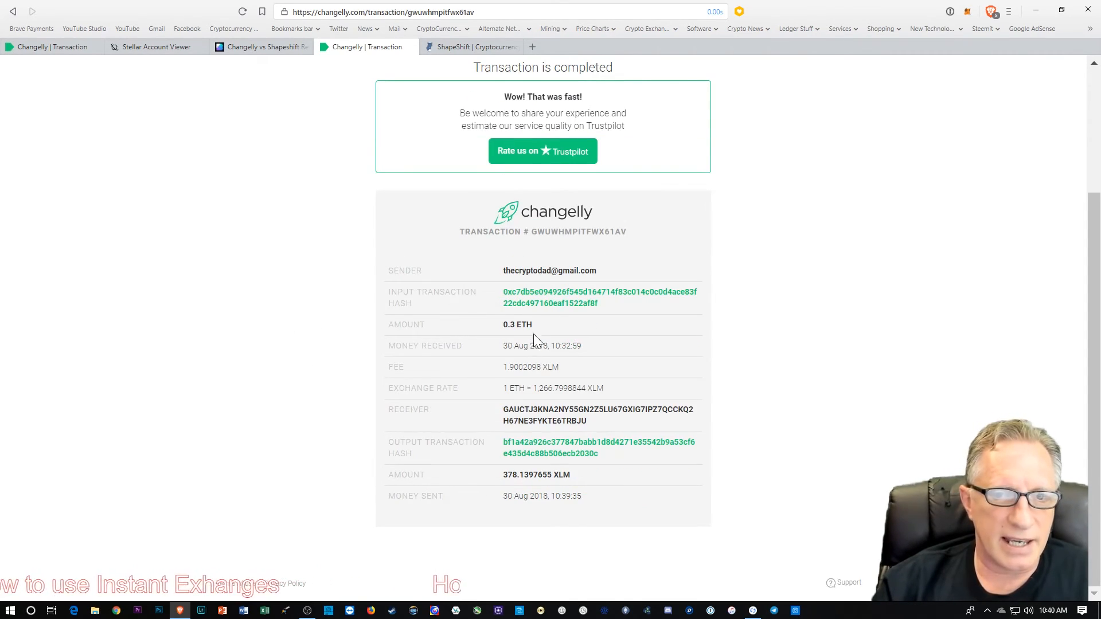
mouse_move(273, 357)
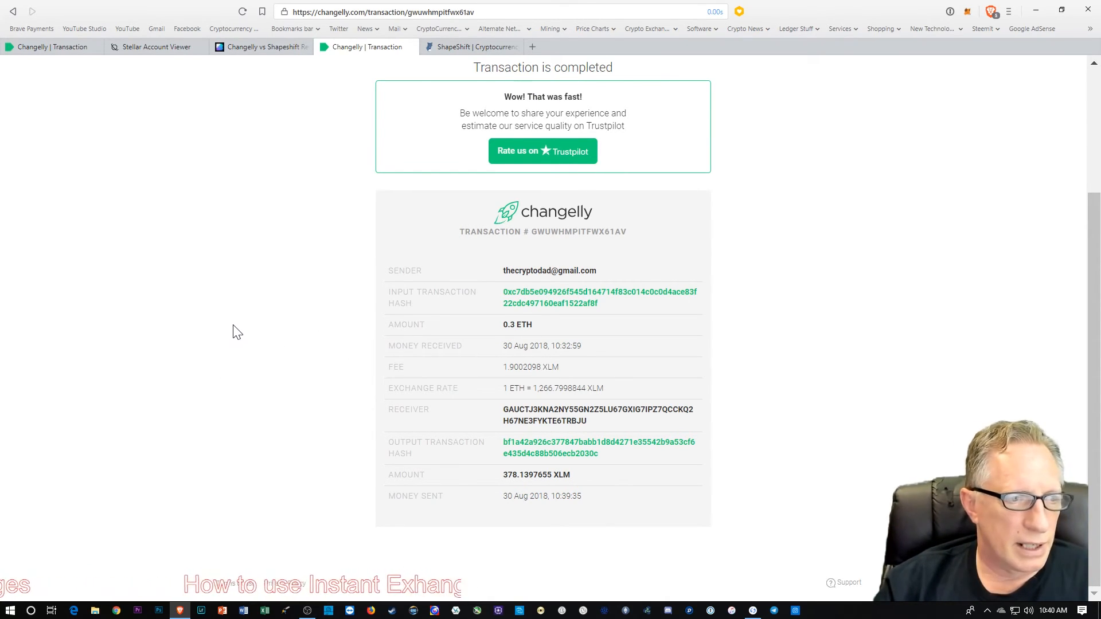
mouse_move(269, 330)
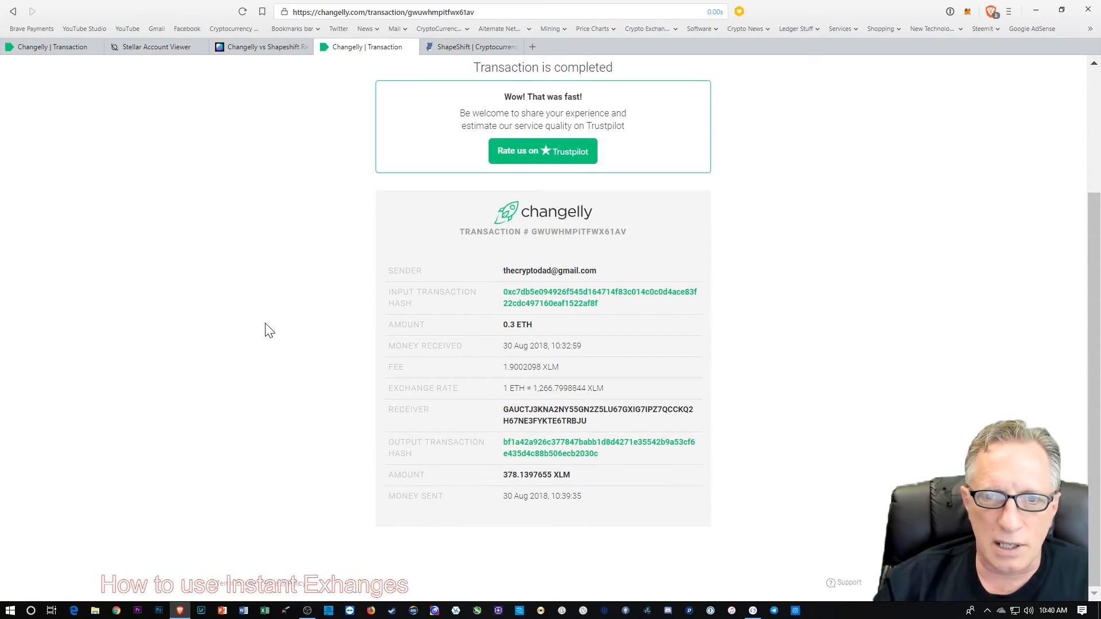
scroll(up, 3)
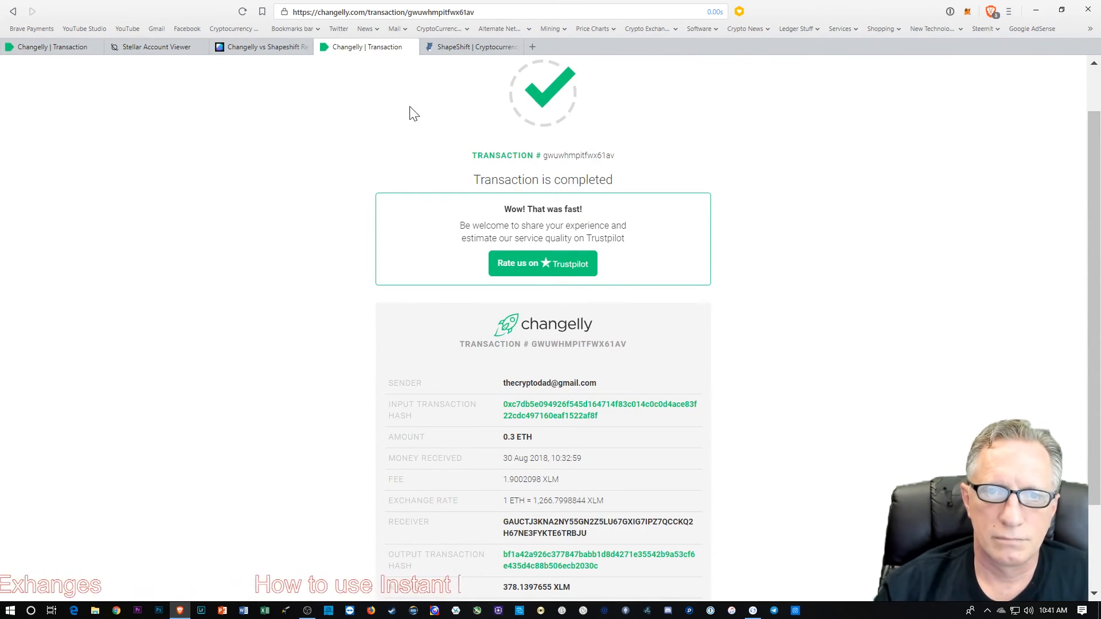
Step: Copy the Changelly receipt text and launch Microsoft Word from the taskbar
scroll(down, 3)
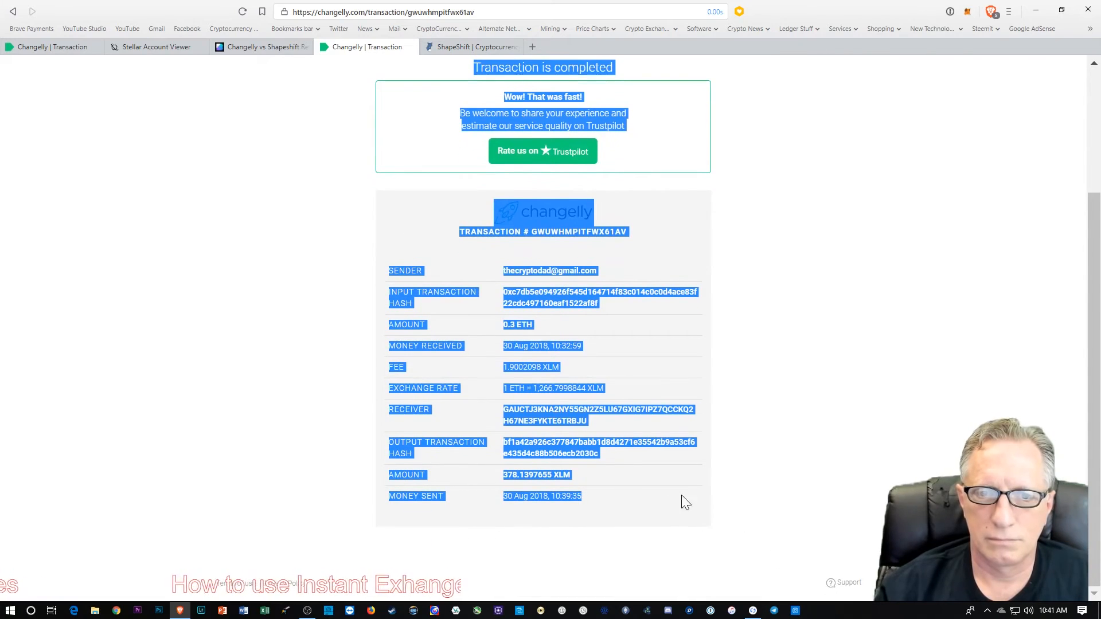
right_click(544, 210)
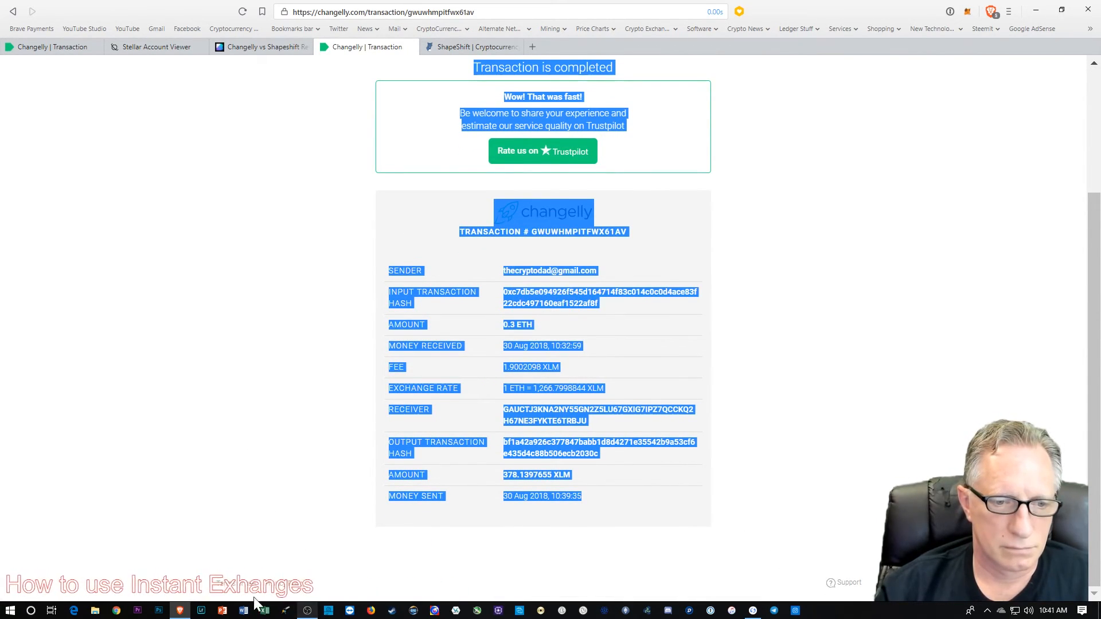
click(172, 414)
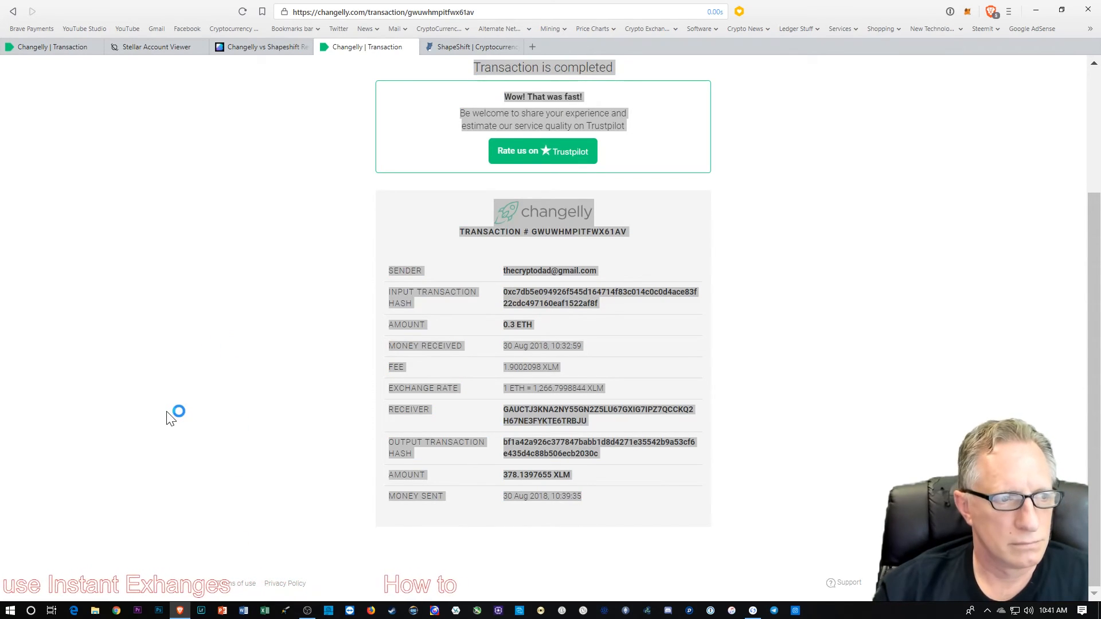
click(243, 610)
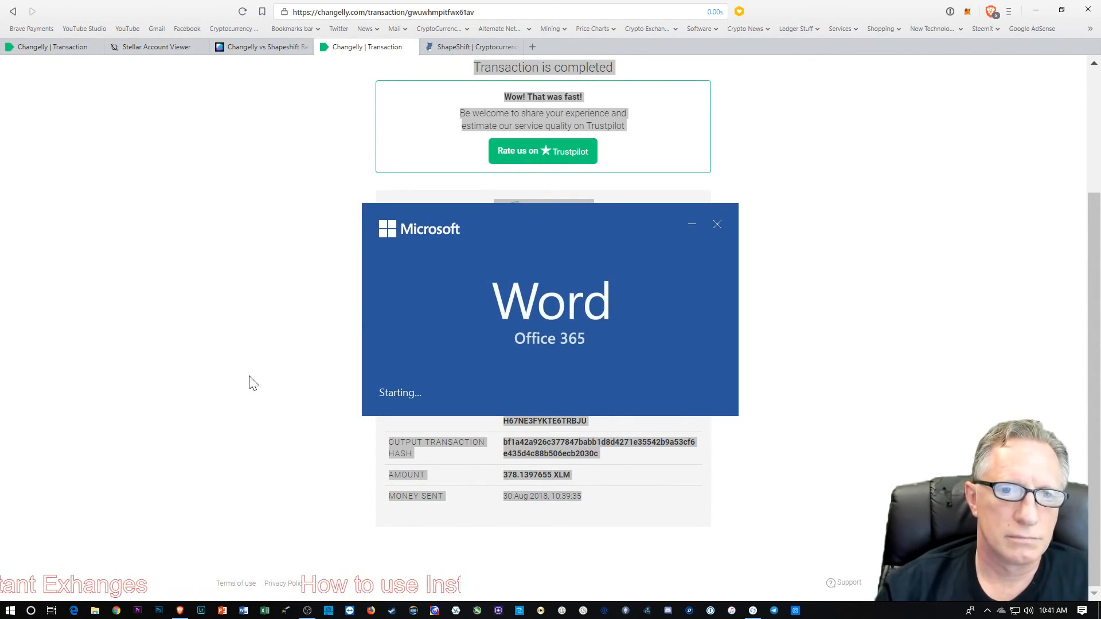
mouse_move(790, 257)
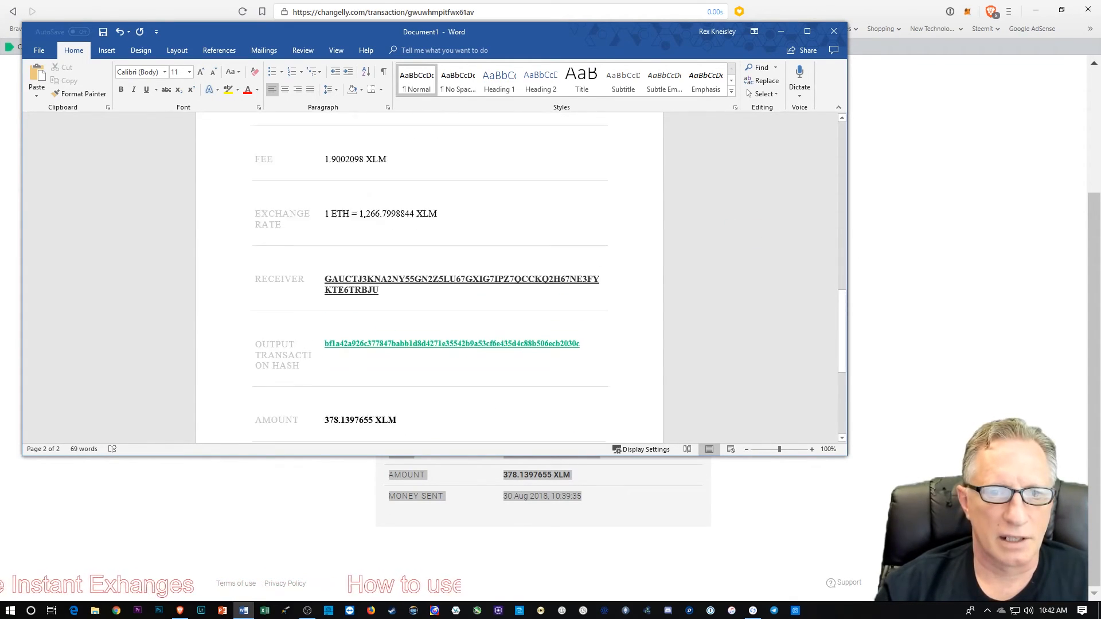
Step: Scroll through the receipt pasted into a blank Word document
scroll(up, 3)
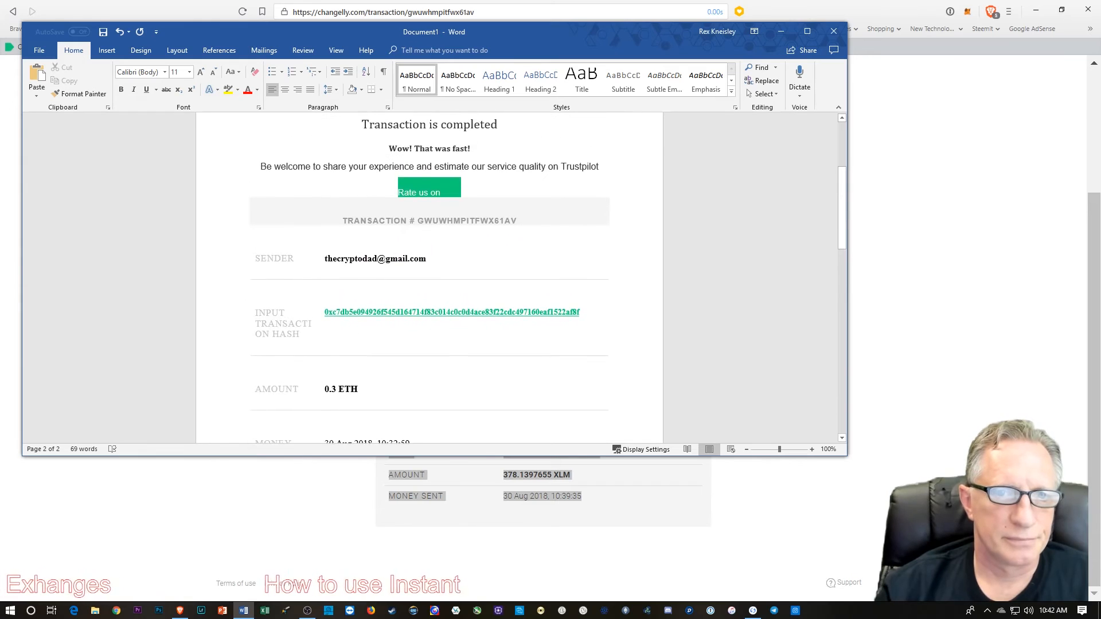
scroll(up, 3)
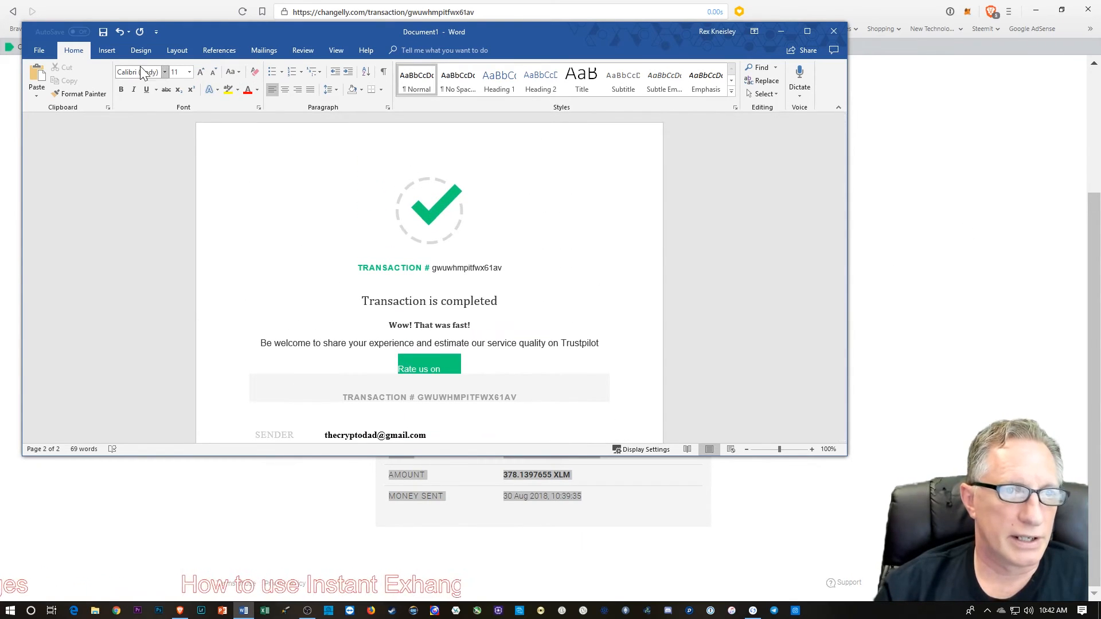
click(39, 50)
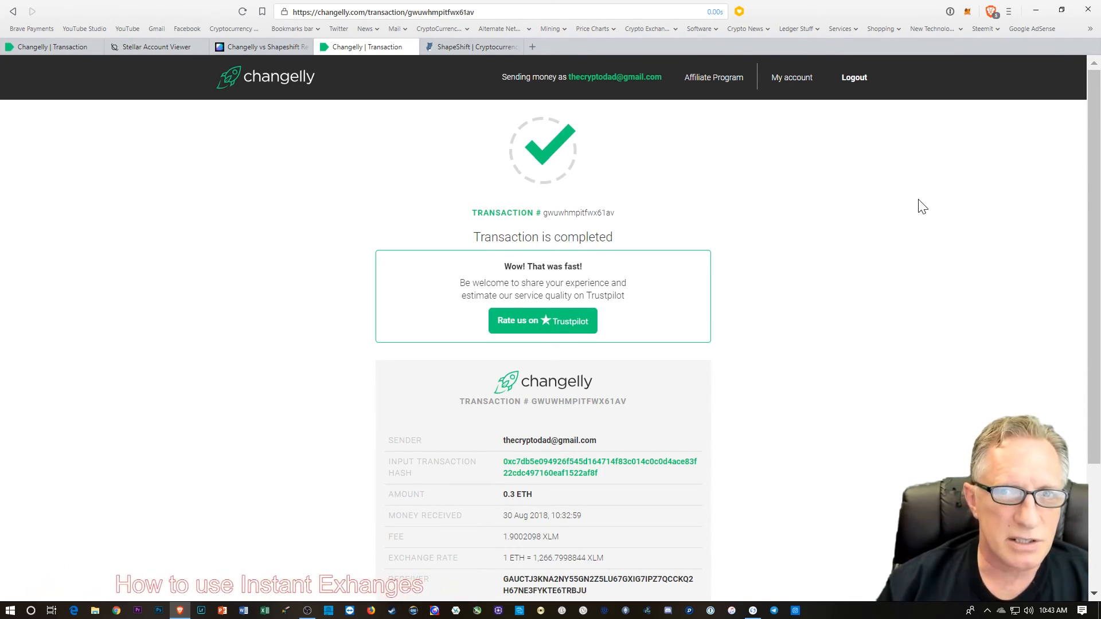
Step: Scroll the Changelly completed-transaction page in Brave
scroll(down, 3)
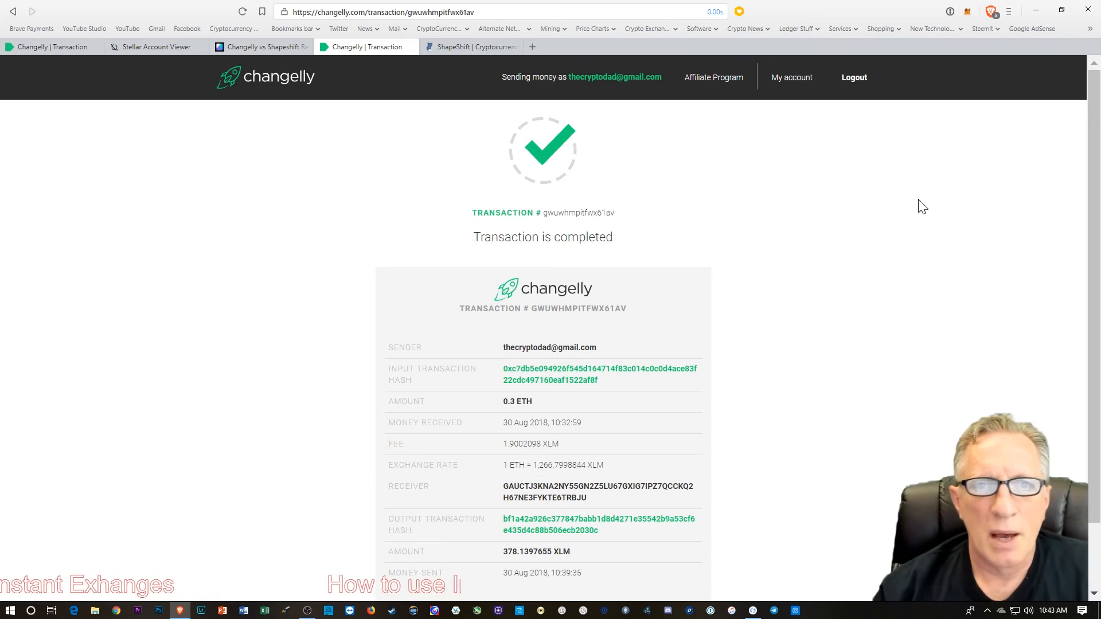
mouse_move(251, 234)
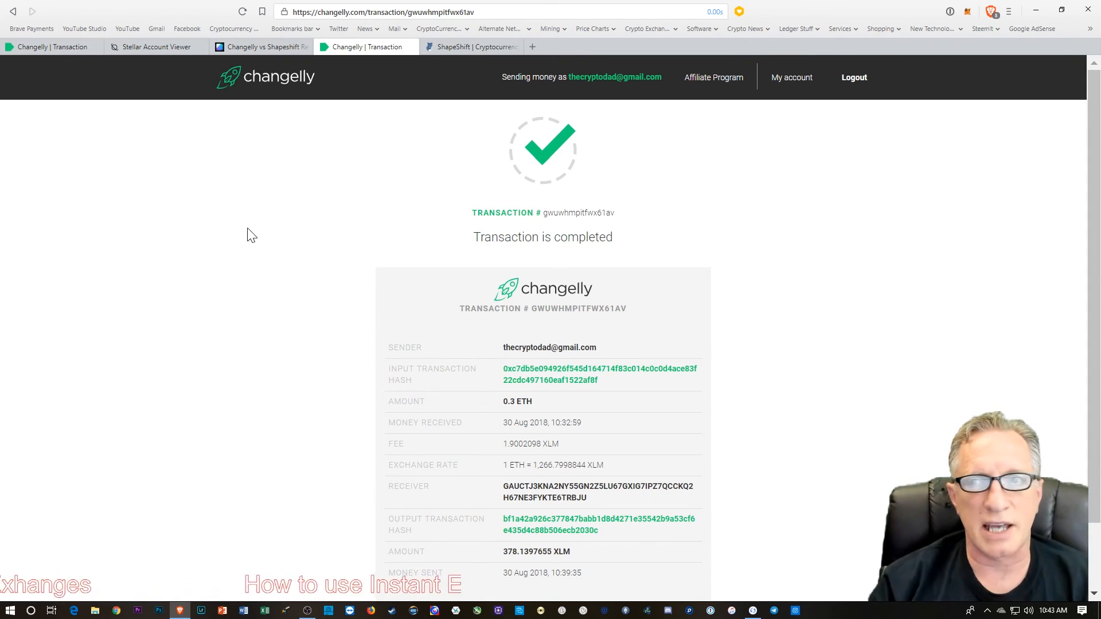
mouse_move(231, 85)
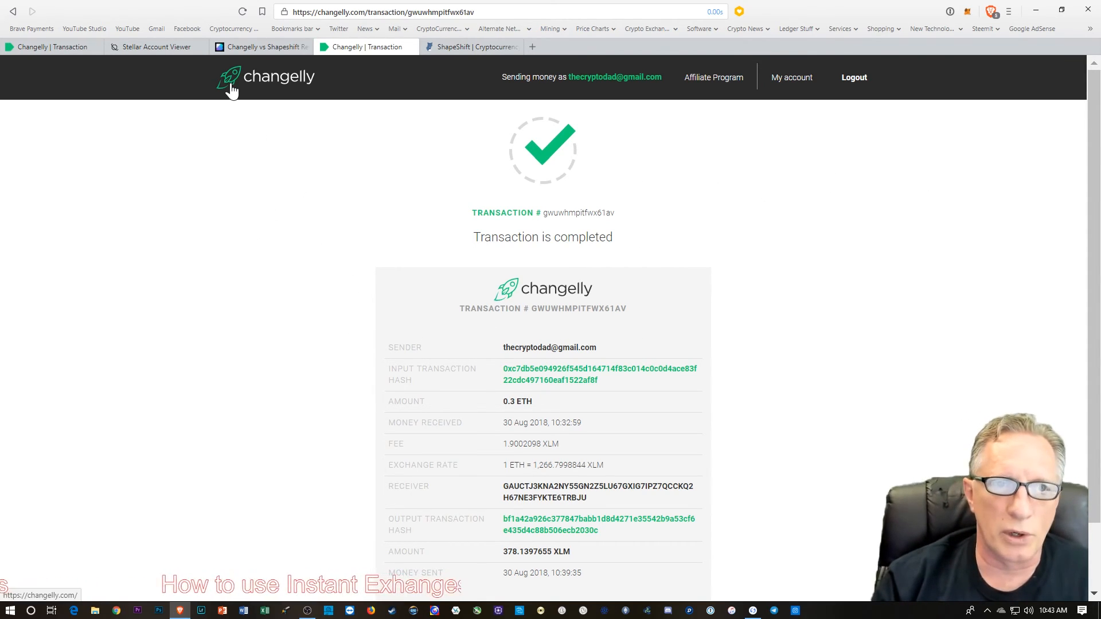
Step: From the Changelly homepage, switch the sending coin to XMR, then DASH, quoting 0.3 DASH for 244.63 XLM
click(266, 78)
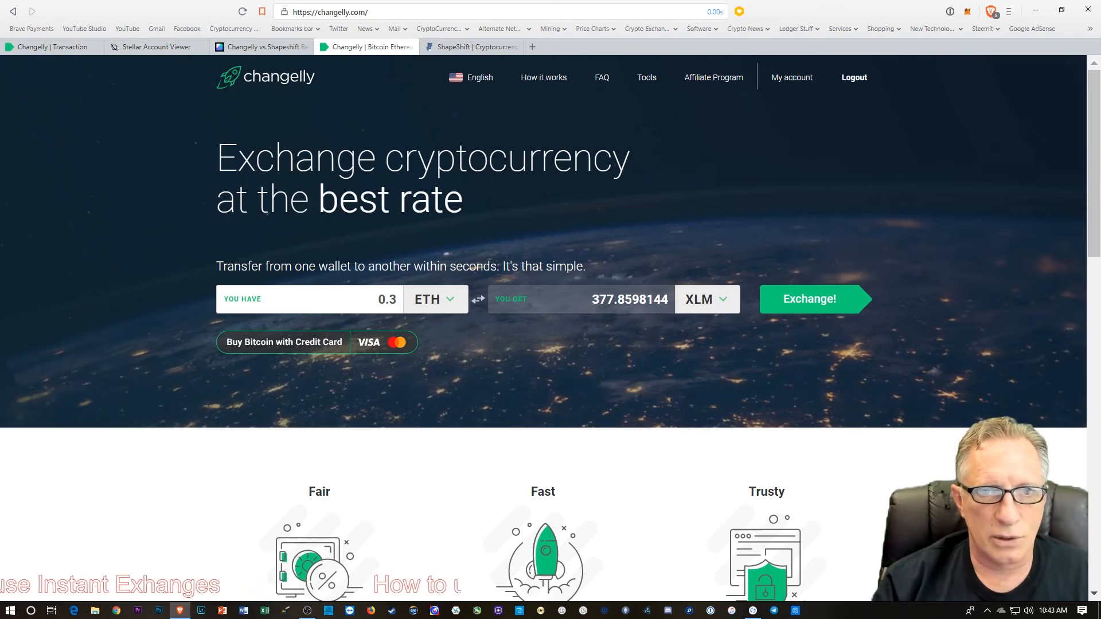
mouse_move(441, 305)
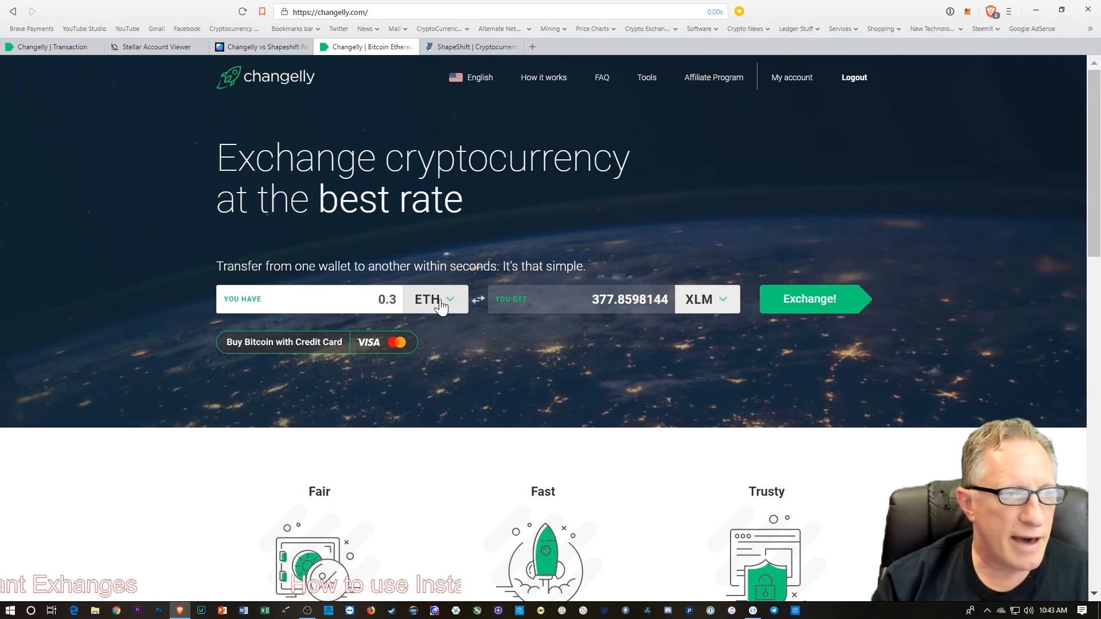
mouse_move(567, 213)
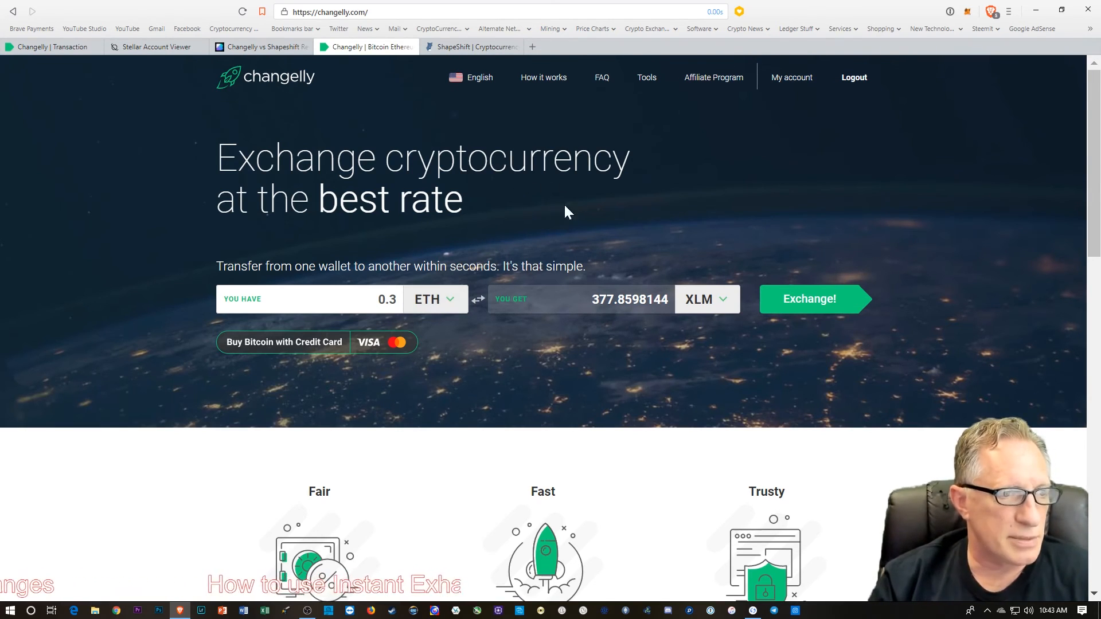
mouse_move(449, 305)
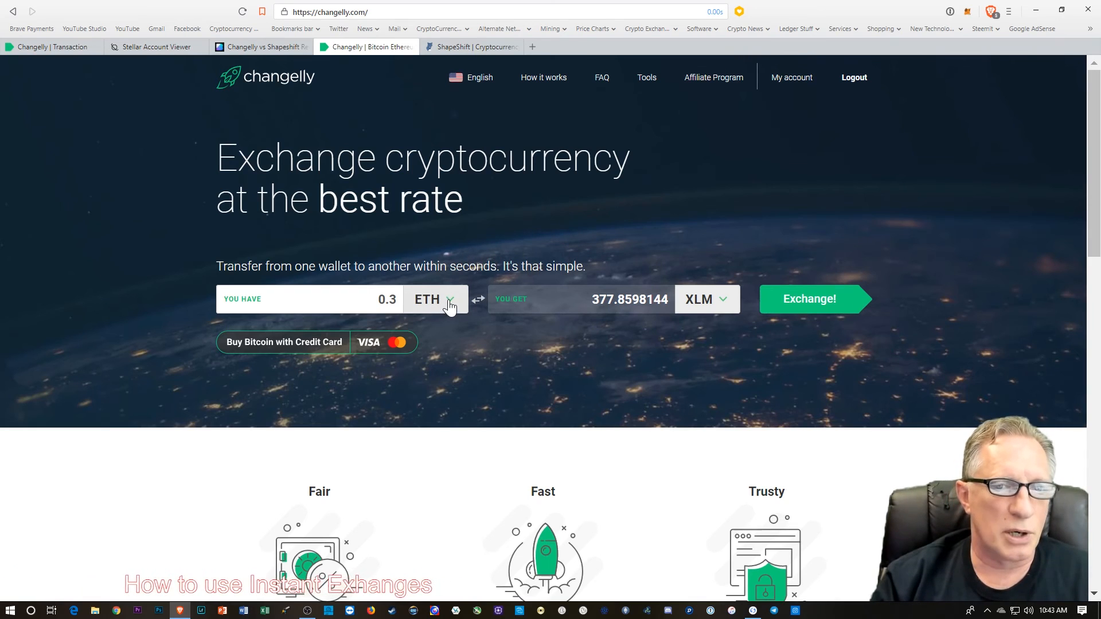
click(435, 299)
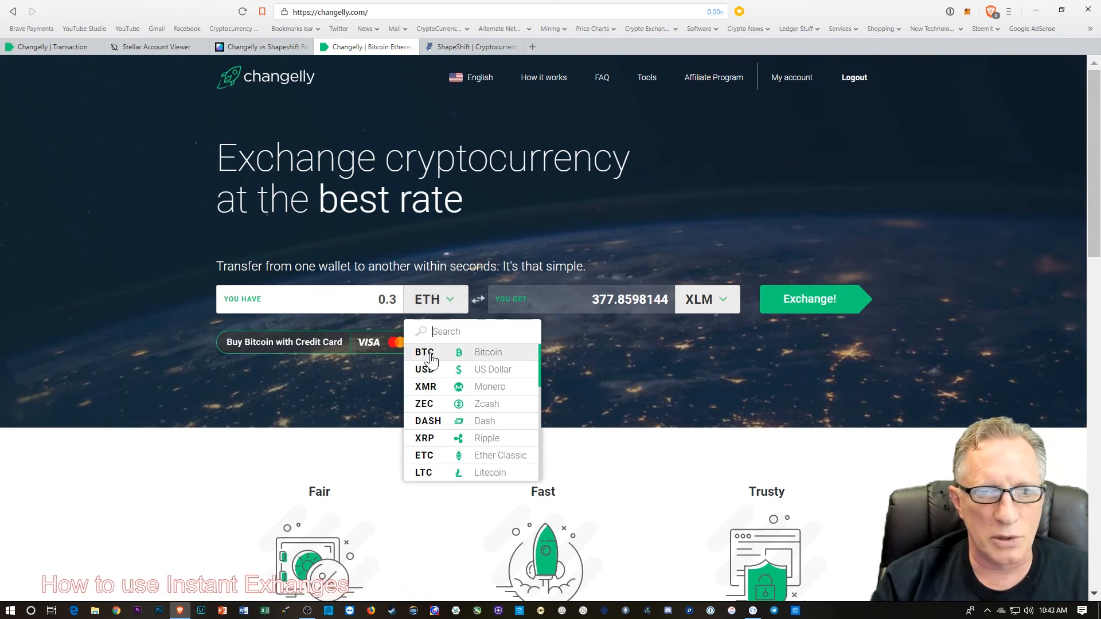
click(425, 386)
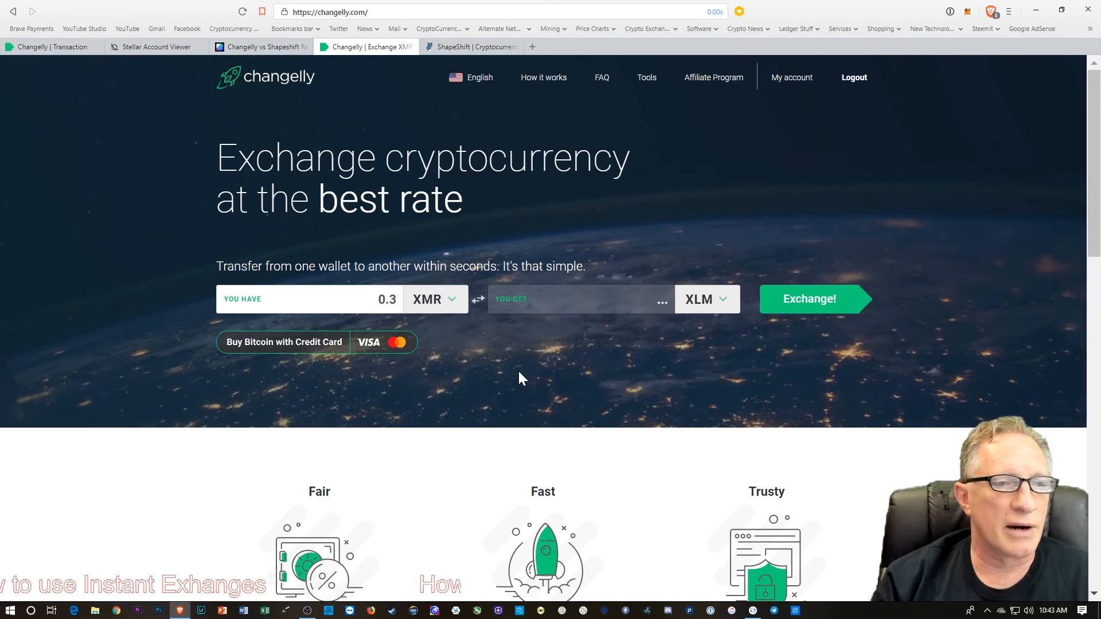
click(433, 300)
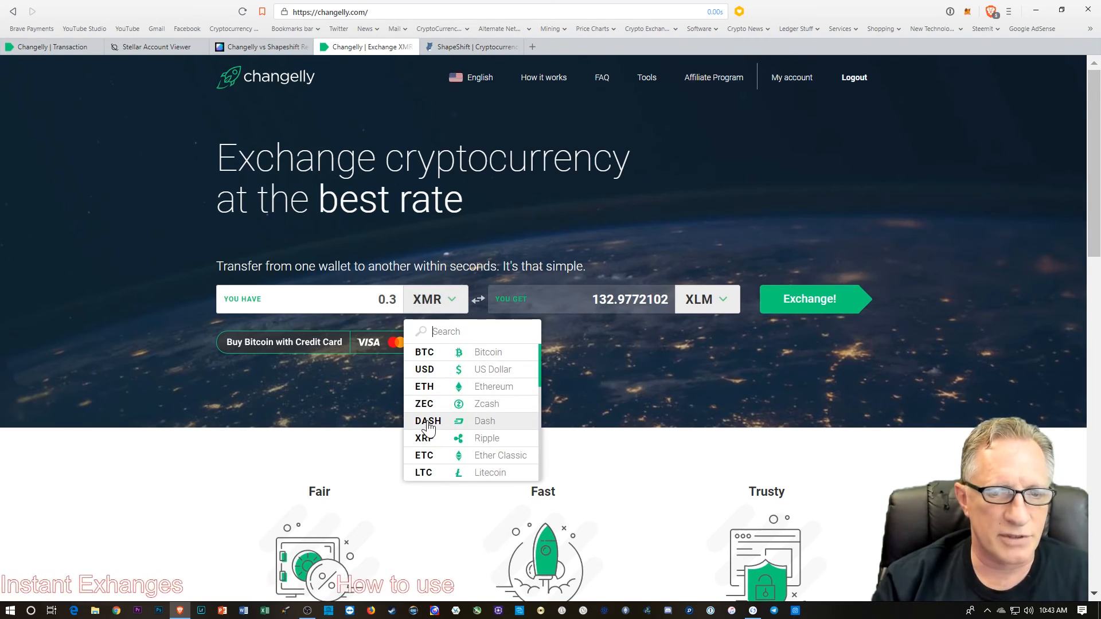
click(426, 421)
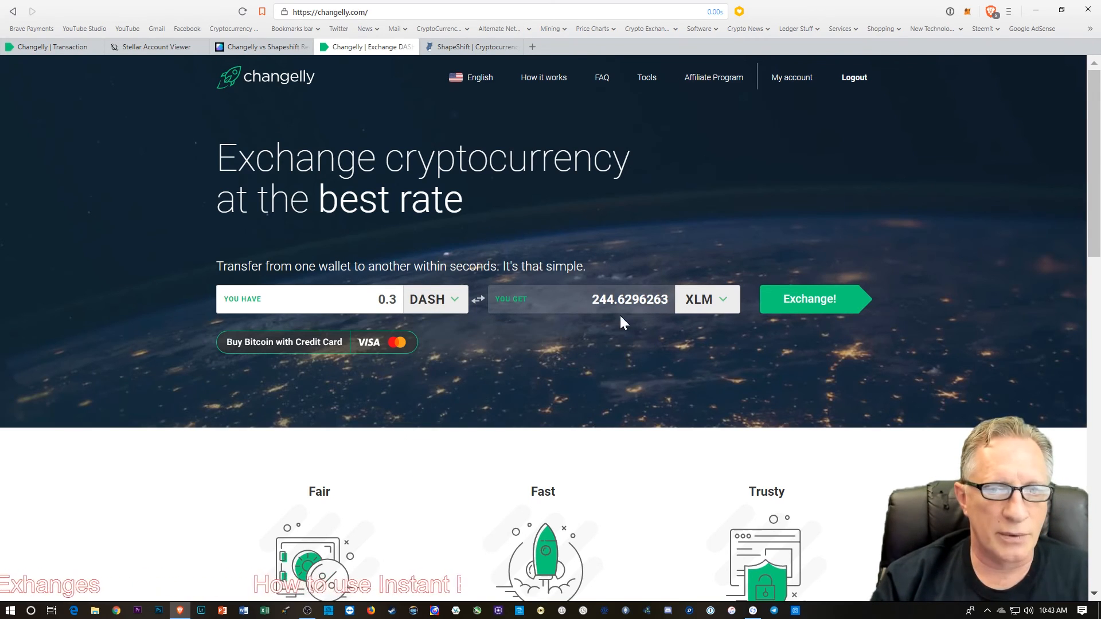
mouse_move(639, 325)
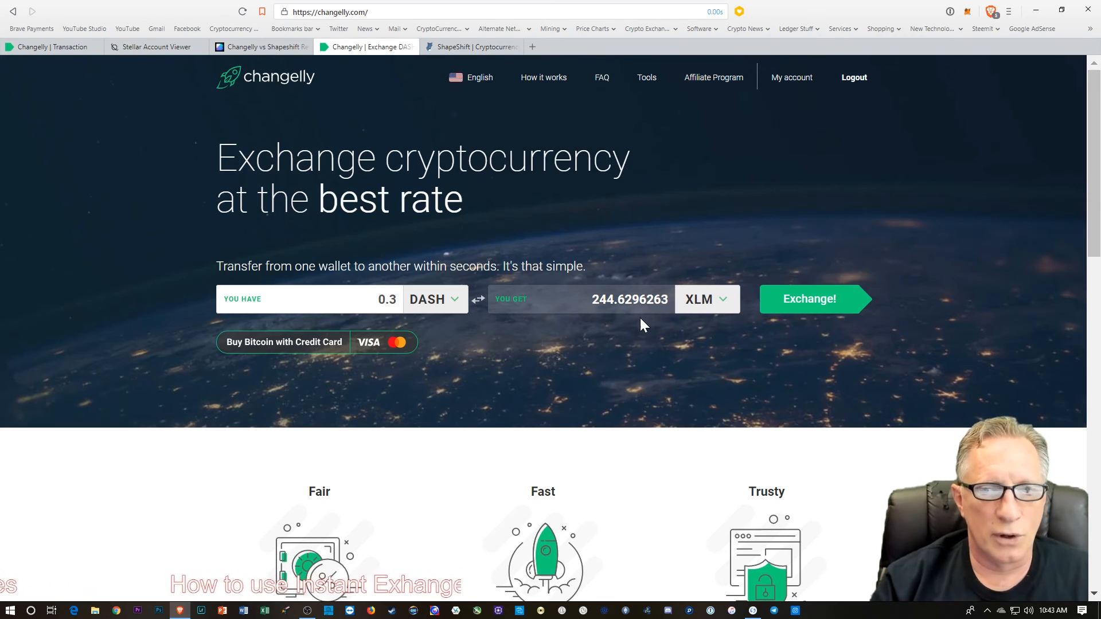
mouse_move(602, 356)
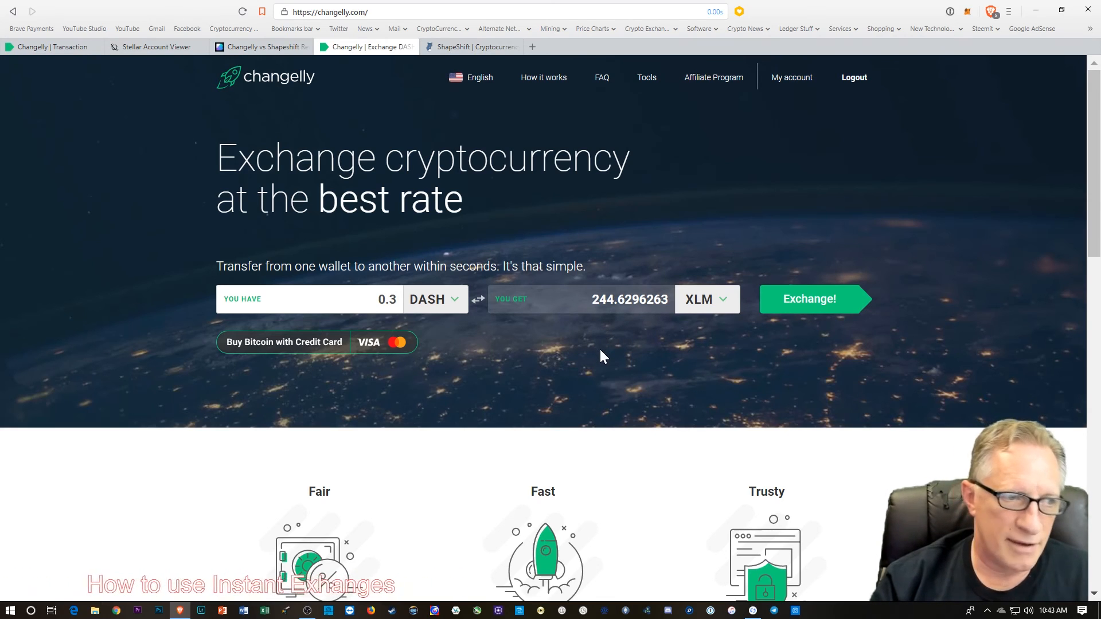
mouse_move(624, 219)
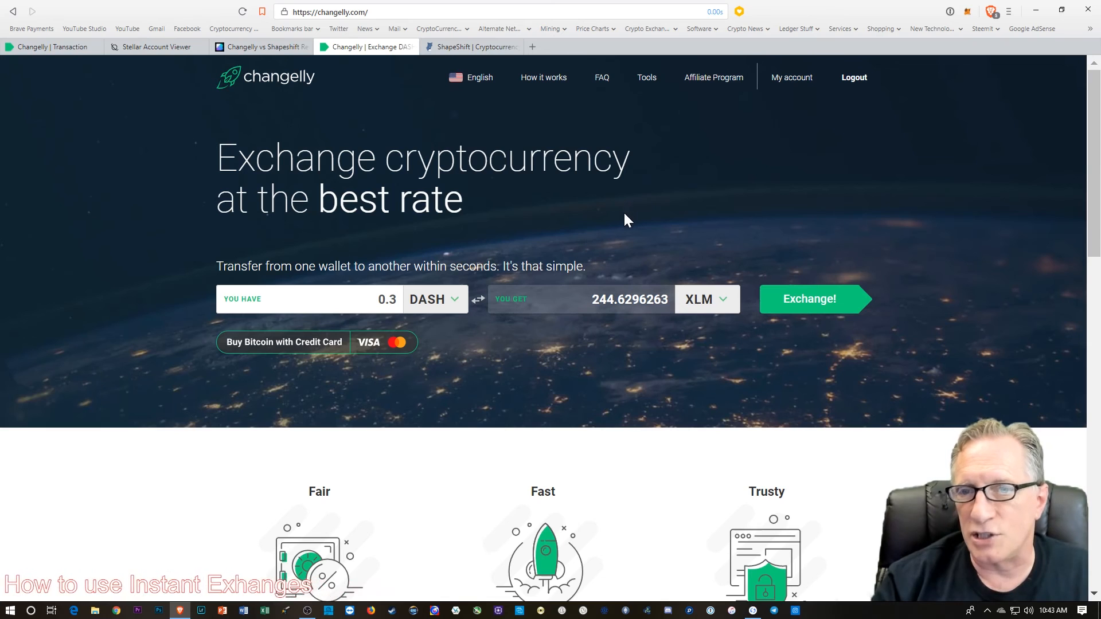
mouse_move(432, 303)
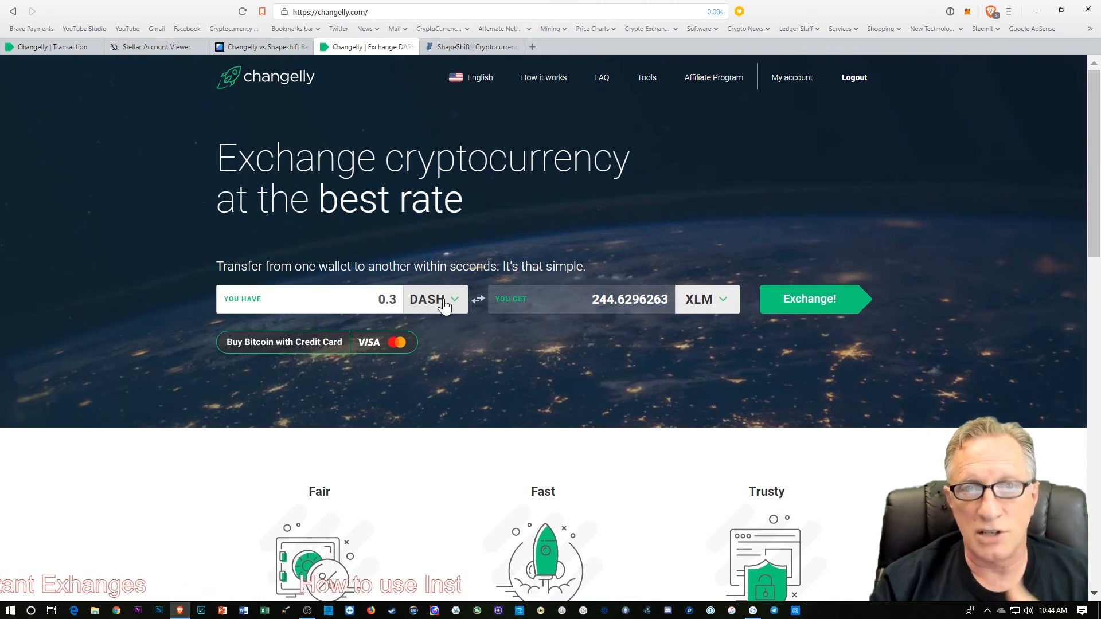
mouse_move(439, 308)
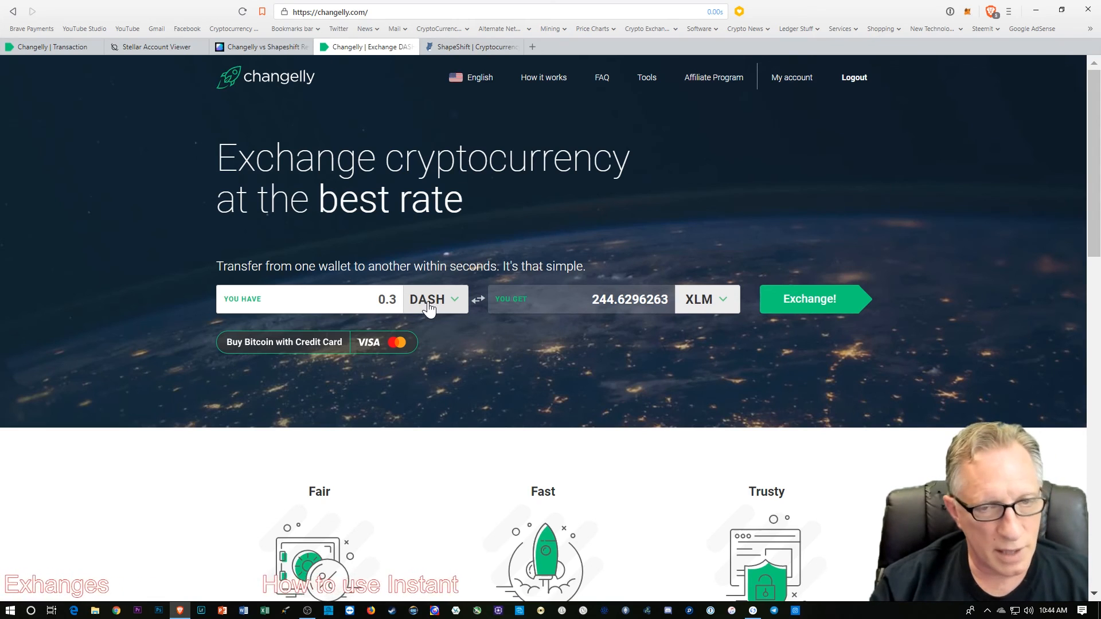
mouse_move(453, 330)
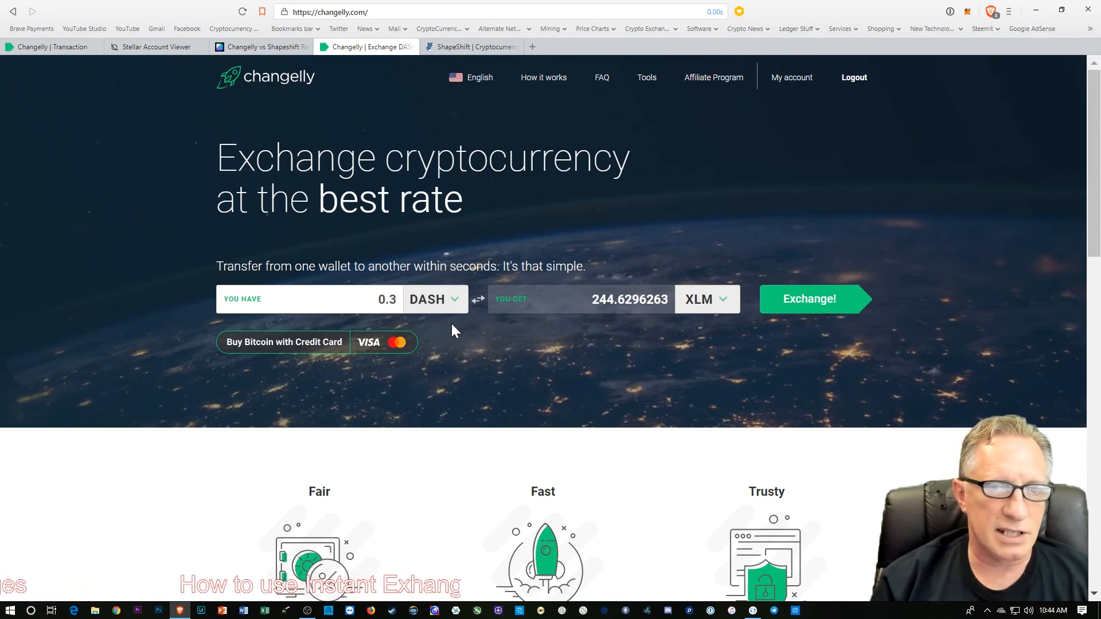